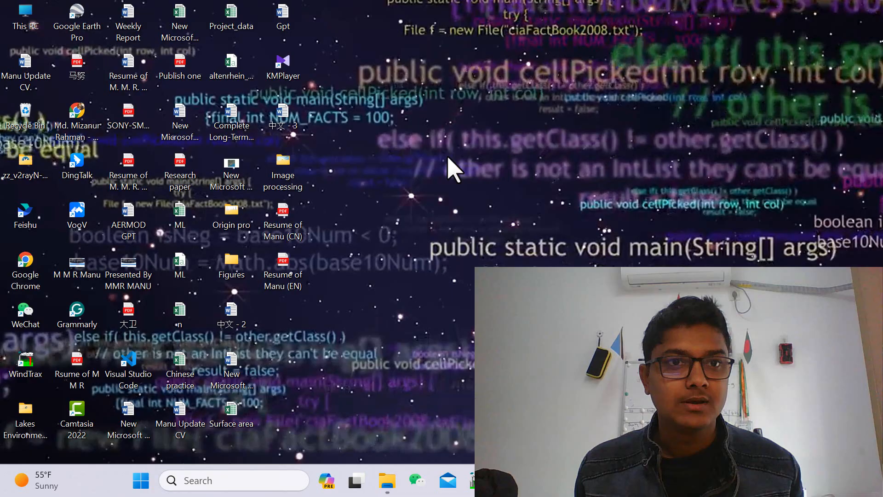
pyautogui.moveTo(422, 151)
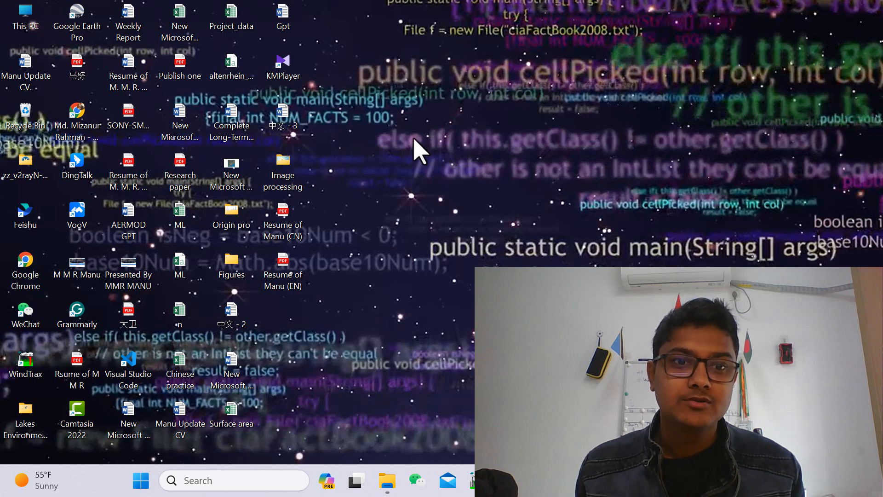
pyautogui.moveTo(366, 170)
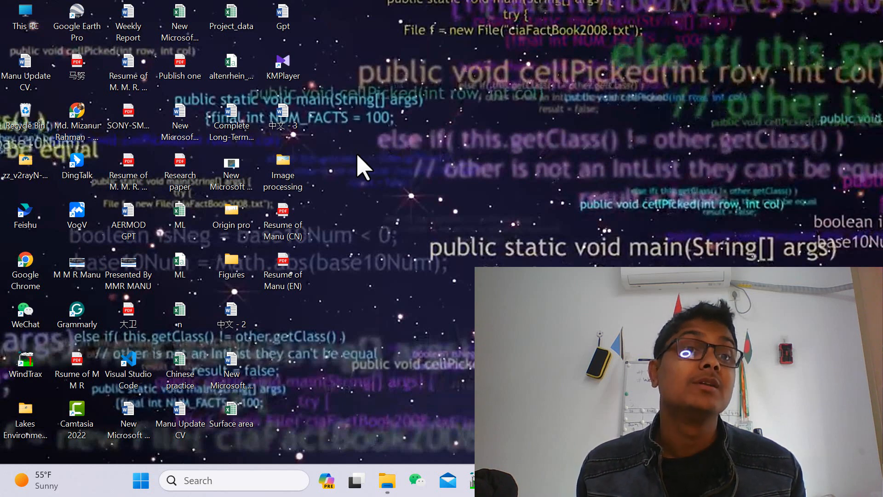
pyautogui.moveTo(538, 222)
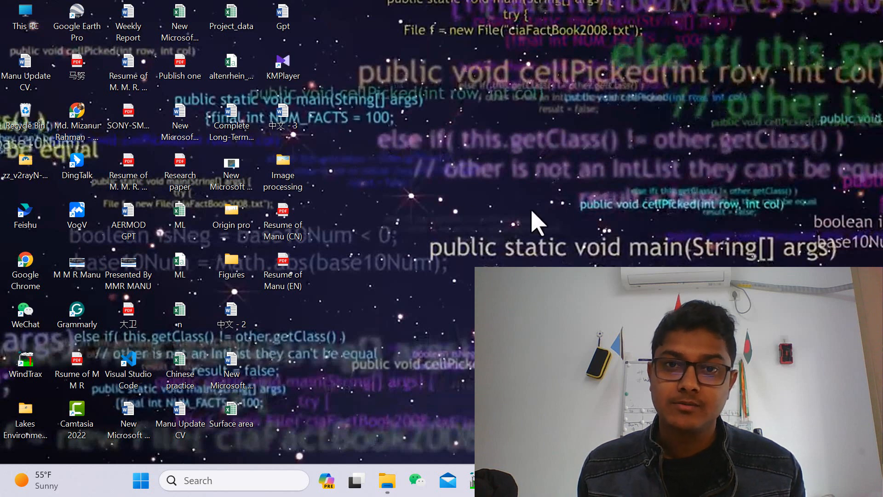
pyautogui.moveTo(565, 217)
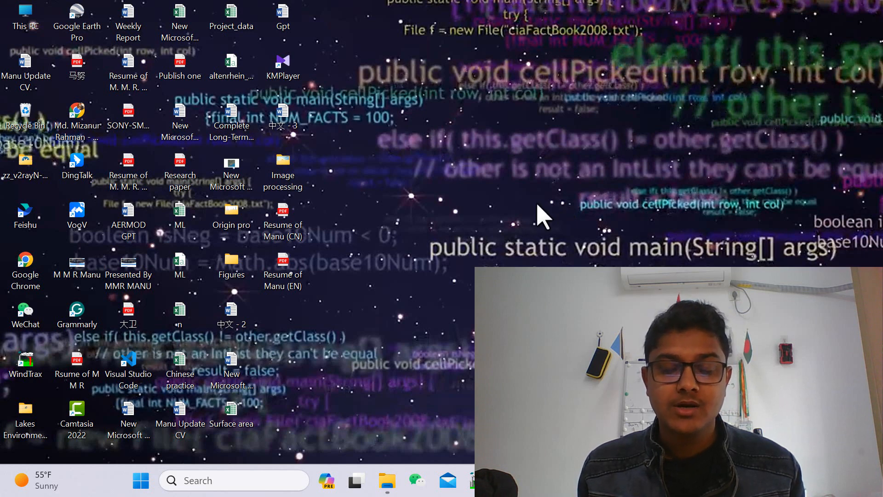
pyautogui.moveTo(487, 228)
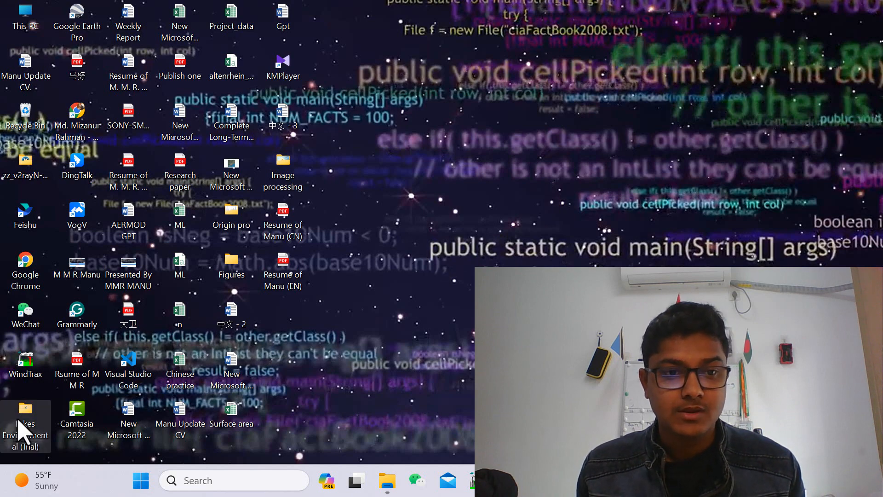
# Open the Lakes Environmental (Trial) folder in File Explorer
pyautogui.doubleClick(25, 427)
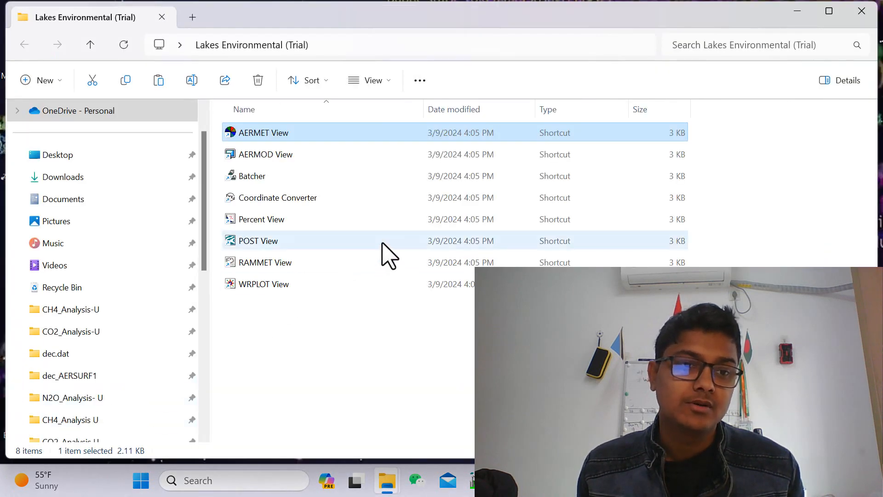
pyautogui.moveTo(343, 217)
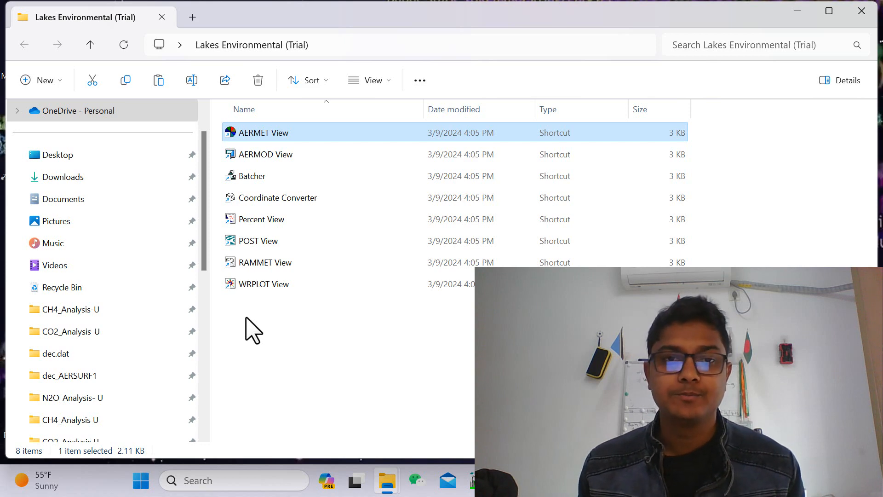
pyautogui.moveTo(323, 141)
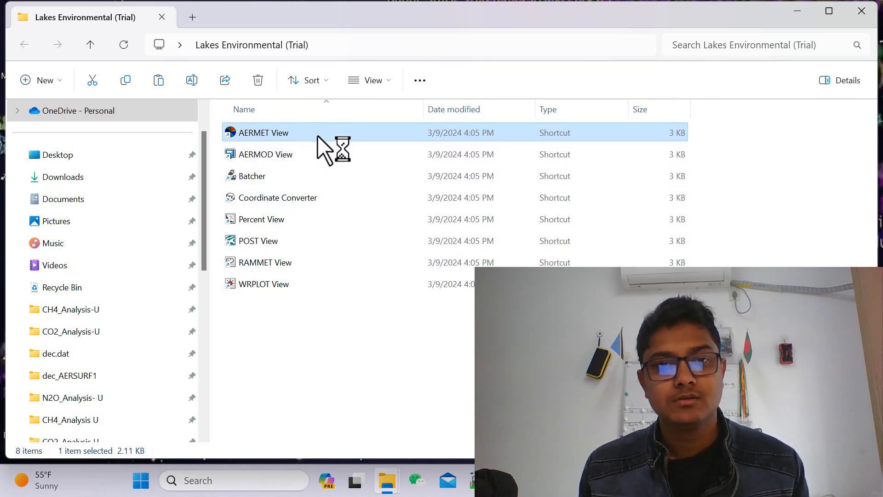
pyautogui.moveTo(265, 132)
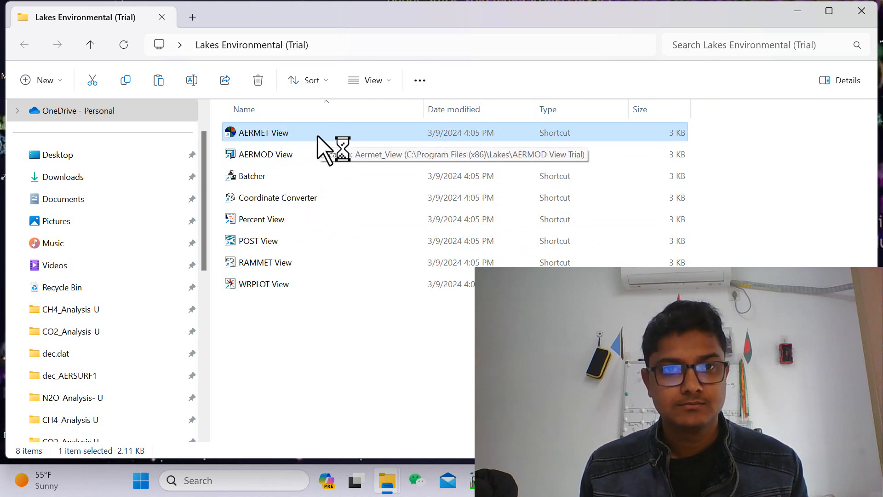
# Launch AERMET View and dismiss its About screen to reach the empty main window
pyautogui.doubleClick(262, 133)
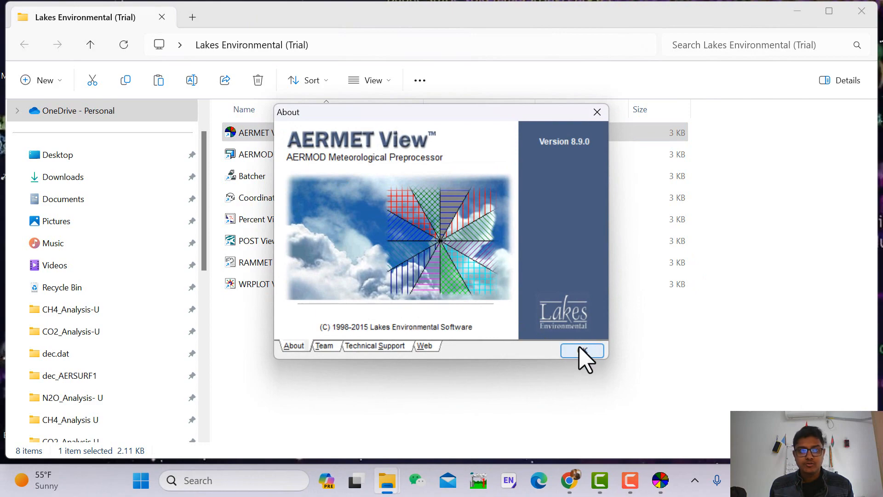
pyautogui.click(581, 350)
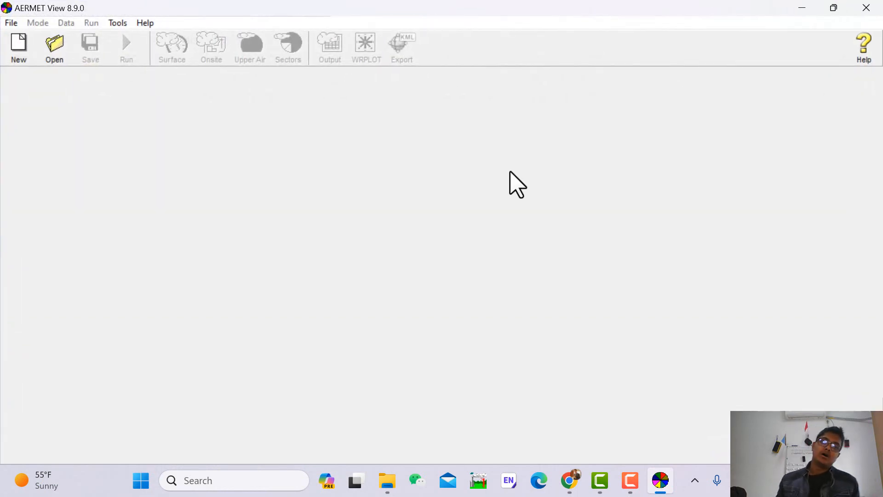
pyautogui.moveTo(36, 14)
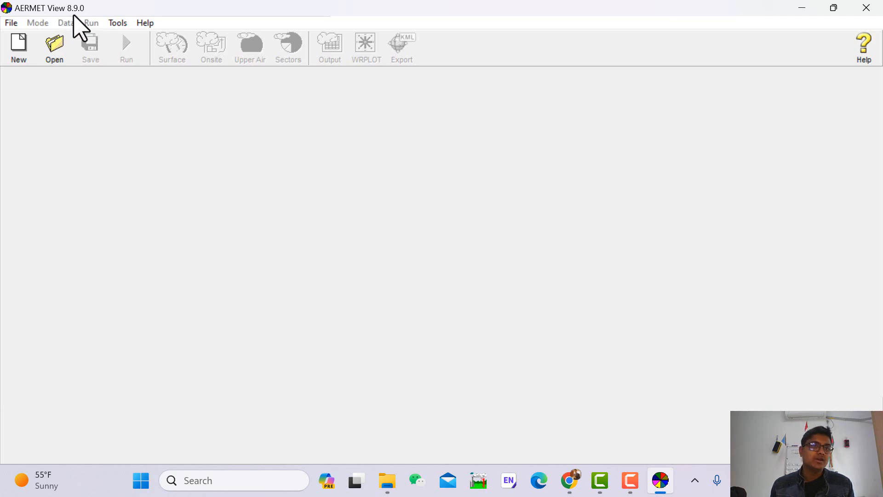
pyautogui.moveTo(74, 32)
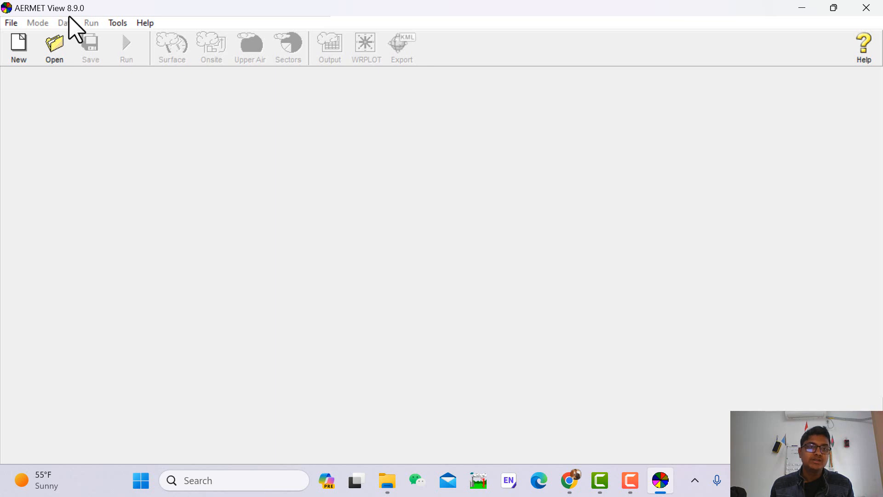
pyautogui.moveTo(139, 105)
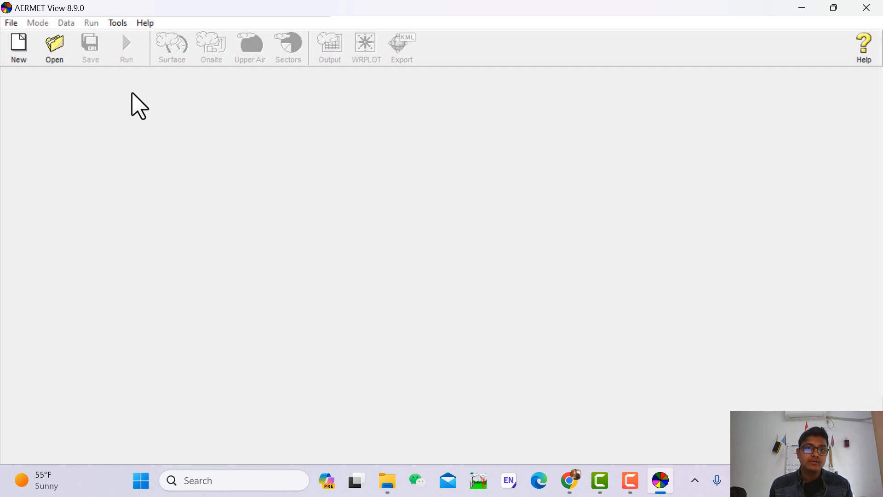
pyautogui.moveTo(610, 433)
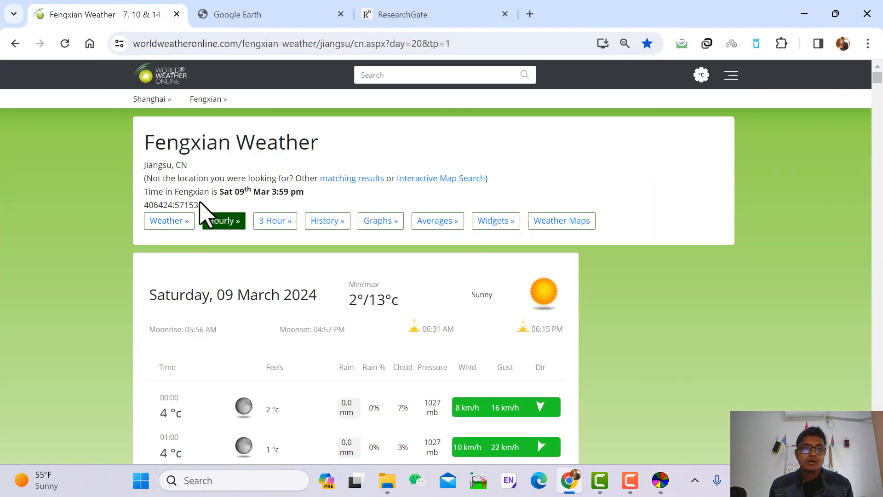
# Switch to the Fengxian weather overview and scroll to the Buy Historical Weather Data section
pyautogui.scroll(-3)
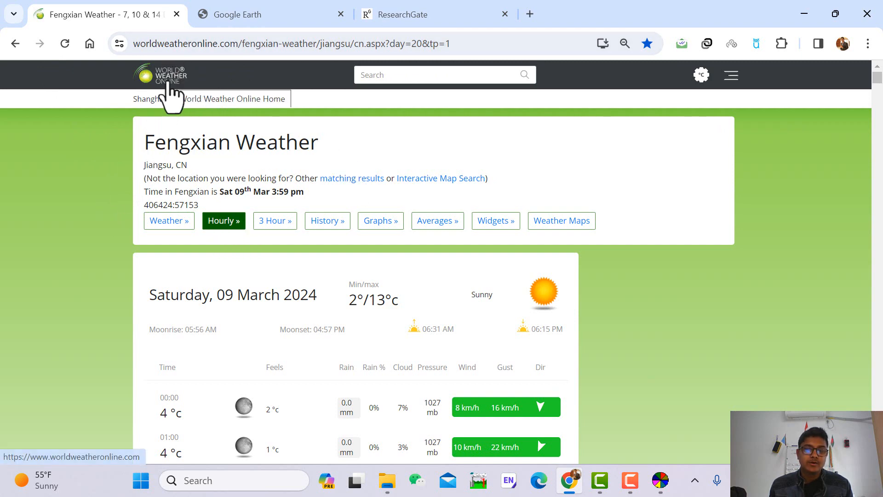
pyautogui.moveTo(136, 178)
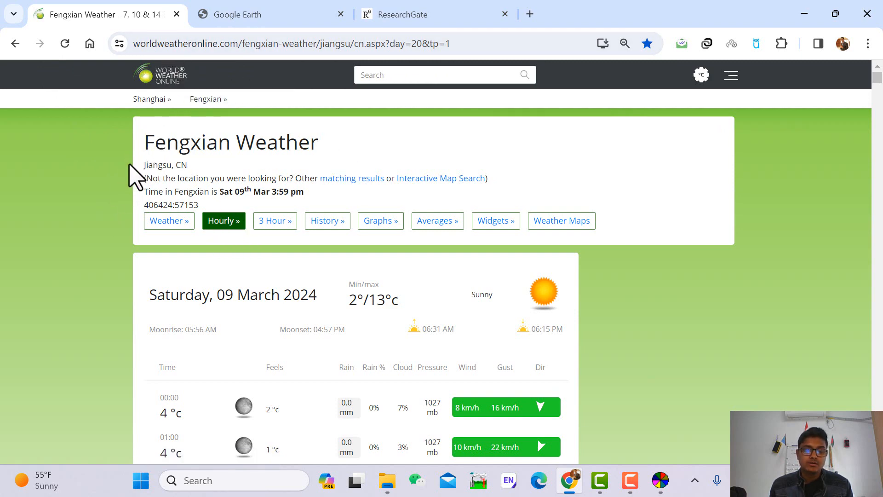
pyautogui.moveTo(99, 170)
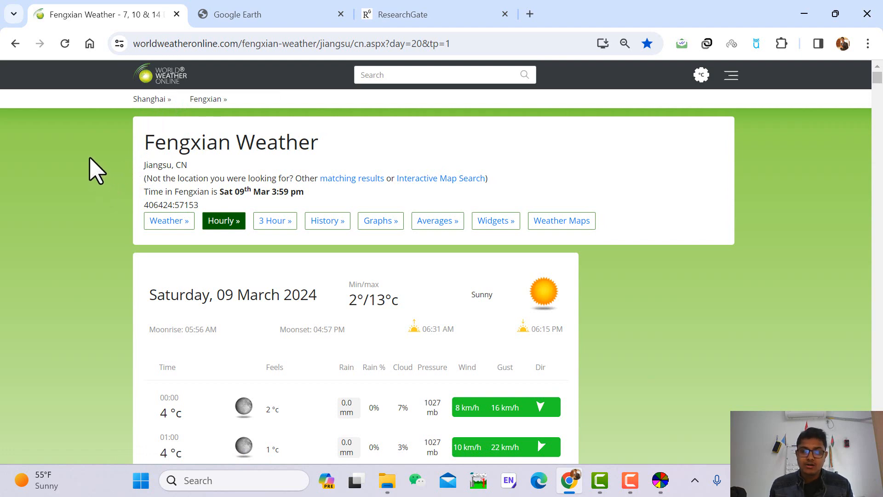
pyautogui.moveTo(141, 110)
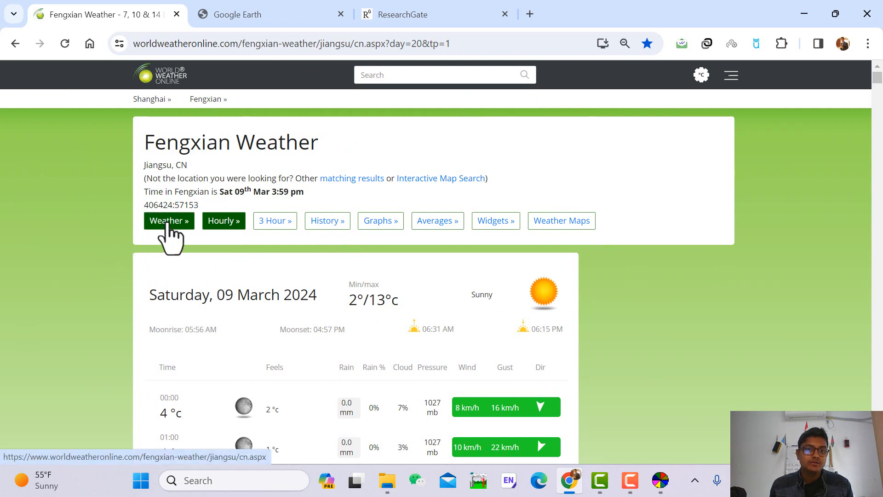
pyautogui.moveTo(169, 219)
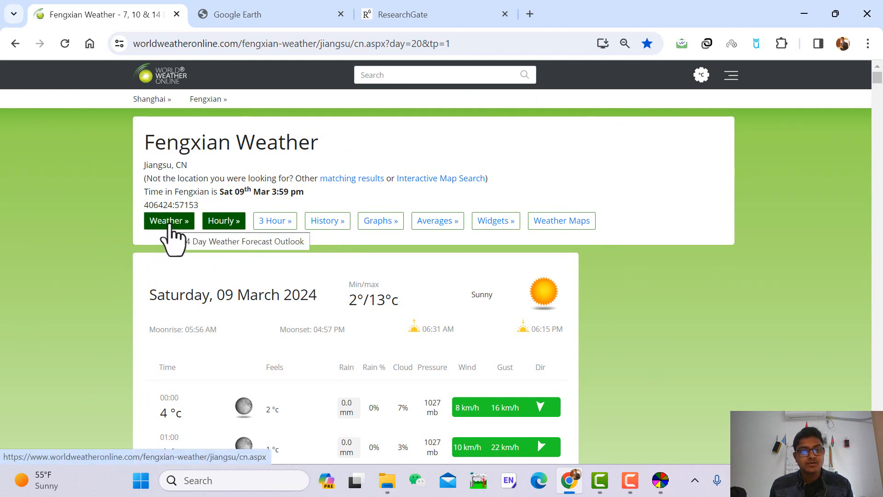
pyautogui.click(168, 220)
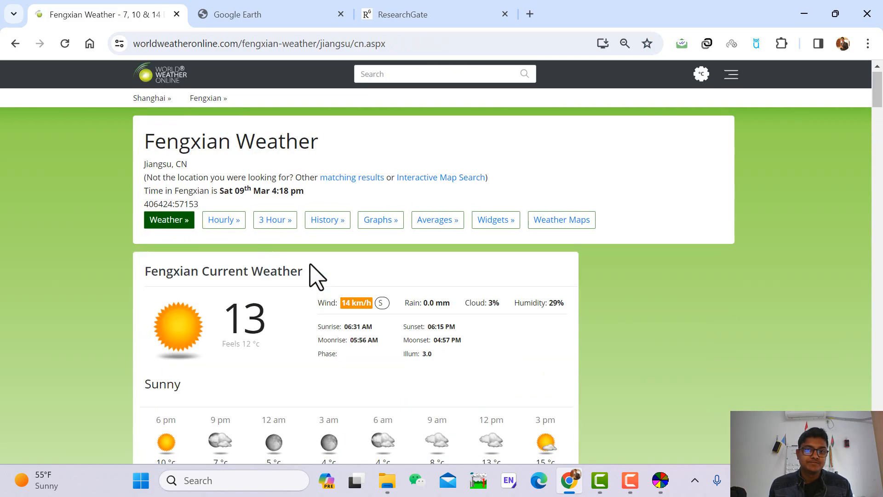
pyautogui.scroll(-3)
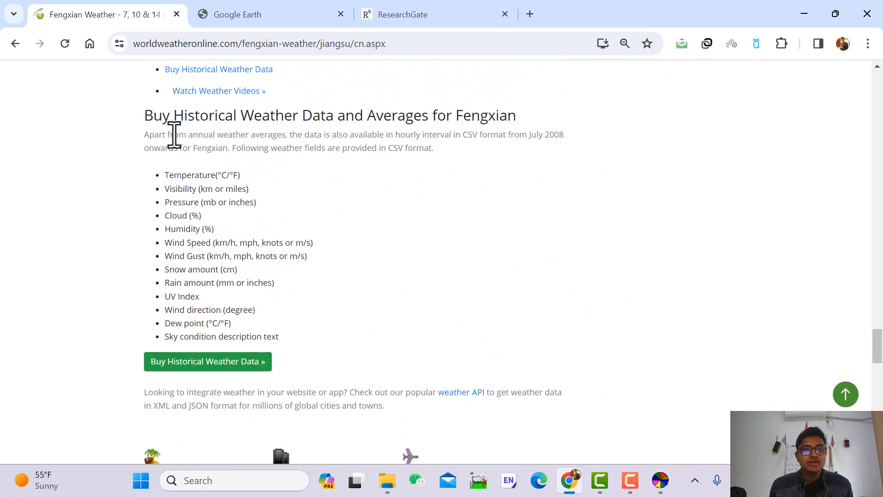
pyautogui.moveTo(366, 147)
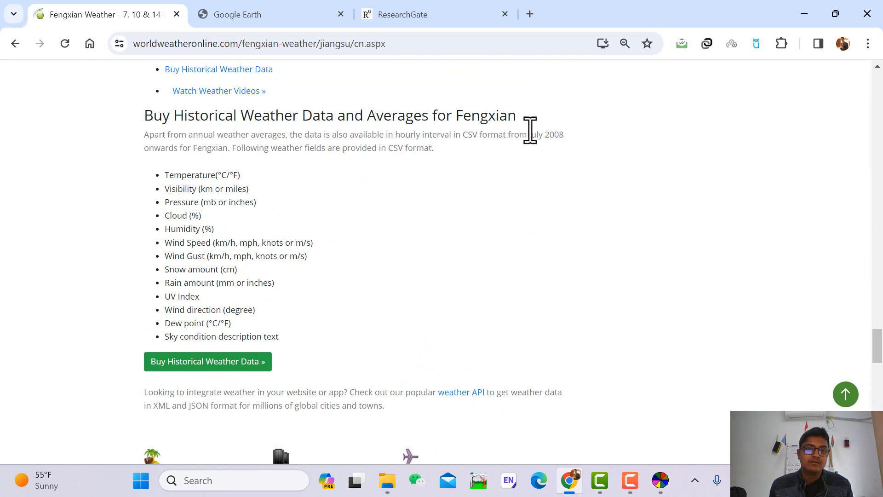
pyautogui.moveTo(348, 329)
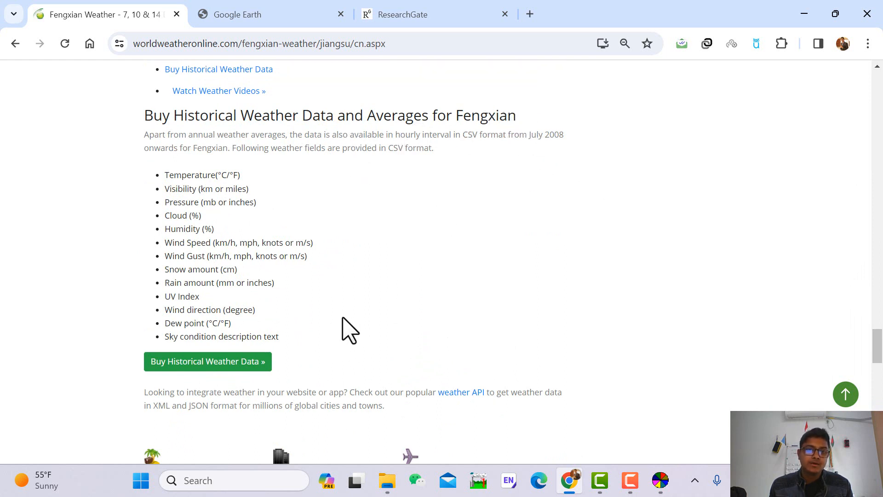
pyautogui.moveTo(207, 360)
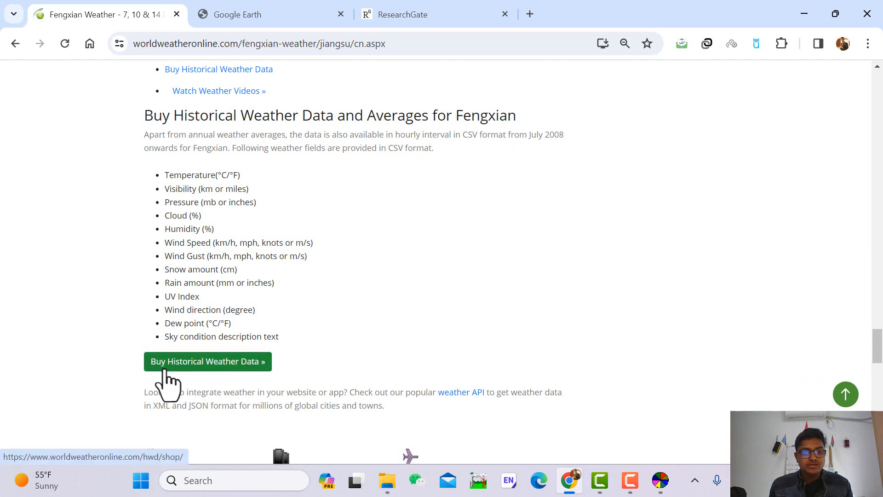
# Go to the historical weather data purchase page and expand the location map to full screen
pyautogui.click(207, 361)
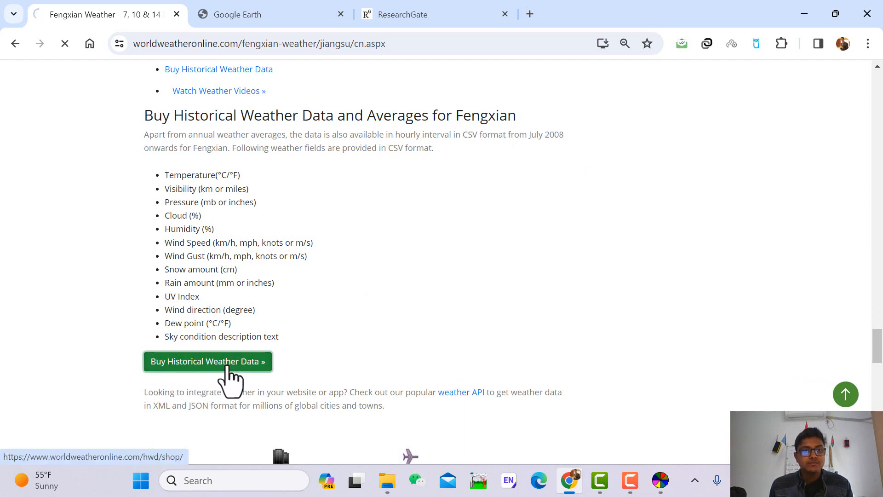
pyautogui.click(207, 361)
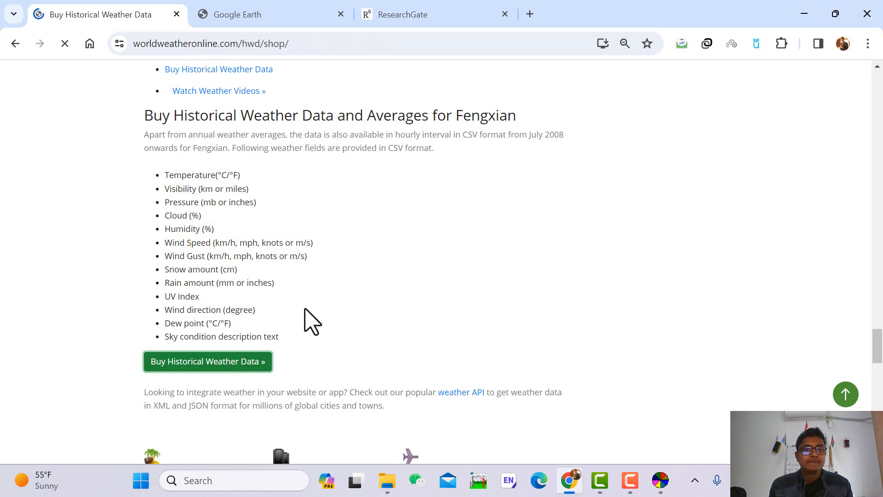
pyautogui.click(207, 360)
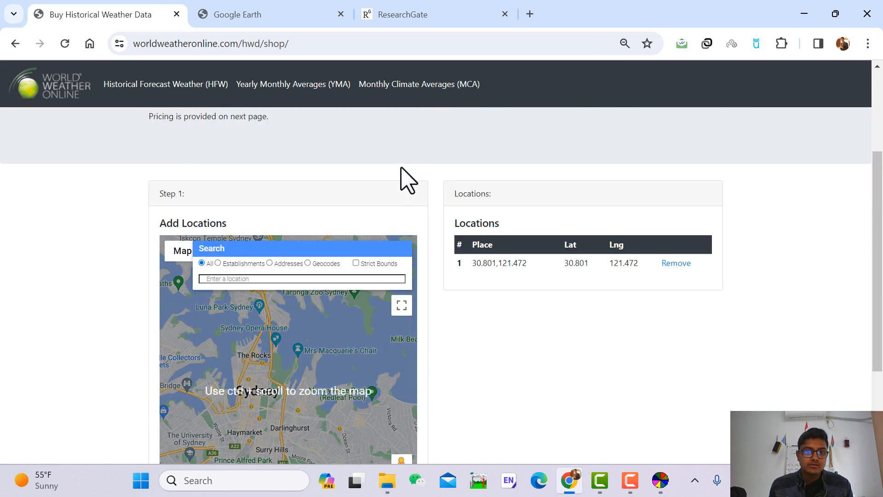
pyautogui.click(401, 304)
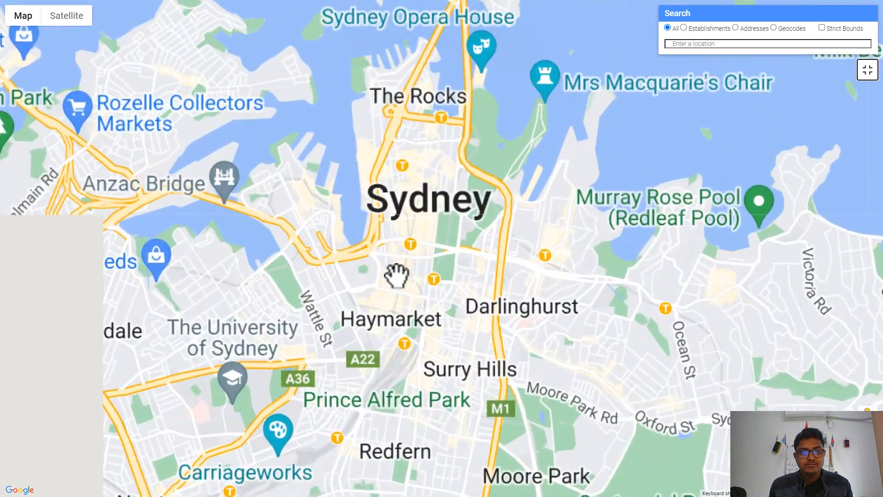
# Pan the map to central Sydney and drop a pin at -33.876, 151.207 as a second location
pyautogui.scroll(-3)
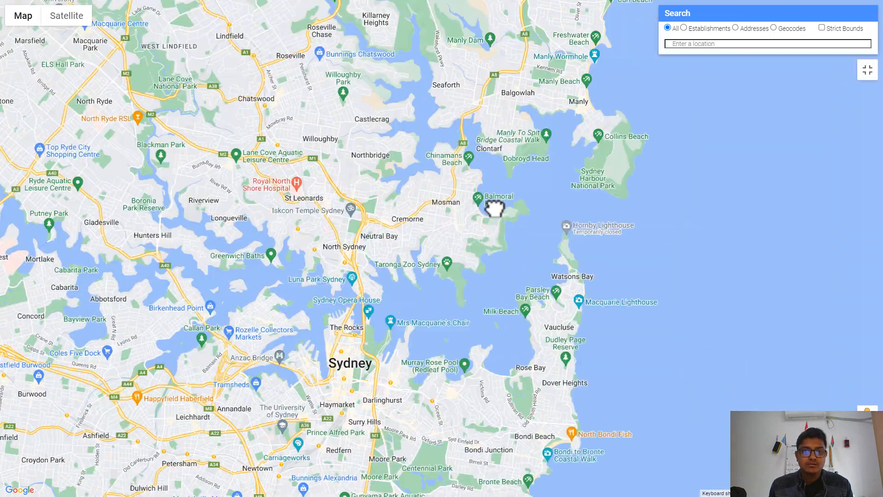
pyautogui.moveTo(495, 206); pyautogui.dragTo(299, 219)
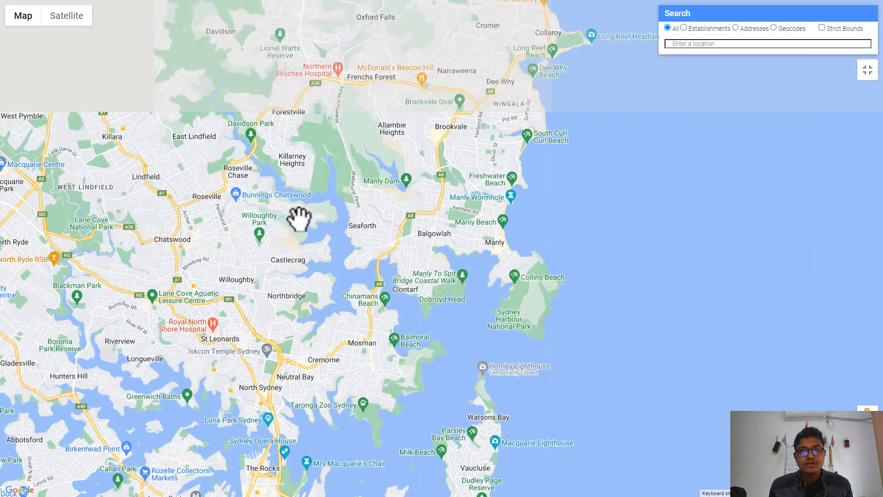
pyautogui.moveTo(298, 219); pyautogui.dragTo(326, 268)
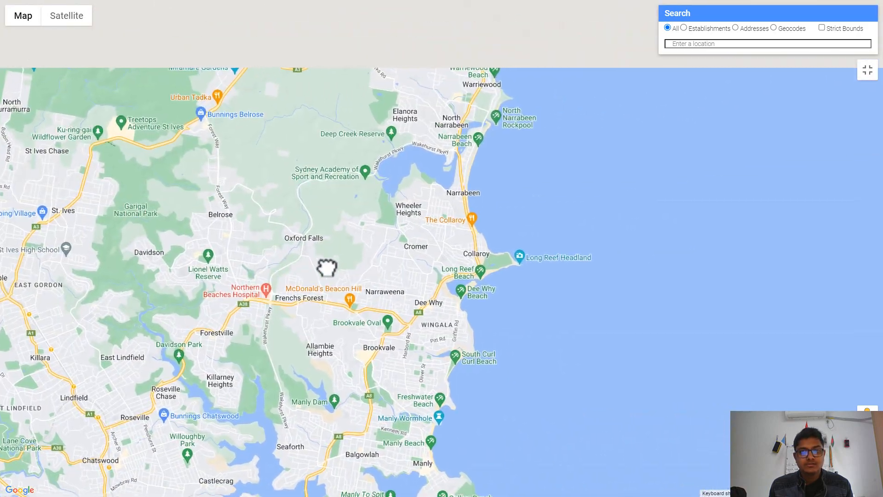
pyautogui.moveTo(326, 268); pyautogui.dragTo(388, 149)
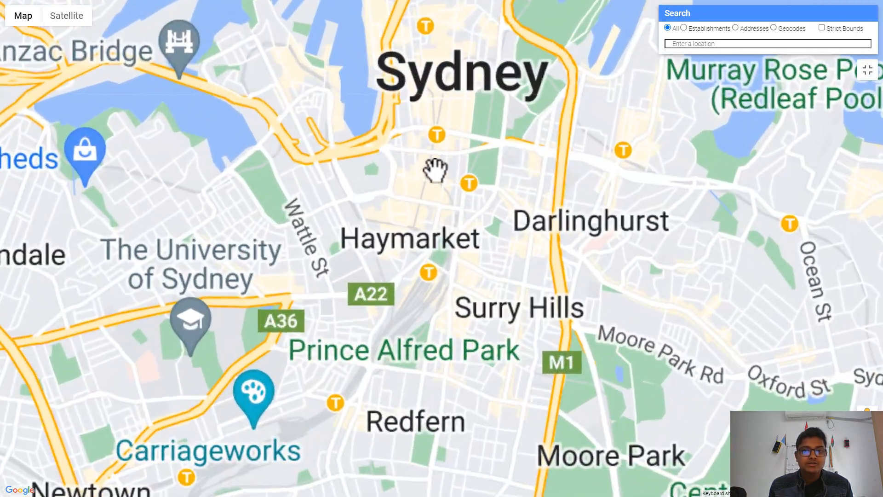
pyautogui.click(436, 172)
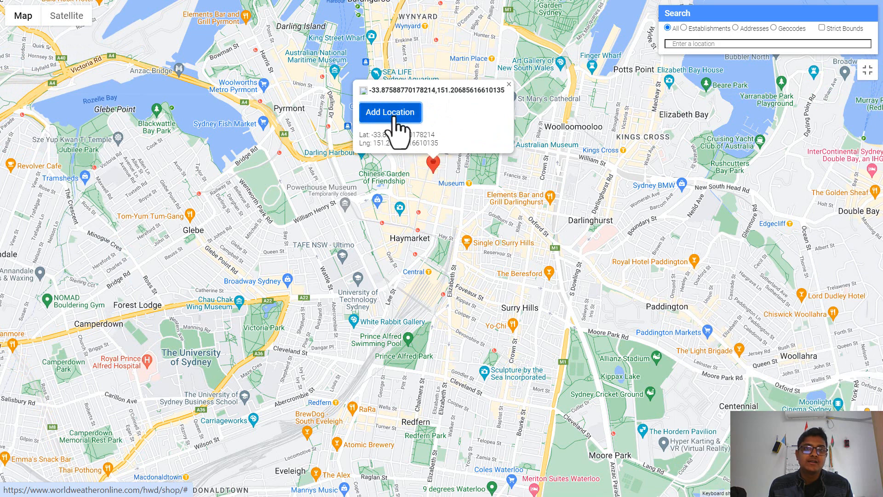
pyautogui.moveTo(870, 86)
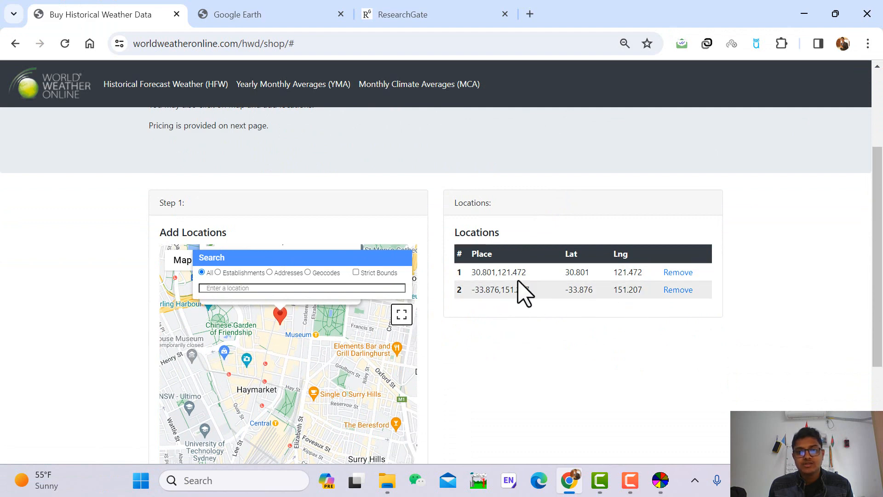
pyautogui.moveTo(611, 313)
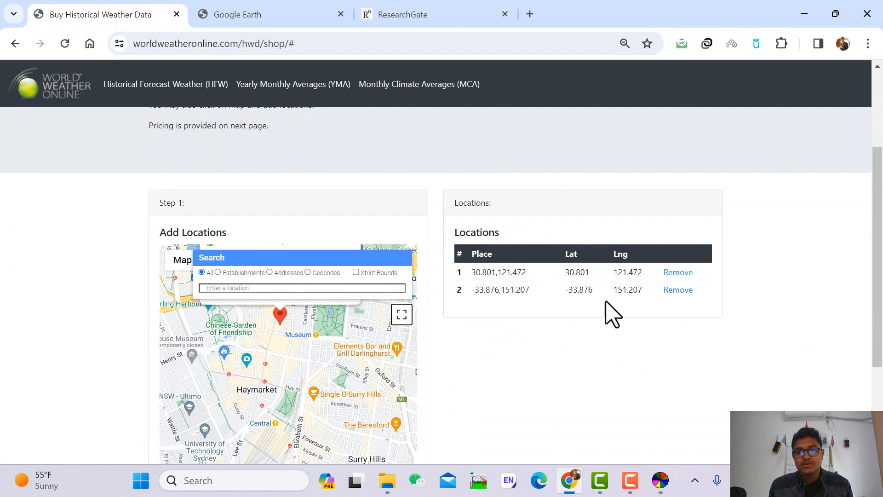
pyautogui.moveTo(589, 397)
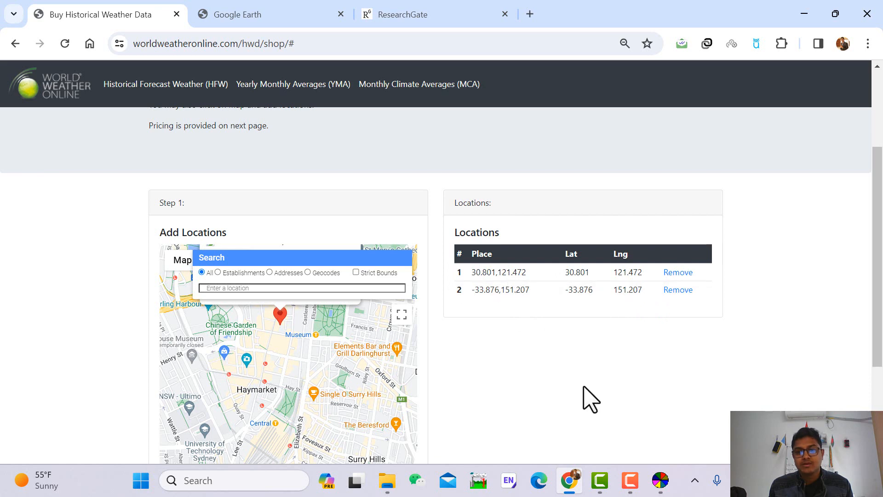
pyautogui.scroll(-3)
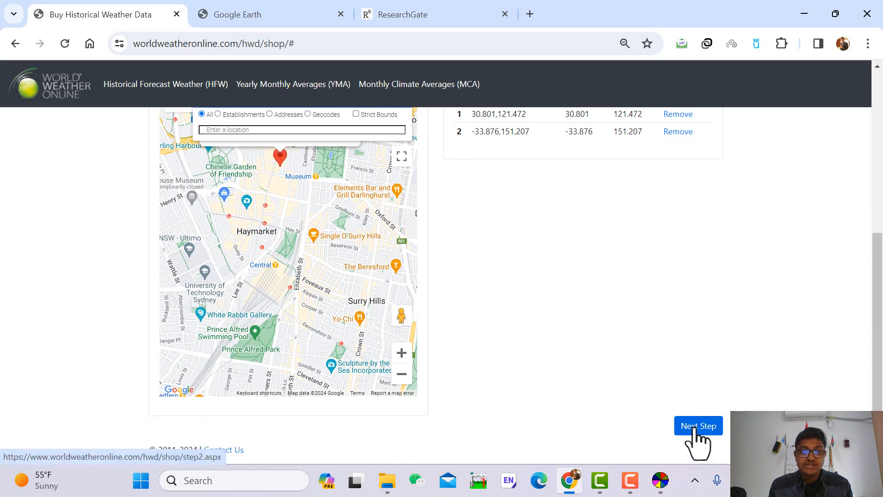
# Proceed to step 2 and choose Historical Forecast Weather Data for 01/01/2009–12/31/2009, totalling USD $19.66
pyautogui.click(698, 425)
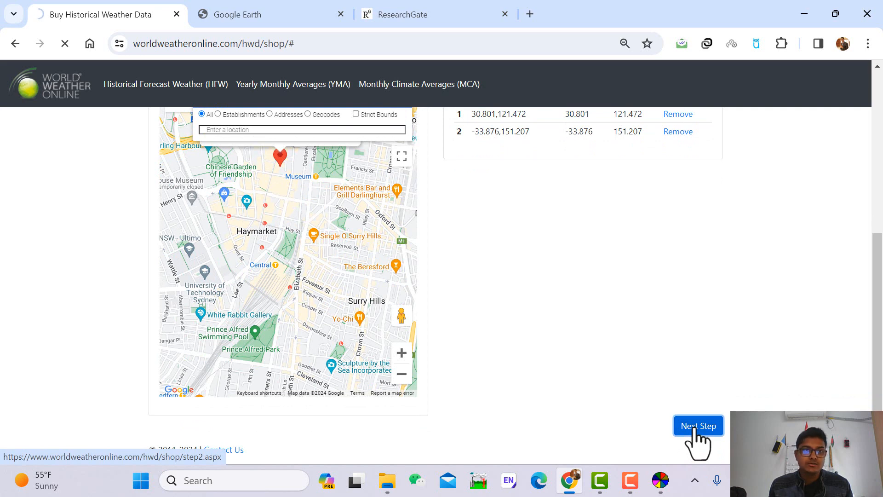
pyautogui.click(698, 425)
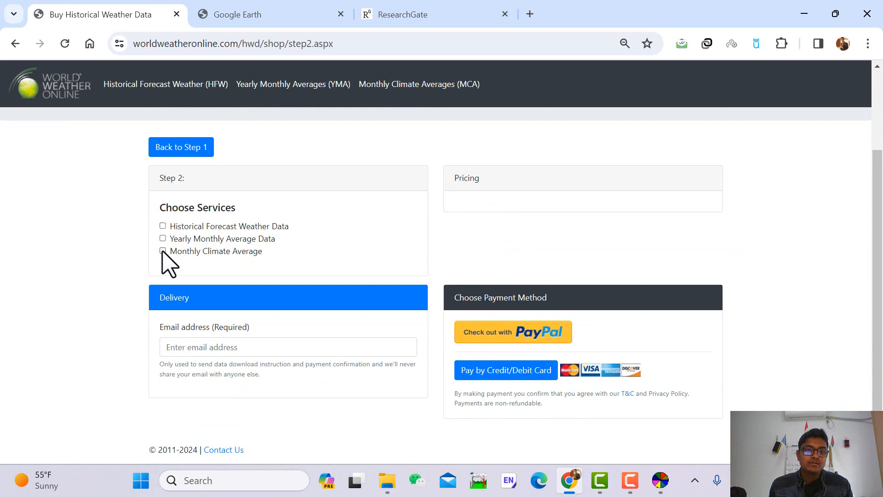
pyautogui.click(162, 252)
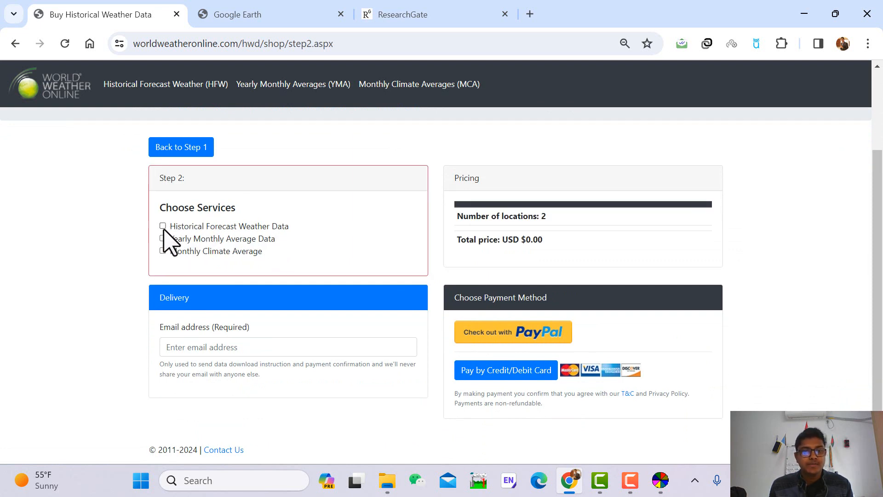
pyautogui.click(162, 227)
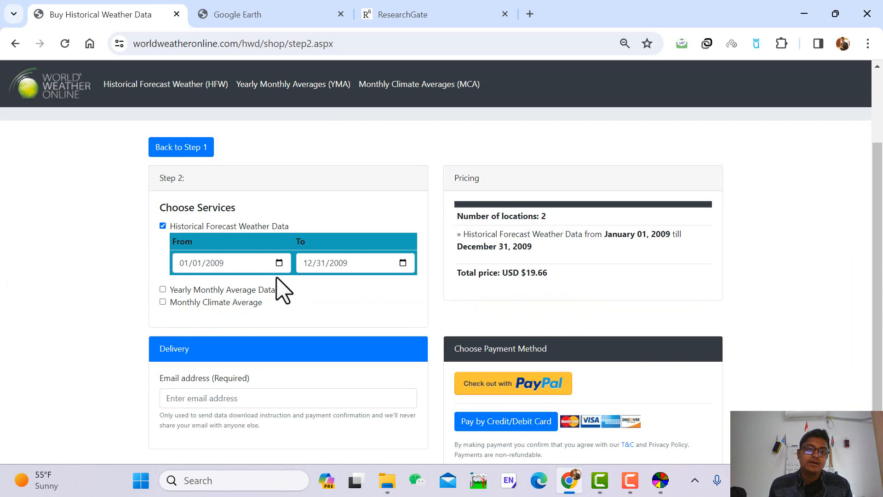
pyautogui.moveTo(295, 293)
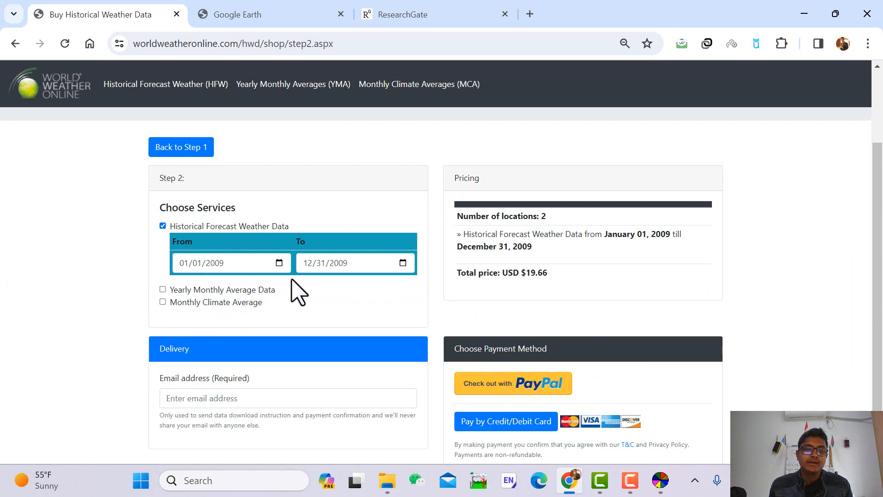
pyautogui.moveTo(337, 292)
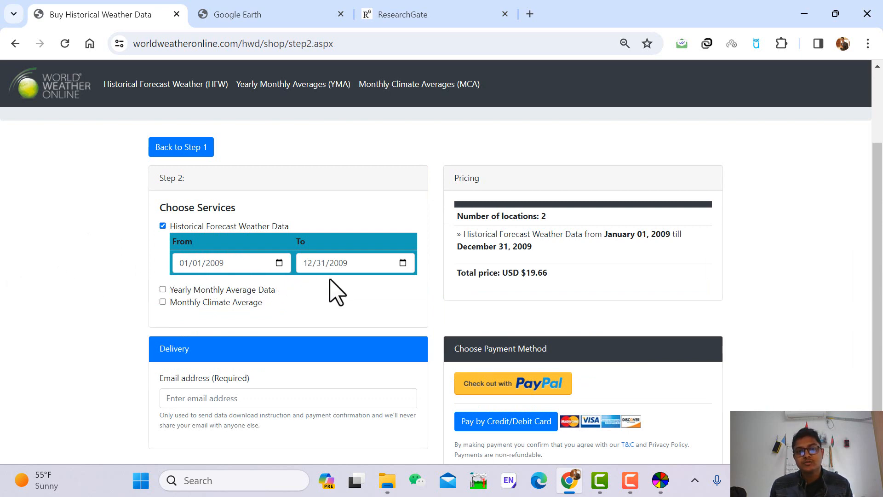
pyautogui.scroll(-3)
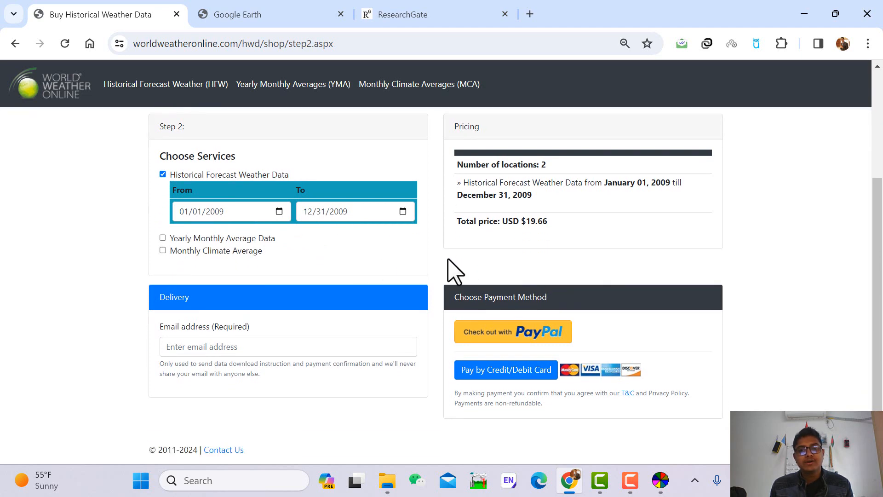
pyautogui.moveTo(484, 268)
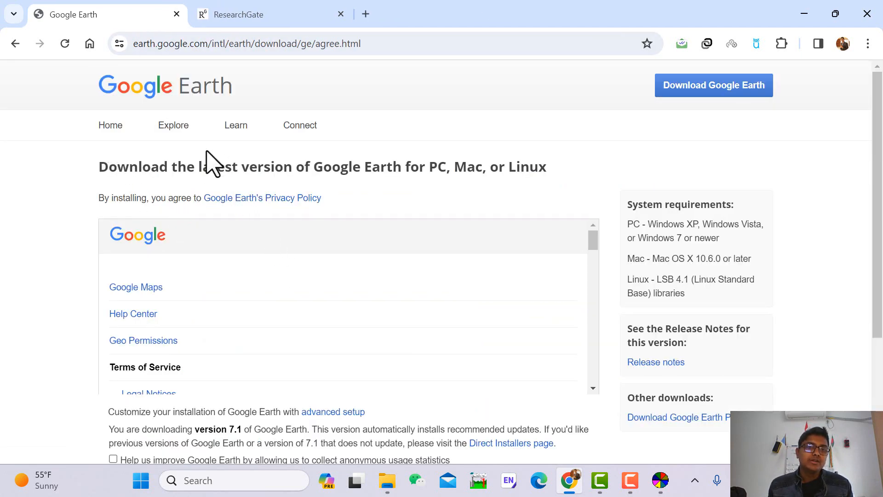
# Review the Google Earth 7.1 download terms and restore down the Chrome window
pyautogui.scroll(-3)
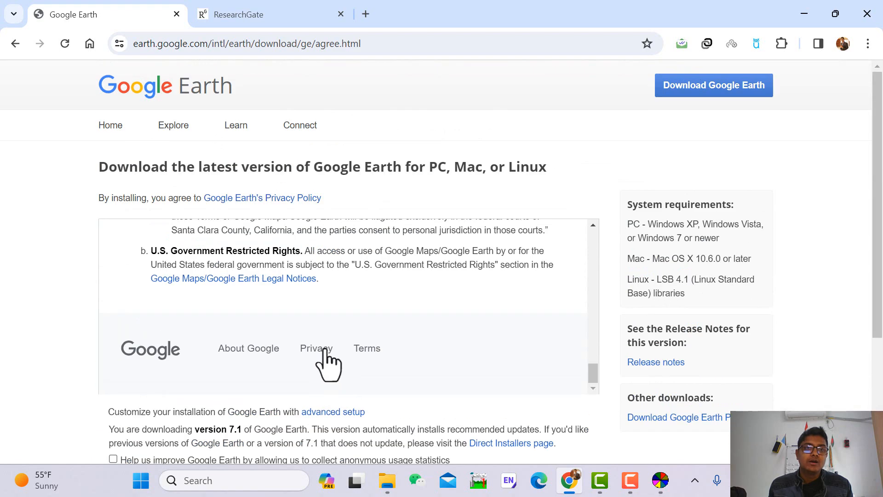
pyautogui.scroll(-3)
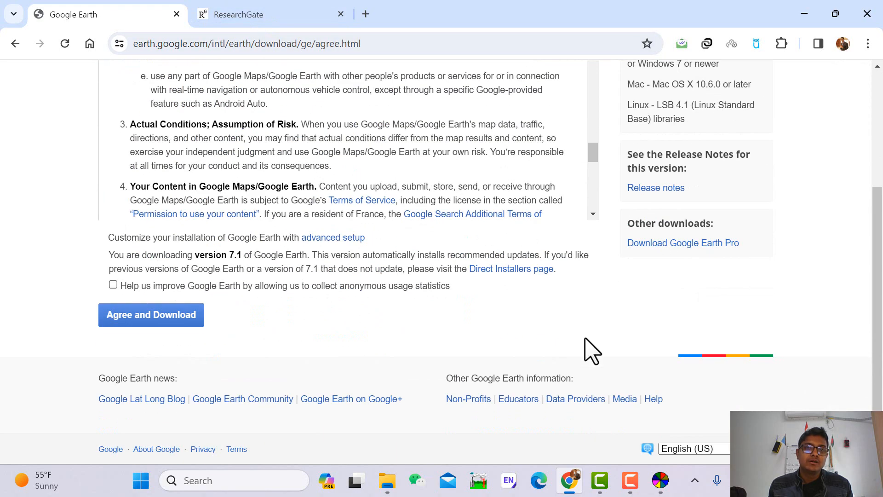
pyautogui.click(150, 314)
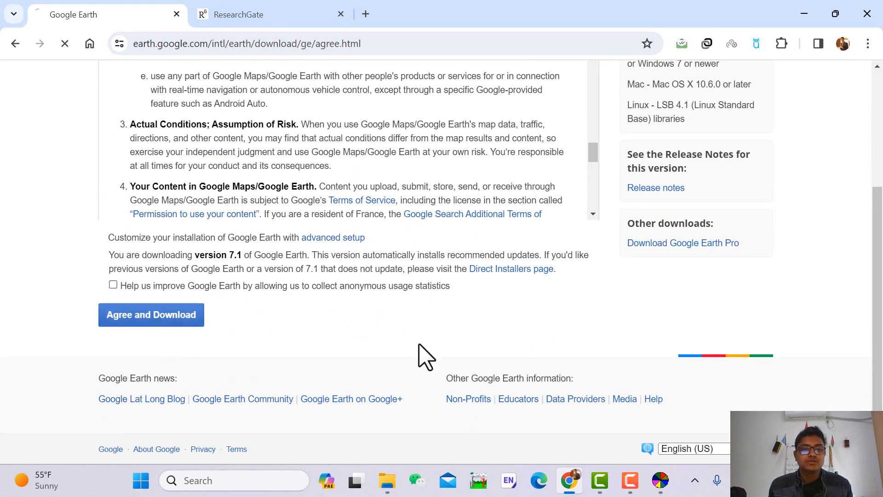
pyautogui.click(150, 315)
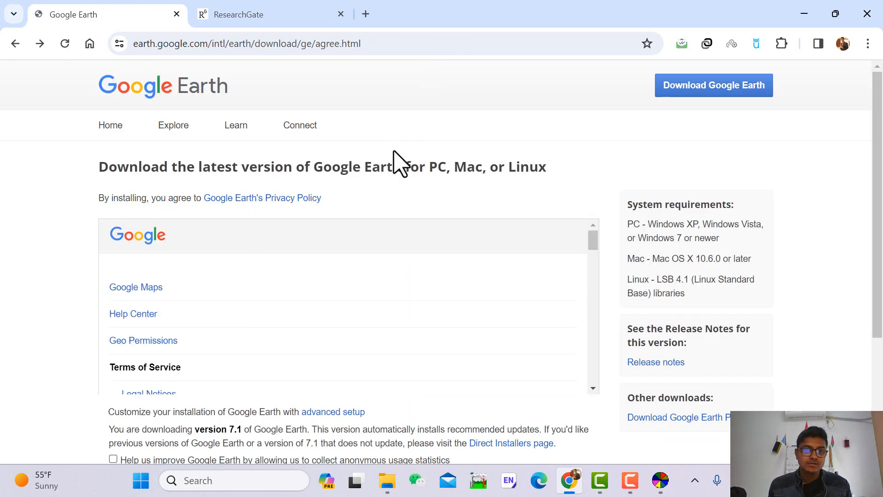
pyautogui.scroll(-3)
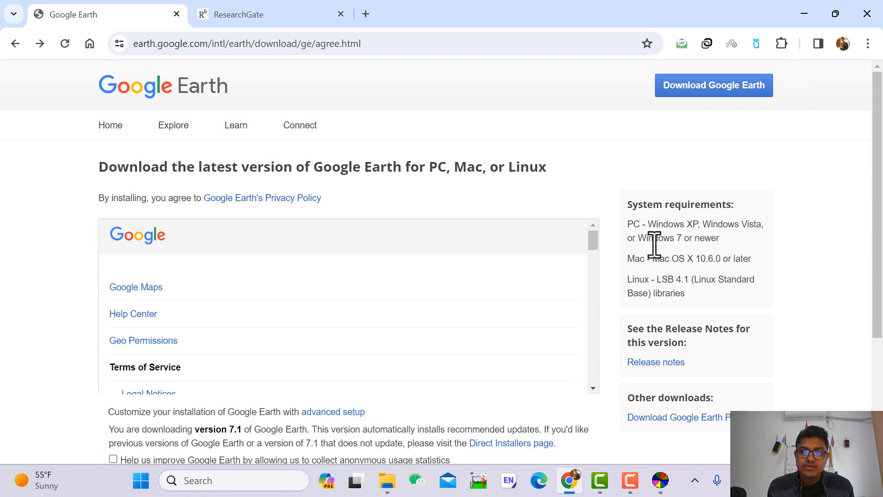
pyautogui.scroll(-3)
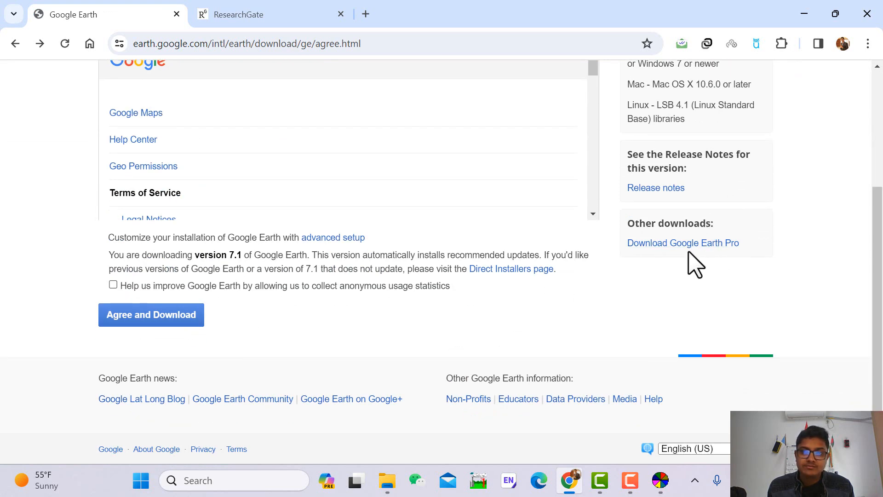
pyautogui.click(683, 243)
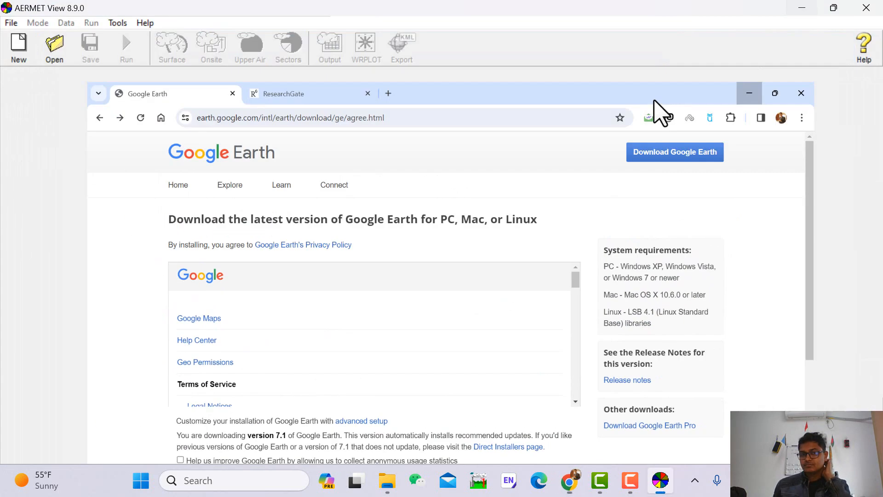
# Extract the hwd_order_2790 archive into AERMOD A to Z and open weather_data_1hr in Excel
pyautogui.click(749, 93)
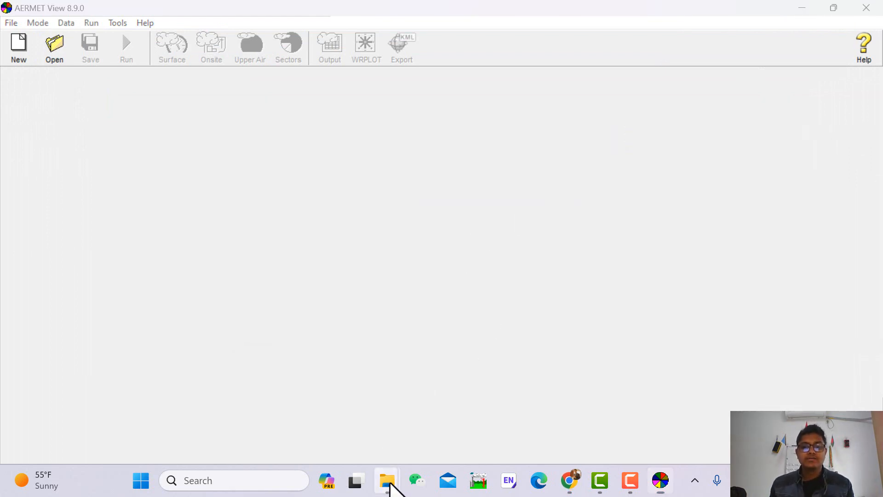
pyautogui.click(386, 480)
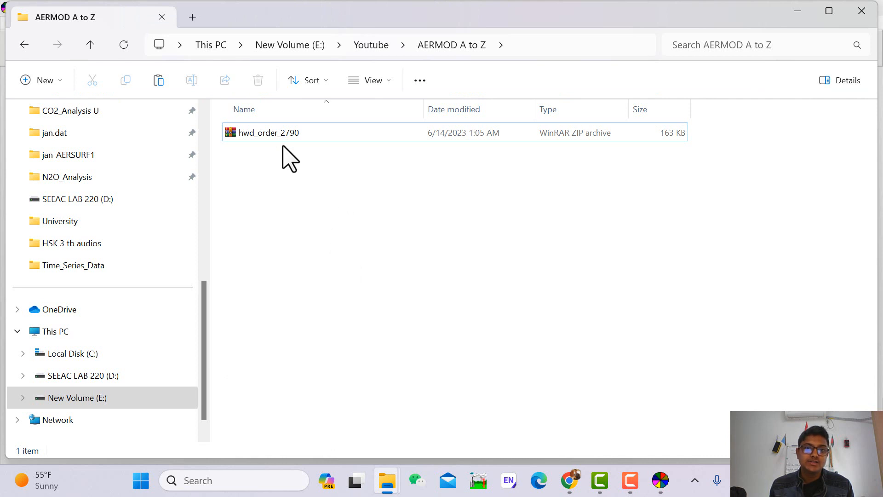
pyautogui.moveTo(276, 164)
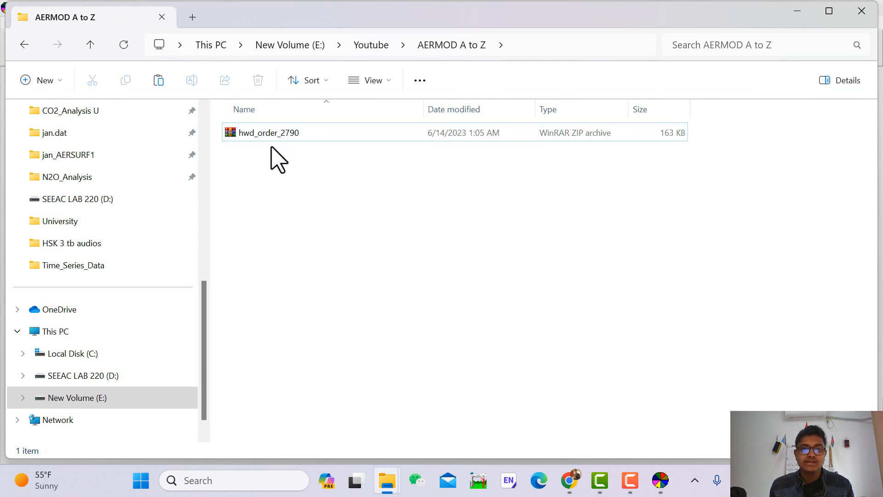
pyautogui.rightClick(267, 132)
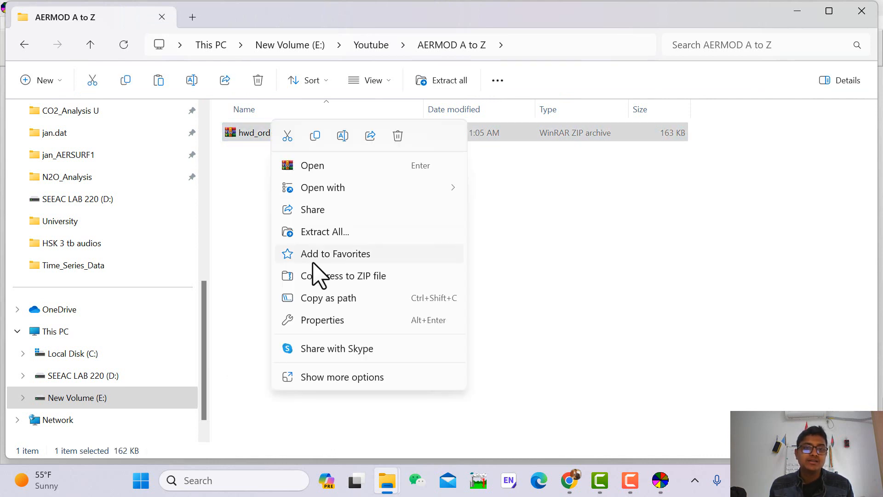
pyautogui.click(341, 377)
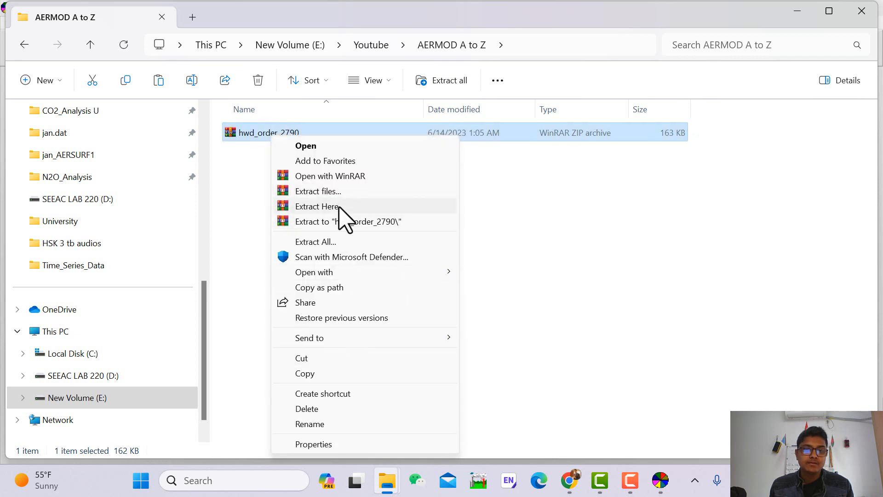
pyautogui.click(318, 206)
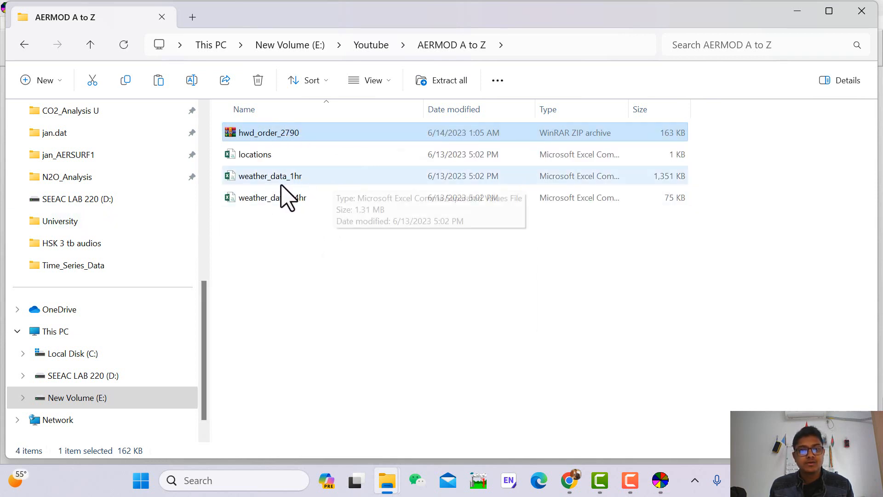
pyautogui.doubleClick(269, 174)
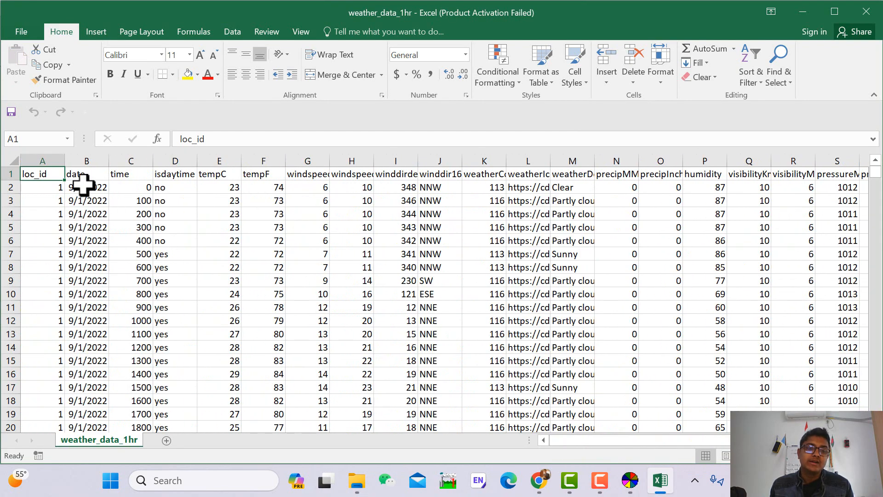
# Delete the windspeedMiles, winddir16Point, weatherCode and weatherDesc columns from the weather sheet
pyautogui.click(41, 160)
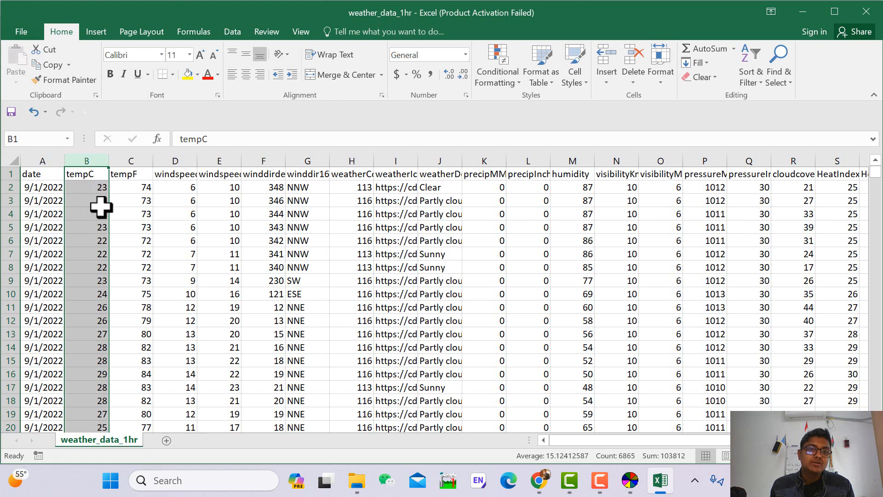
pyautogui.click(131, 161)
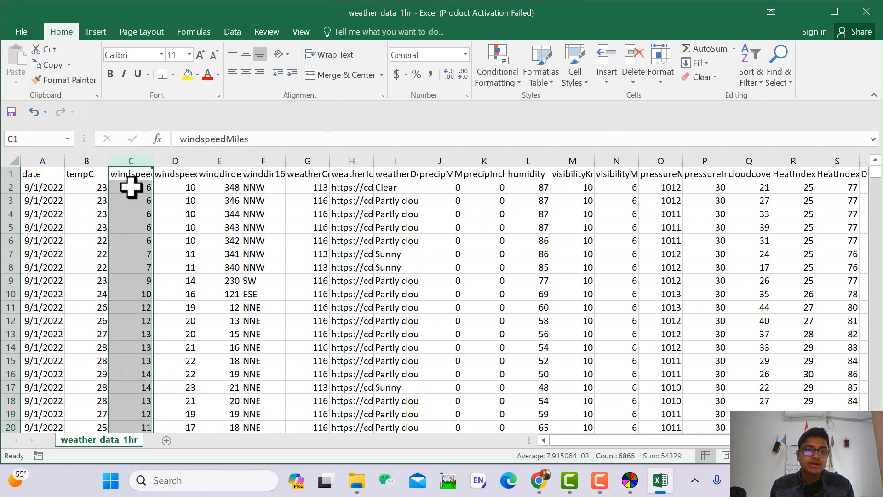
pyautogui.moveTo(153, 160); pyautogui.dragTo(197, 160)
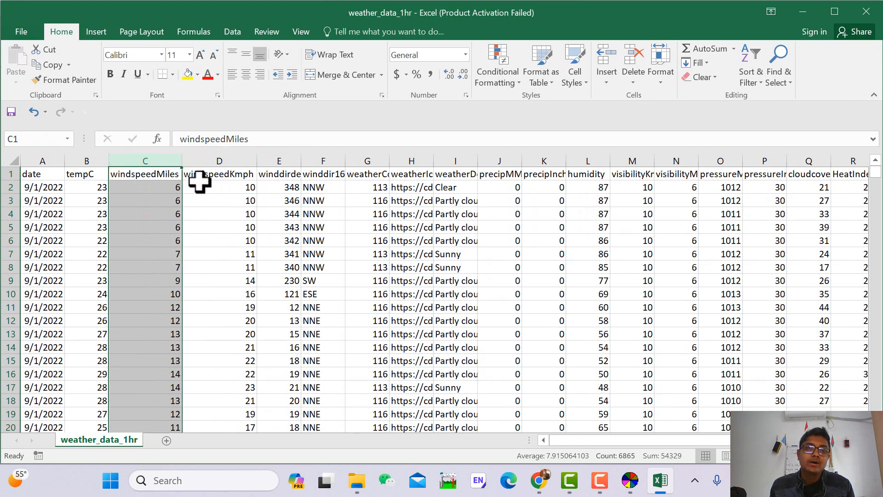
pyautogui.moveTo(659, 68)
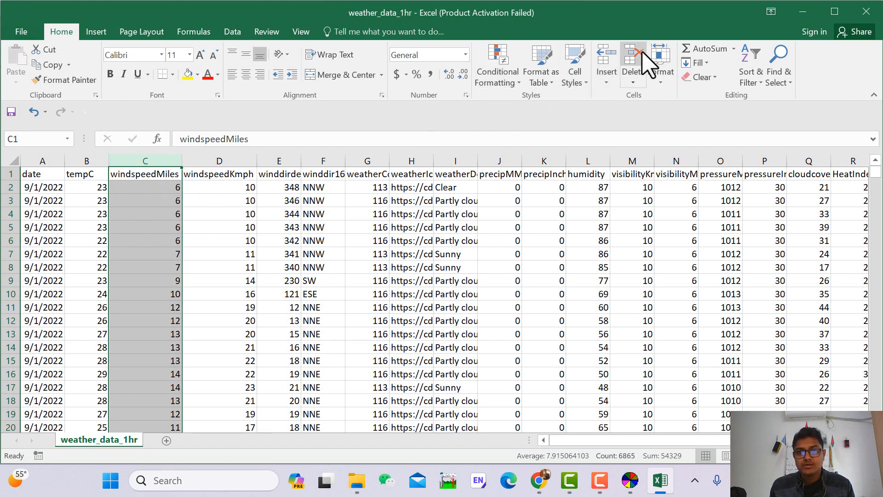
pyautogui.click(633, 56)
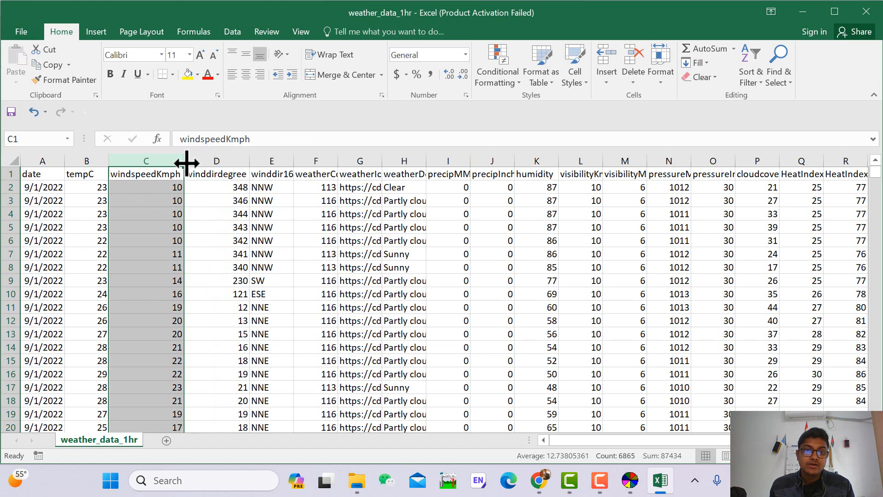
pyautogui.click(271, 160)
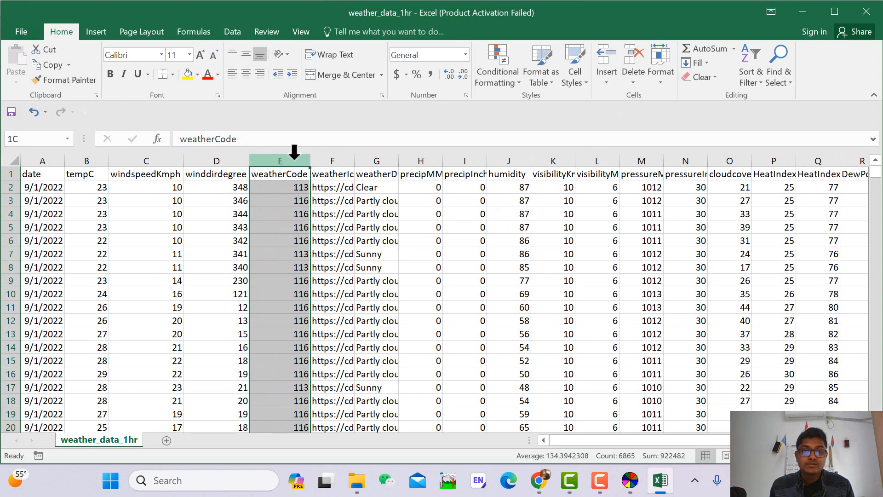
pyautogui.moveTo(633, 62)
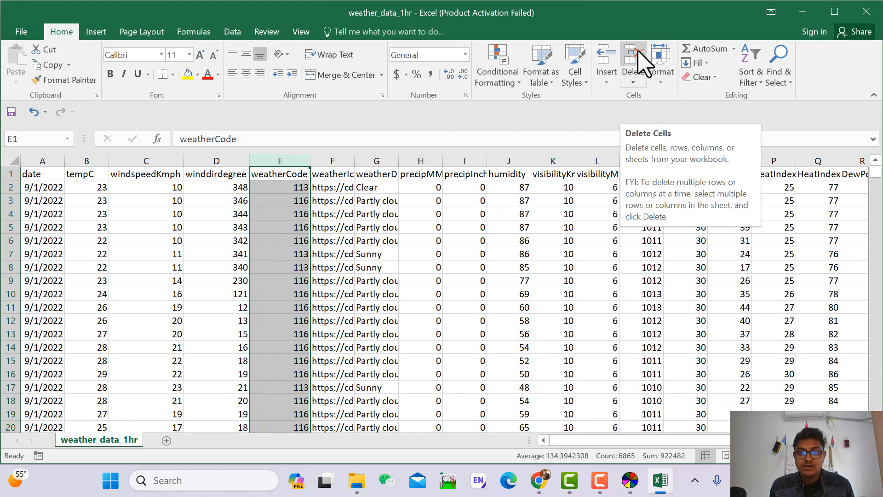
pyautogui.click(633, 62)
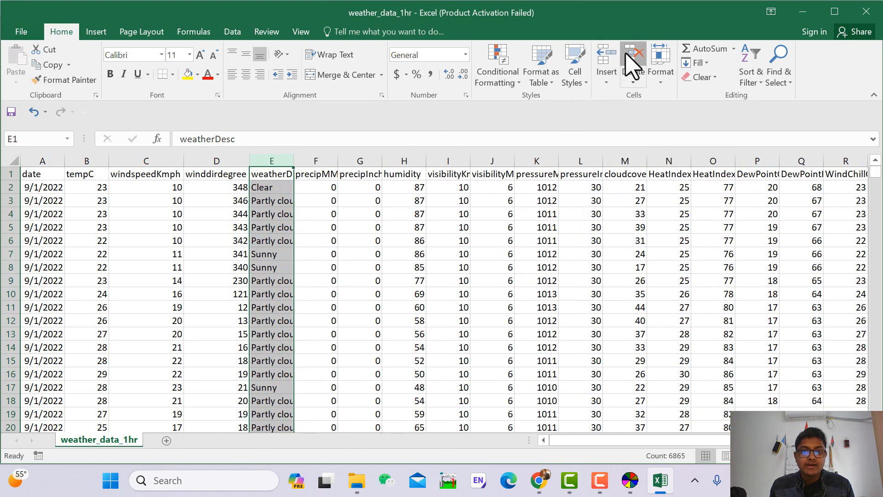
pyautogui.click(632, 62)
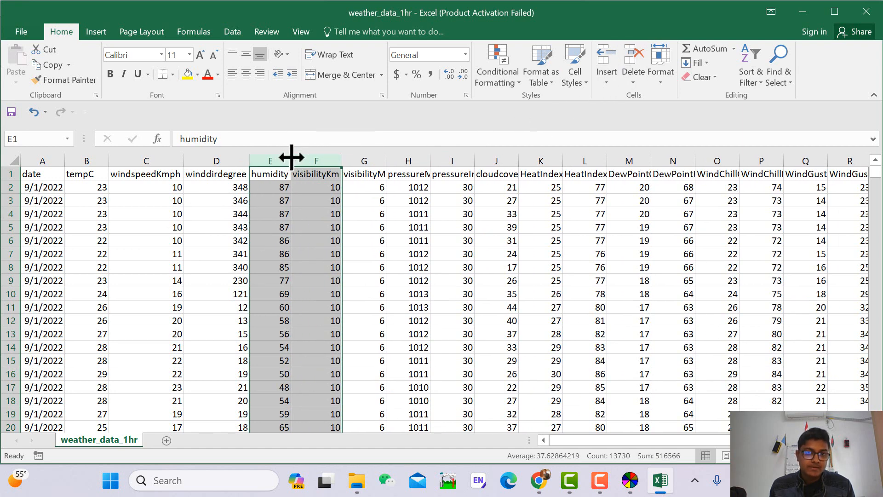
# Delete the visibility, pressureInches, HeatIndex, DewPoint and FeelsLike columns, leaving seven columns
pyautogui.click(364, 281)
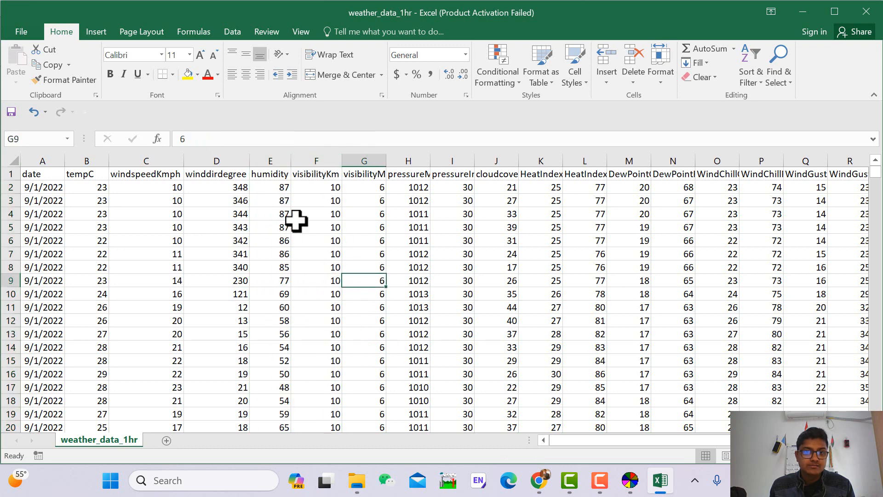
pyautogui.click(315, 160)
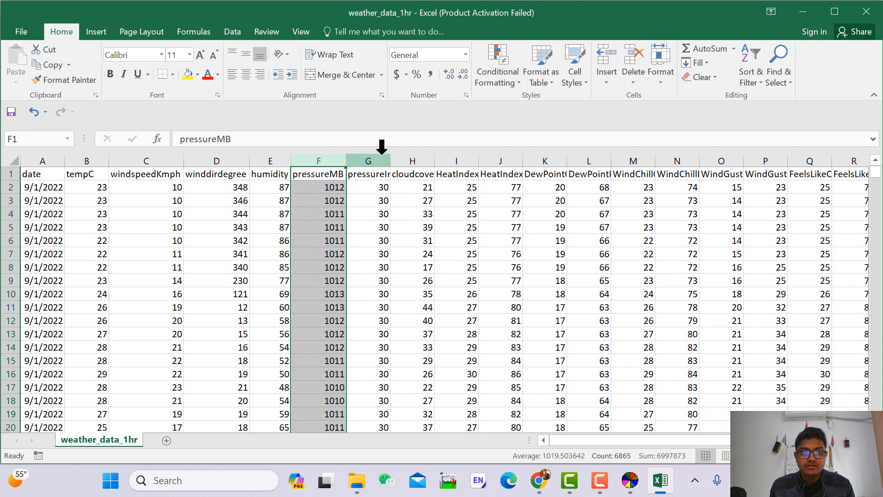
pyautogui.click(368, 160)
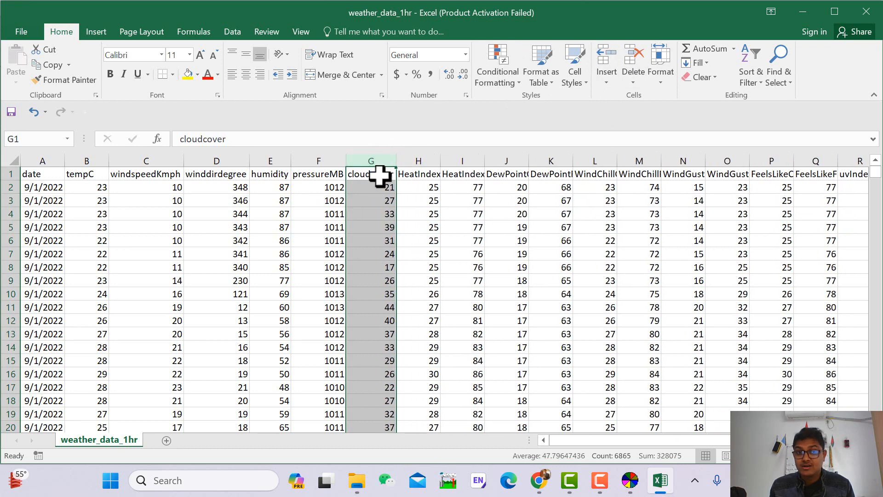
pyautogui.click(417, 174)
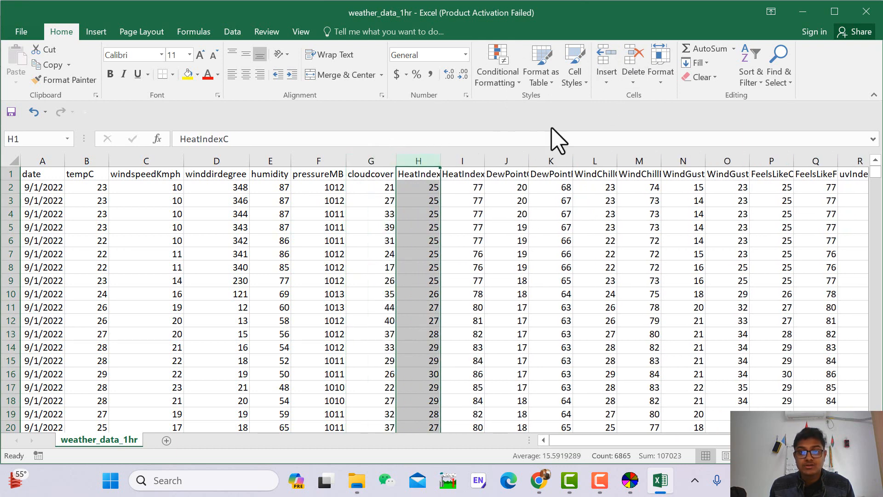
pyautogui.click(633, 56)
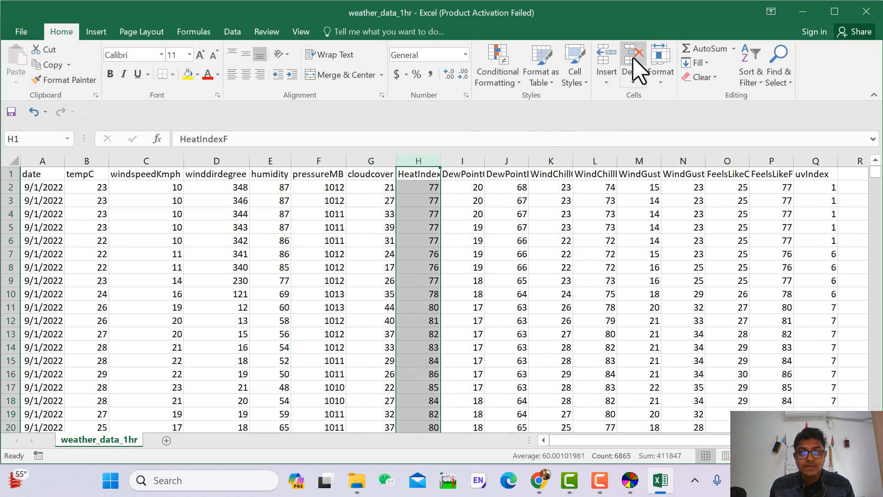
pyautogui.click(631, 62)
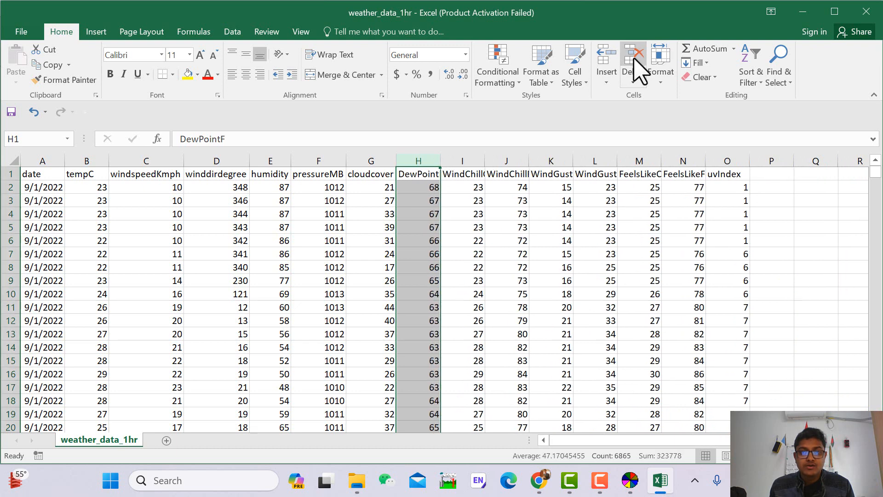
pyautogui.click(632, 54)
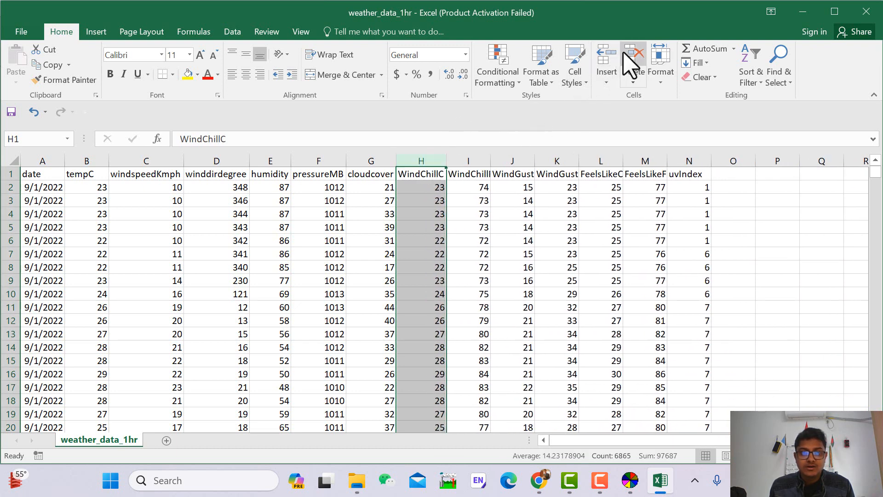
pyautogui.moveTo(633, 64)
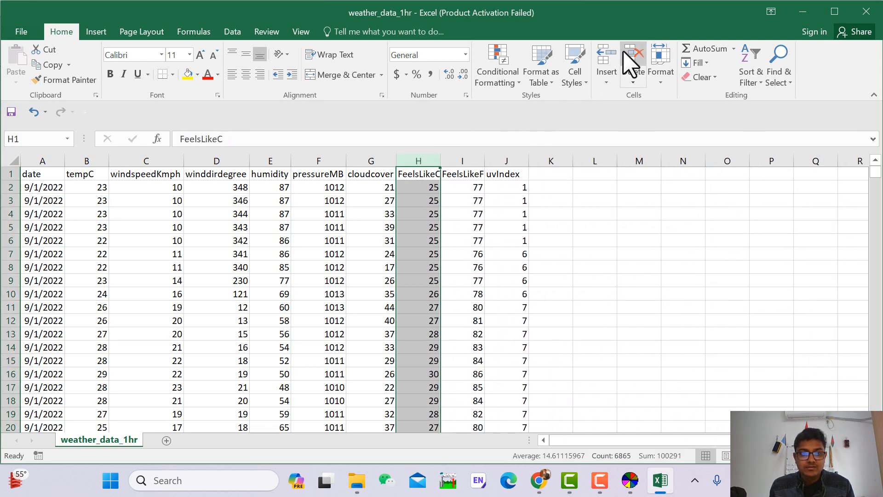
pyautogui.click(633, 64)
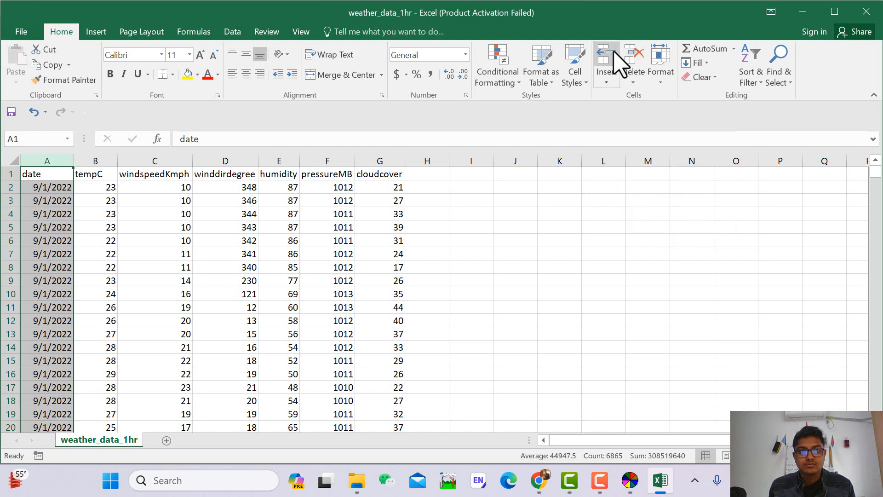
# Insert four columns before date headed Year, Month, Day and Hour
pyautogui.click(606, 53)
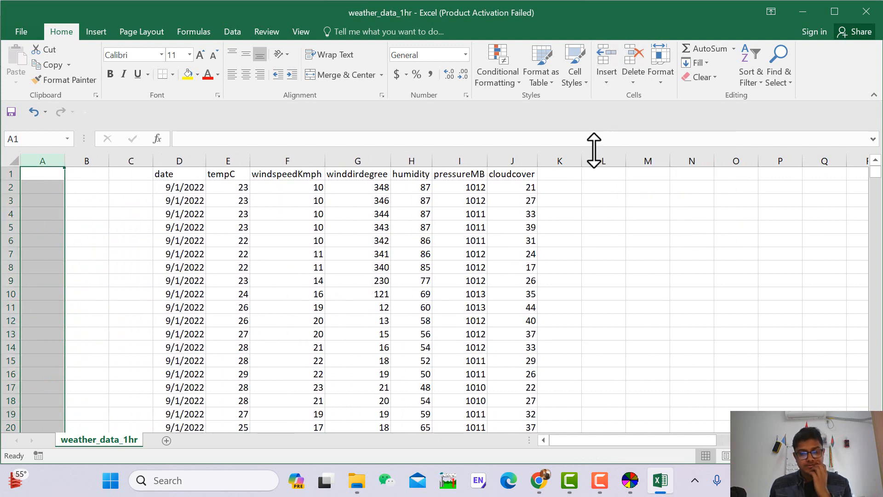
pyautogui.click(41, 173)
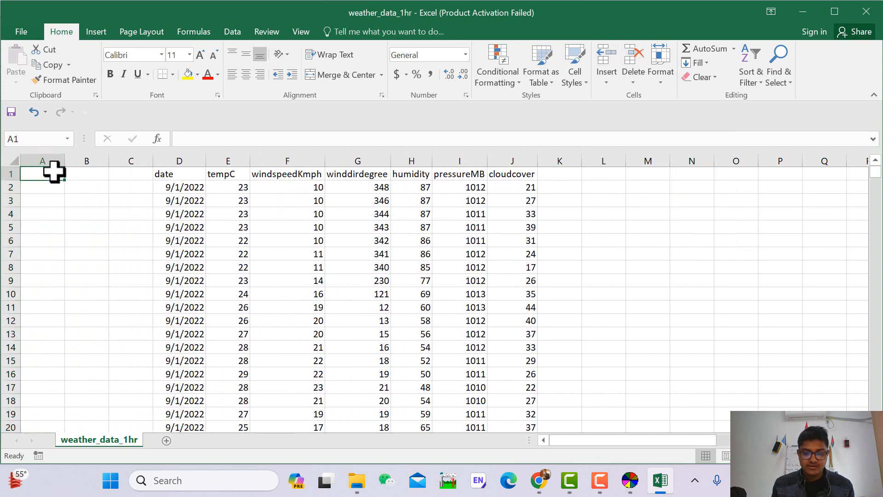
pyautogui.write('Year')
pyautogui.click(86, 174)
pyautogui.write('Month')
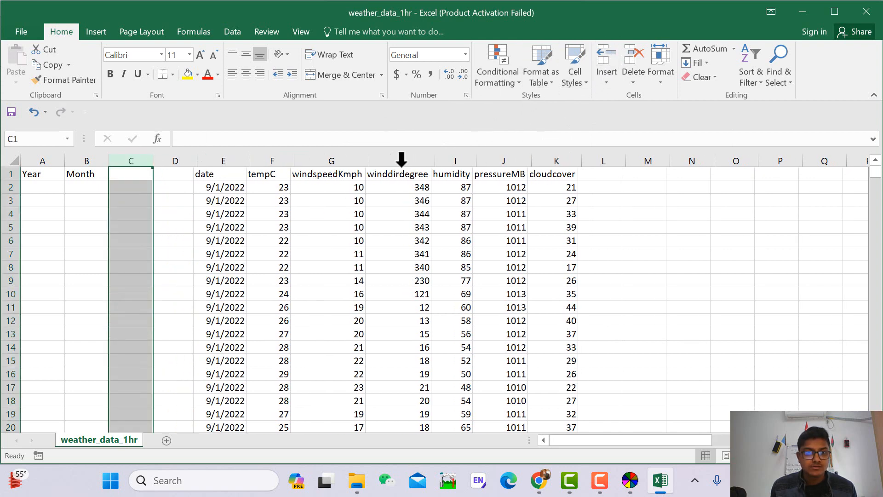
pyautogui.write('Day')
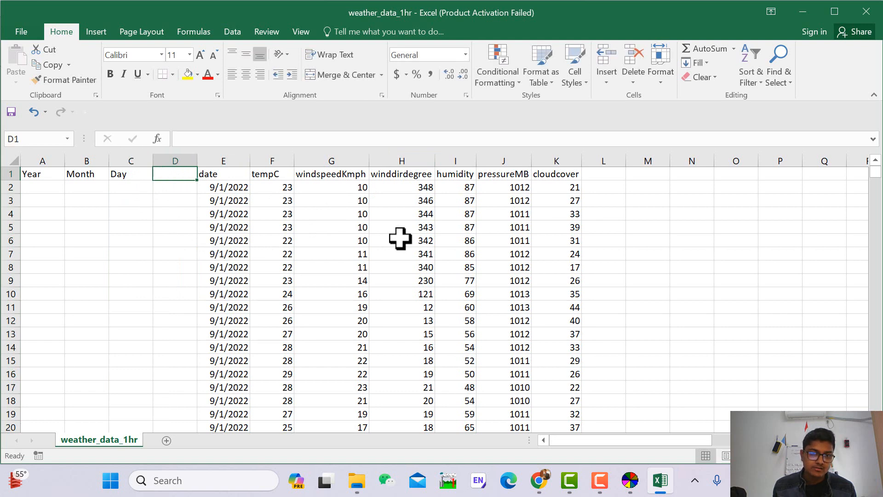
pyautogui.write('Hour')
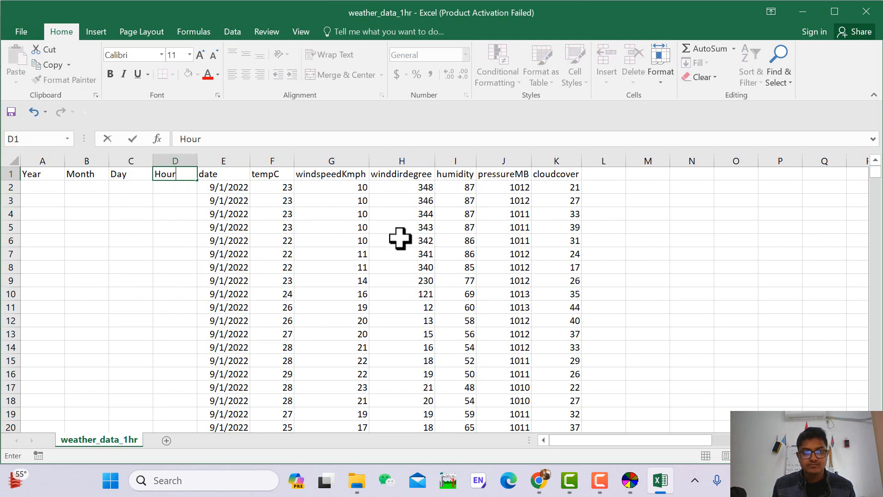
pyautogui.click(503, 266)
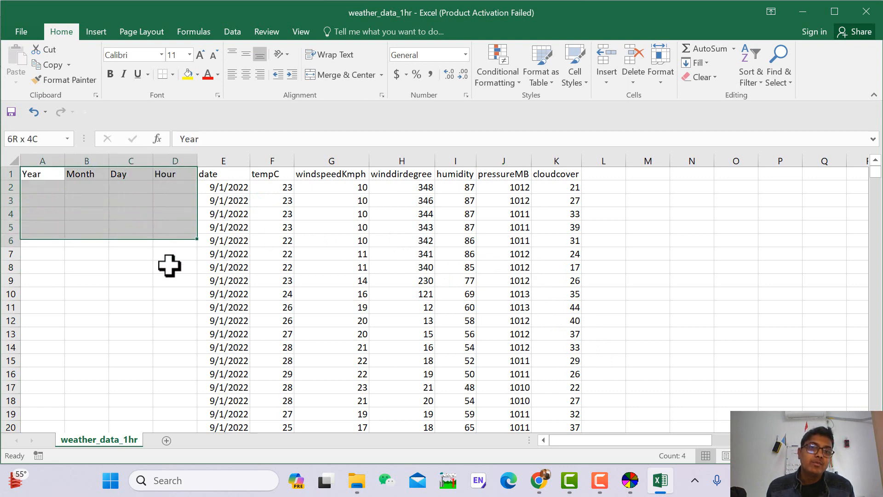
pyautogui.moveTo(195, 240); pyautogui.dragTo(195, 366)
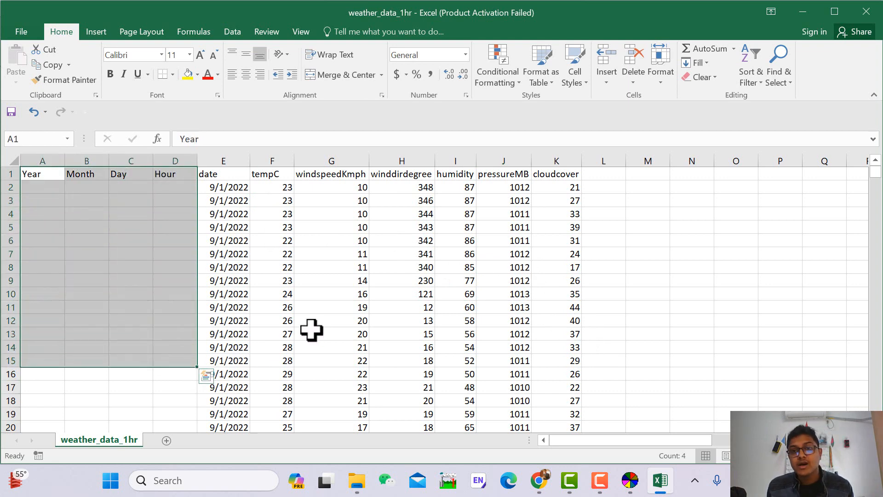
pyautogui.moveTo(278, 304)
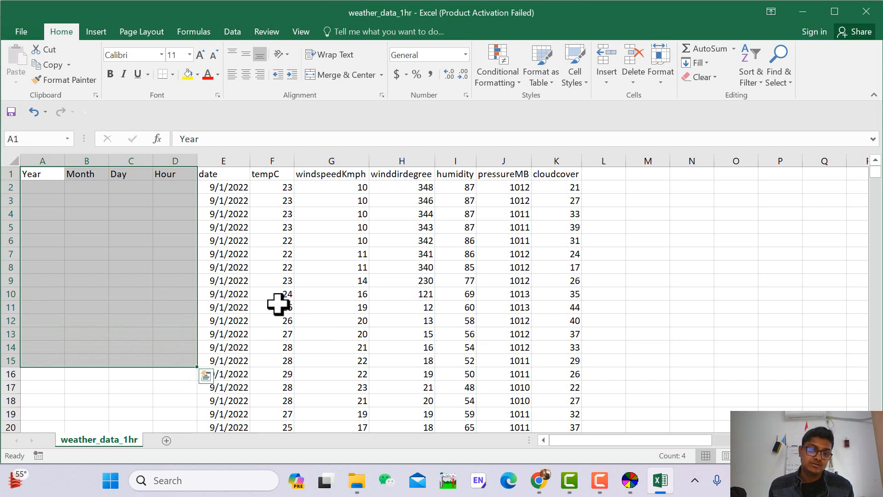
pyautogui.moveTo(233, 284)
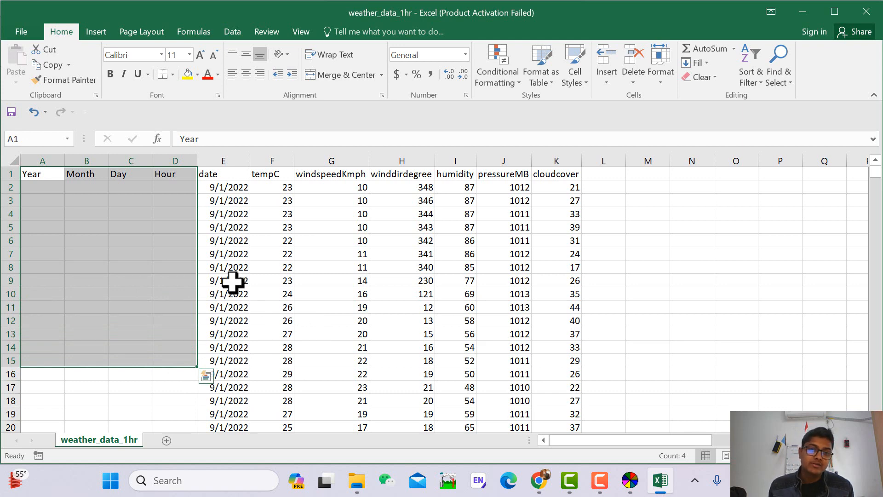
pyautogui.moveTo(369, 265)
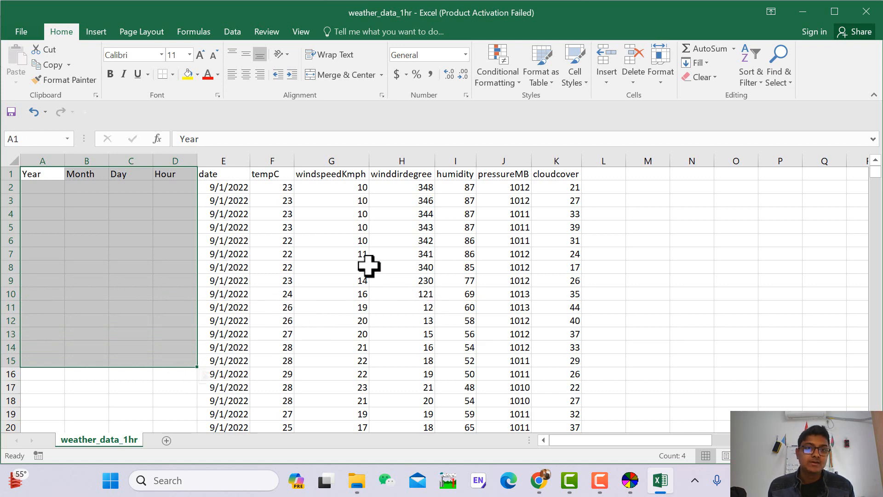
# Select the rows after 721 so only September 2022 hourly records in rows 2–721 remain
pyautogui.click(42, 187)
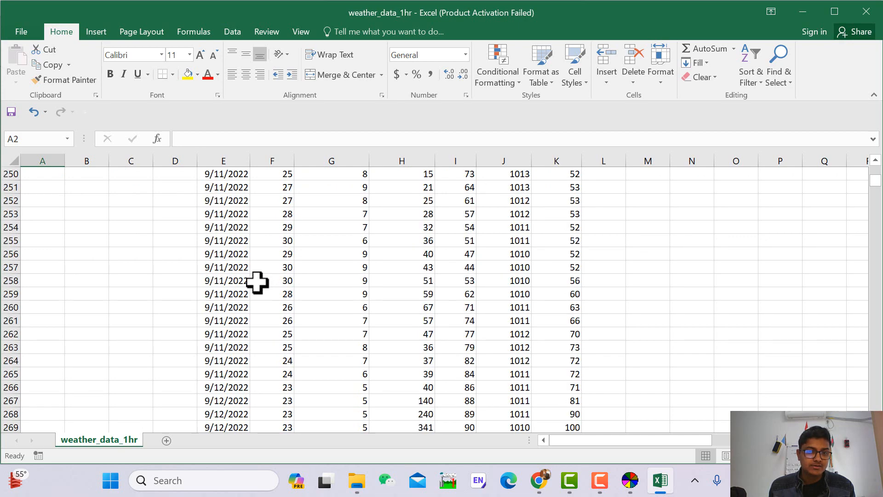
pyautogui.scroll(-3)
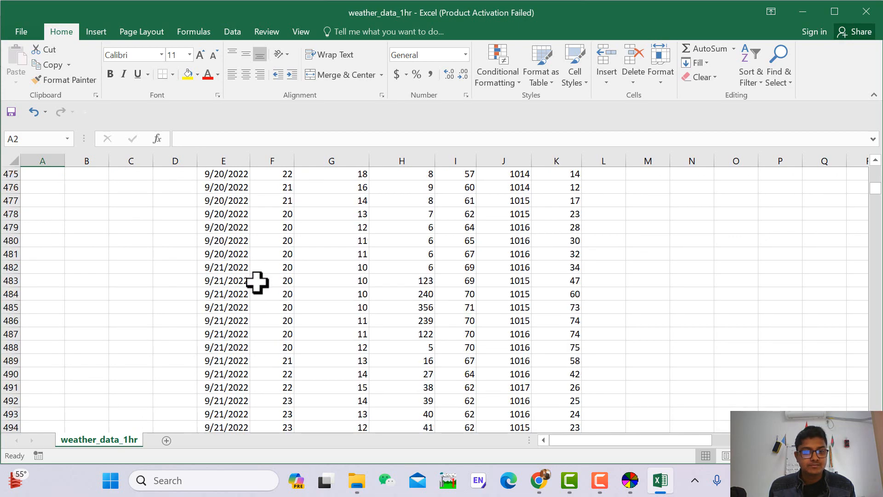
pyautogui.scroll(-3)
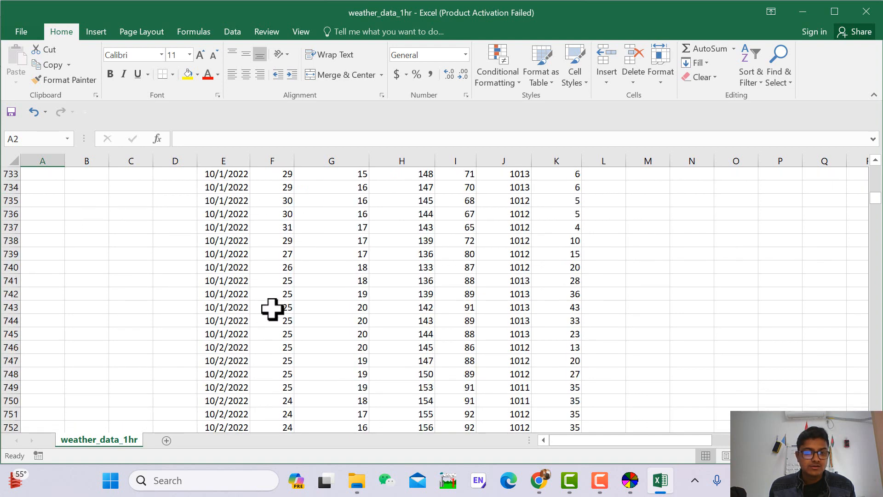
pyautogui.scroll(3)
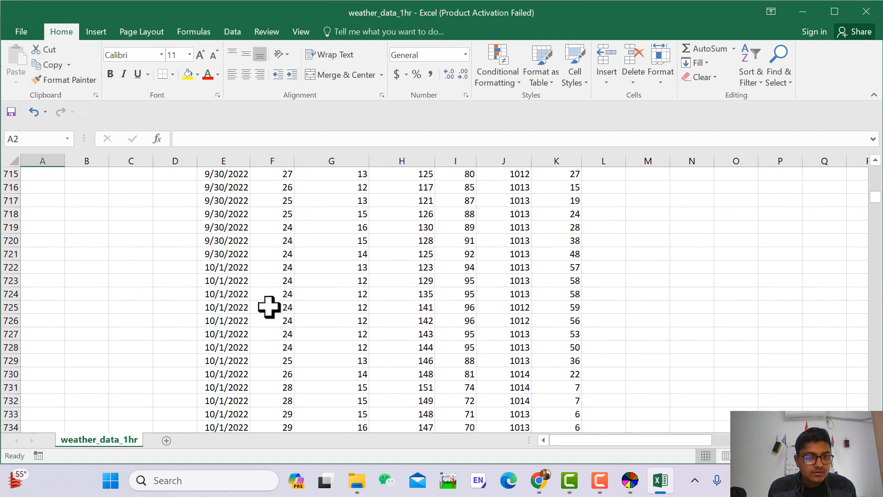
pyautogui.moveTo(42, 266); pyautogui.dragTo(175, 280)
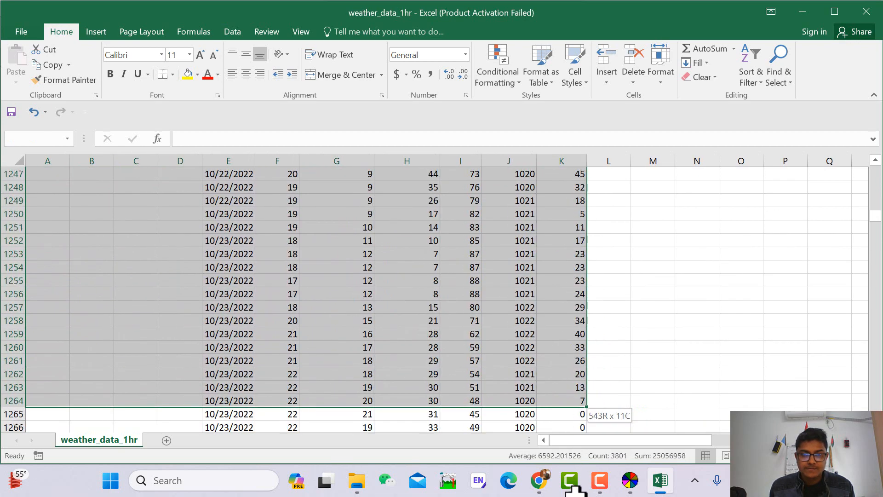
pyautogui.scroll(-3)
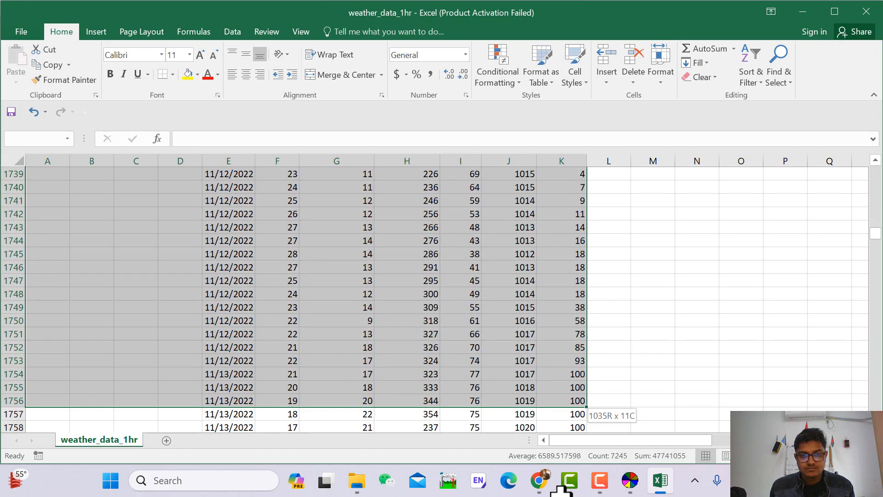
pyautogui.scroll(-3)
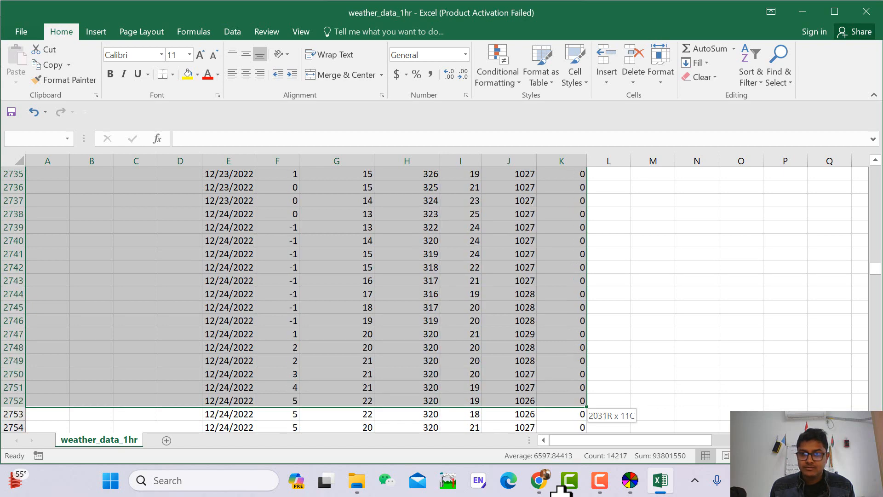
pyautogui.scroll(-3)
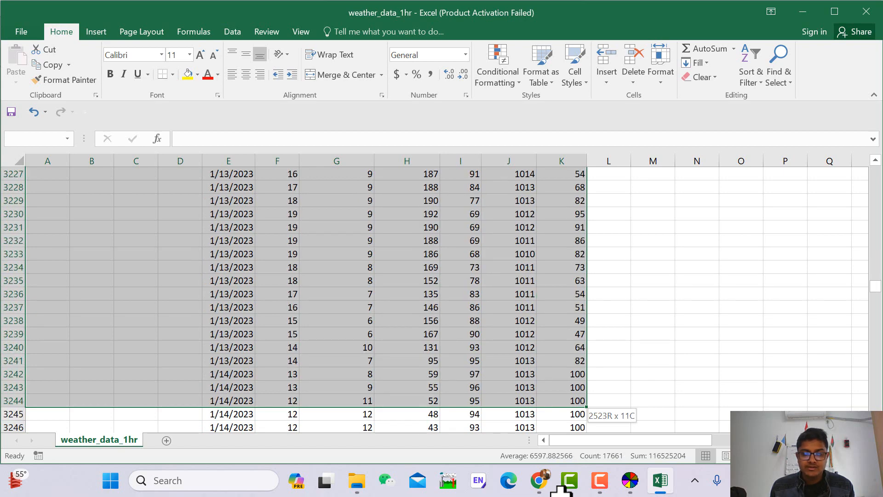
pyautogui.scroll(-3)
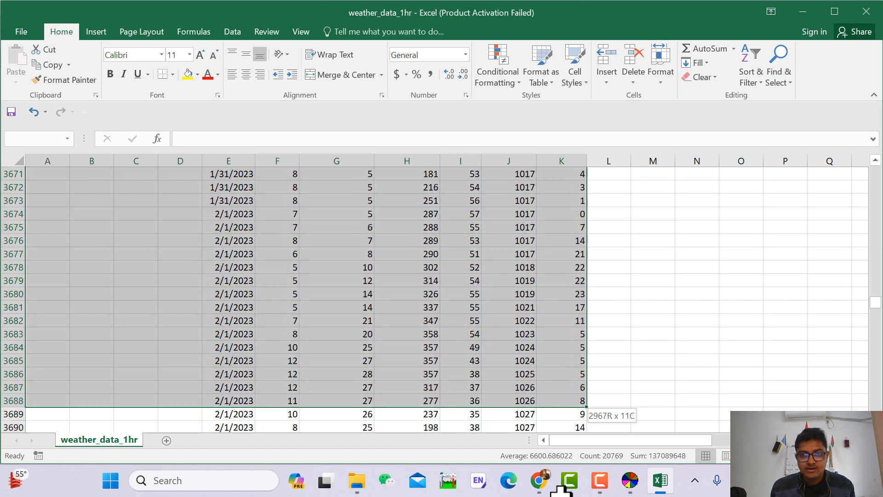
pyautogui.scroll(-3)
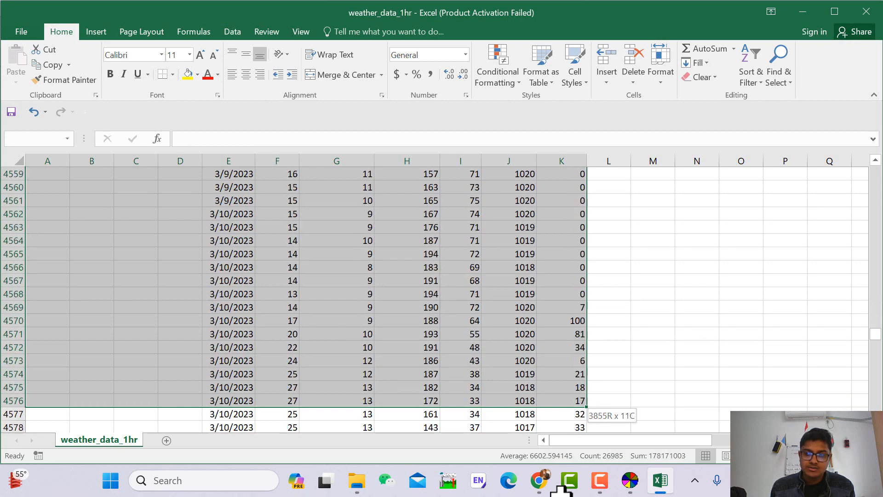
pyautogui.scroll(-3)
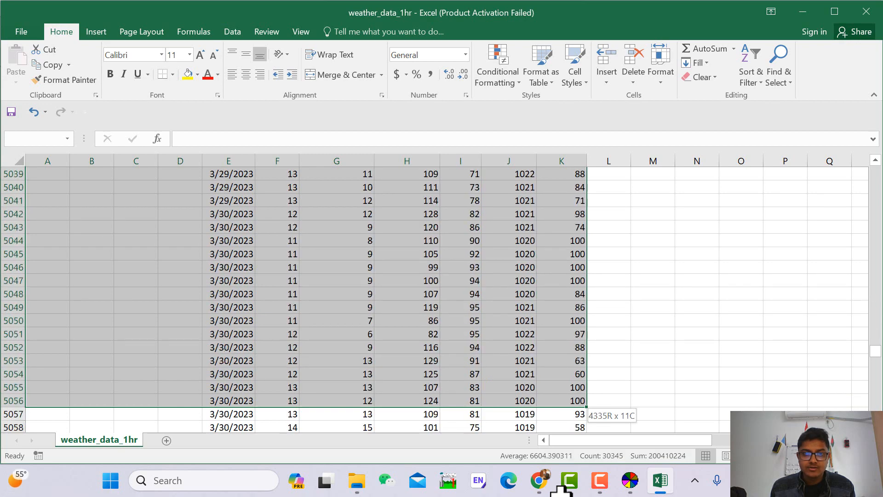
pyautogui.scroll(-3)
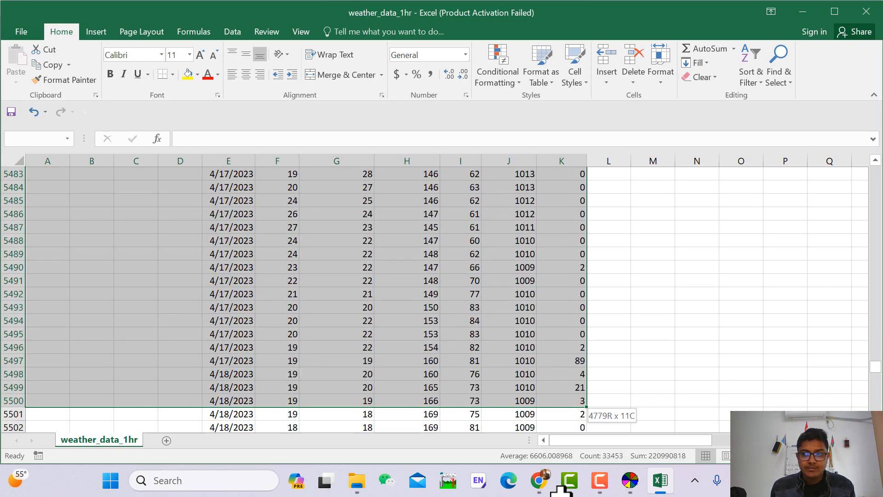
pyautogui.scroll(-3)
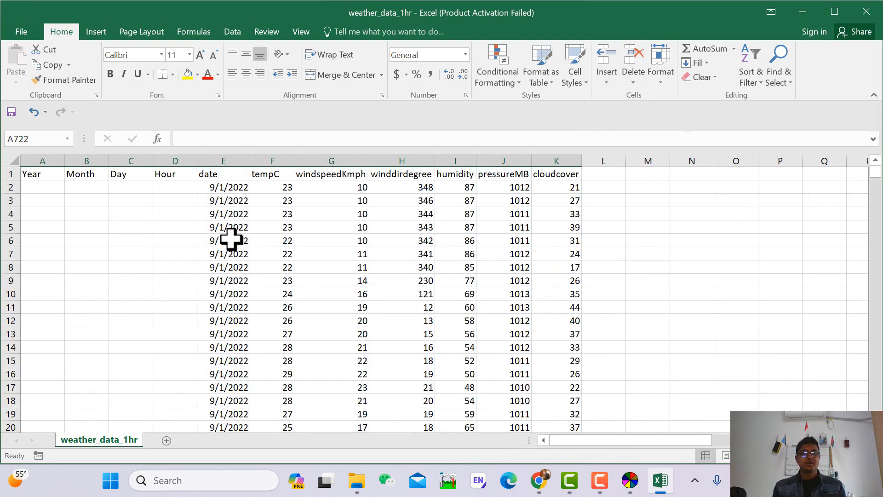
pyautogui.moveTo(234, 229)
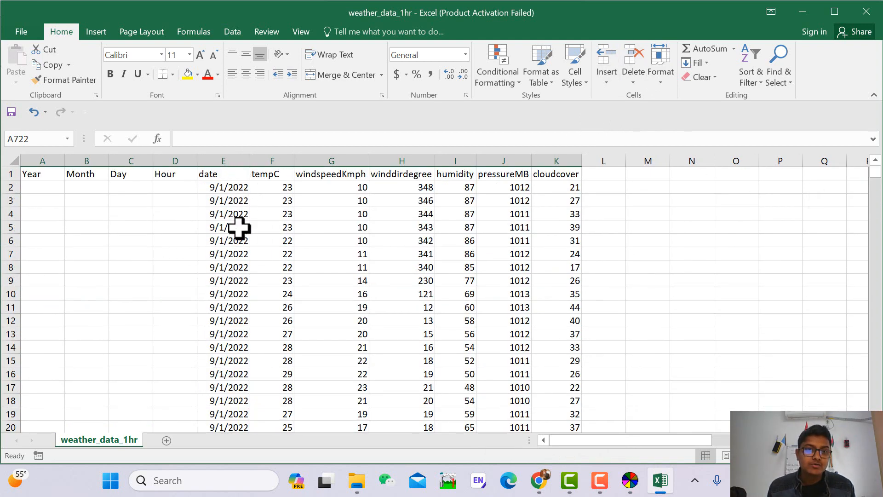
# Enter 2022 in A2 and fill the Year column down through row 721
pyautogui.scroll(-3)
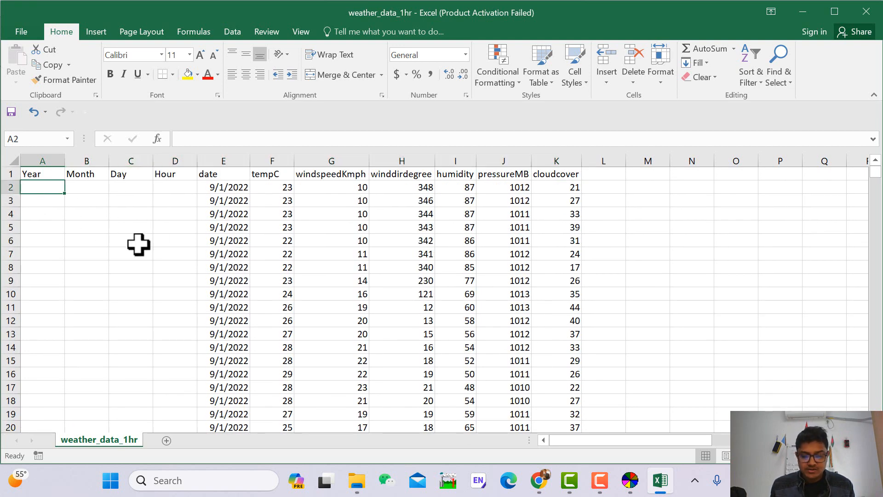
pyautogui.write('2022')
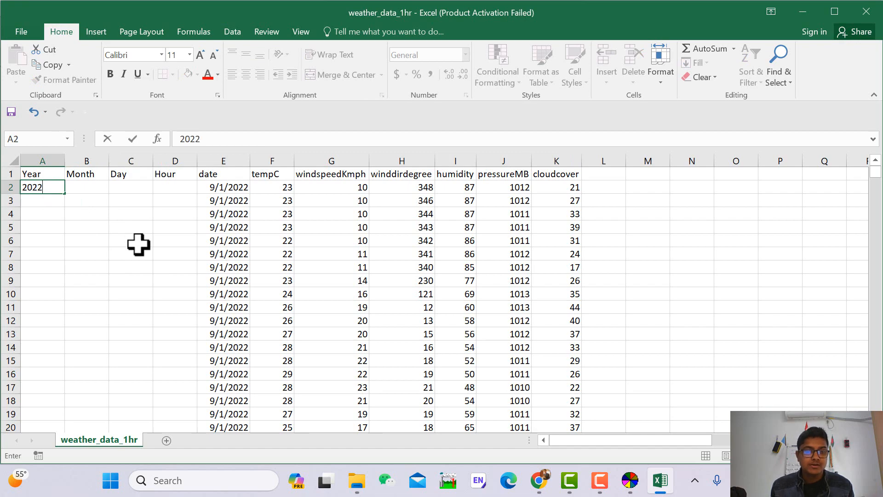
pyautogui.moveTo(64, 200)
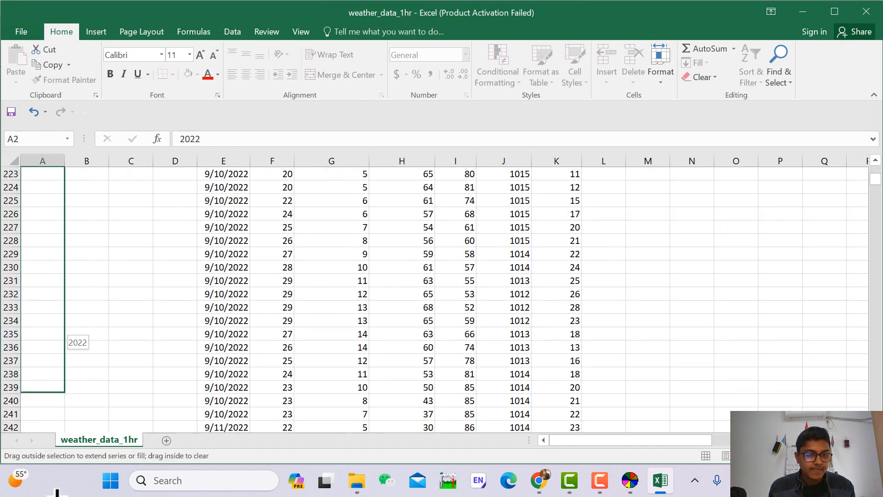
pyautogui.scroll(-3)
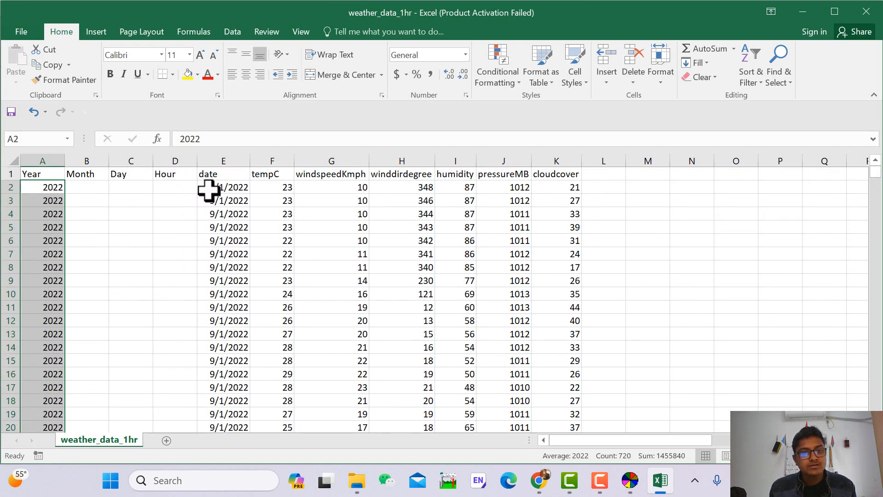
pyautogui.scroll(-3)
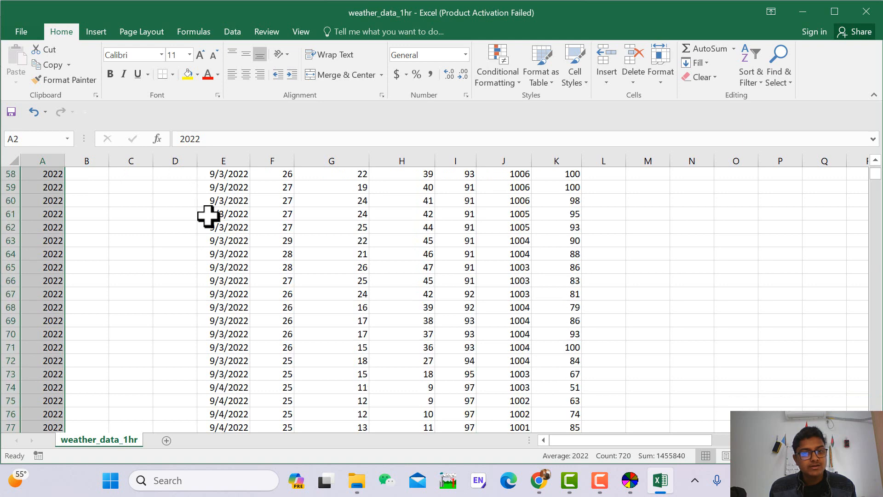
pyautogui.scroll(-3)
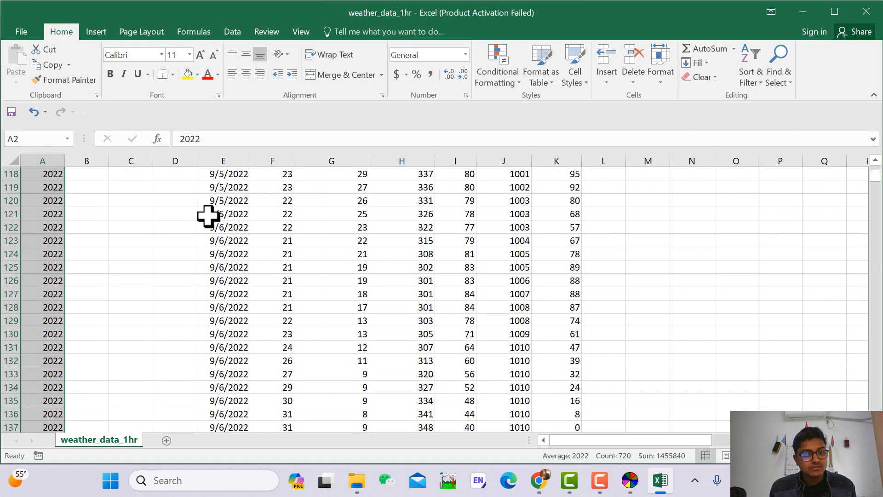
pyautogui.scroll(-3)
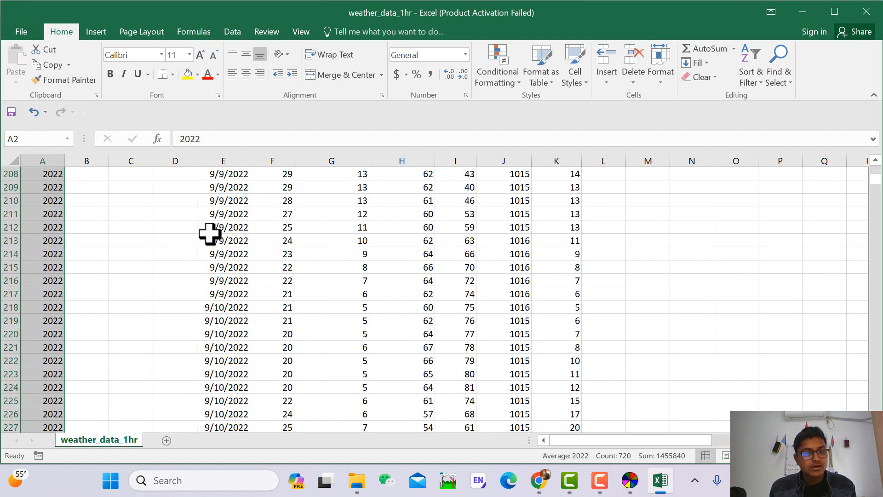
pyautogui.scroll(3)
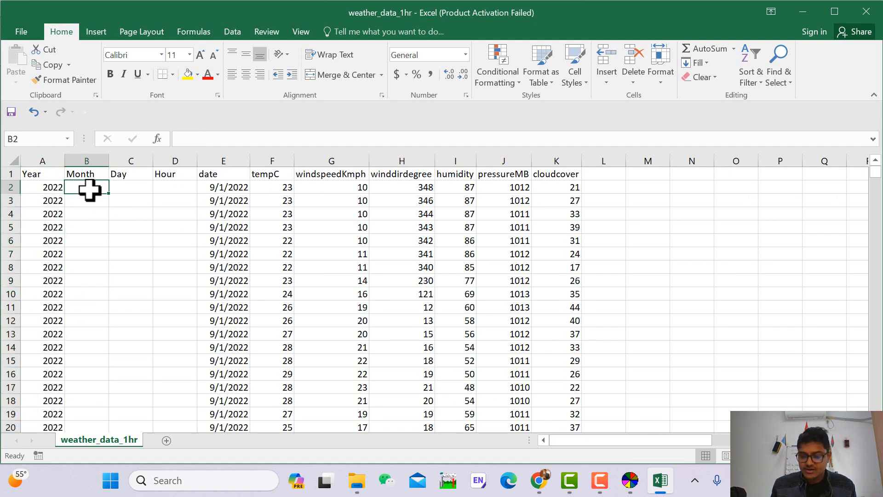
# Enter 9 in B2 and fill the Month column down through row 721
pyautogui.write('9')
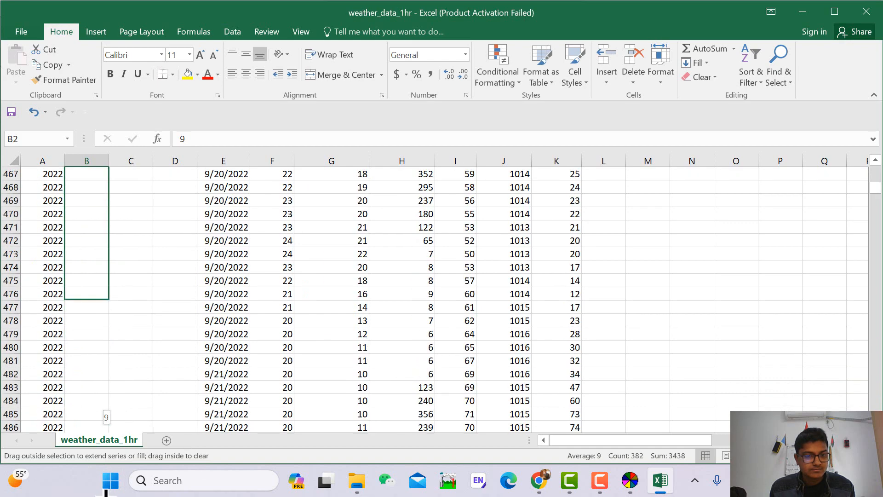
pyautogui.scroll(-3)
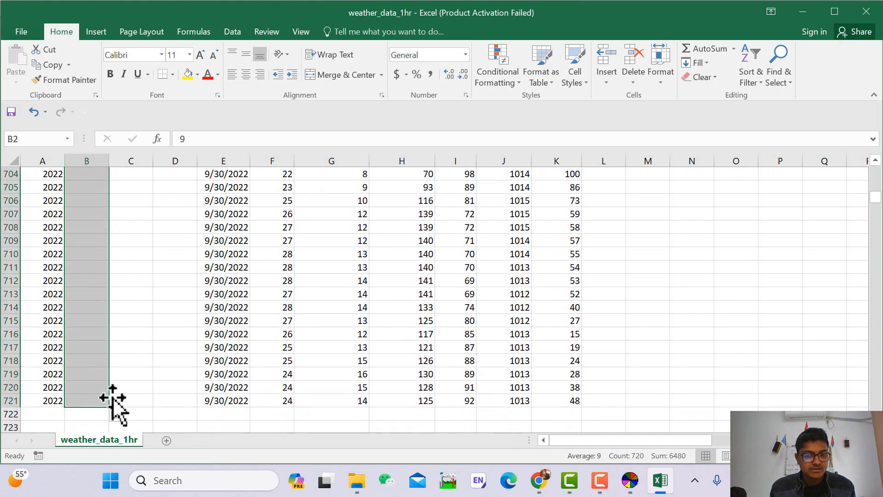
pyautogui.scroll(3)
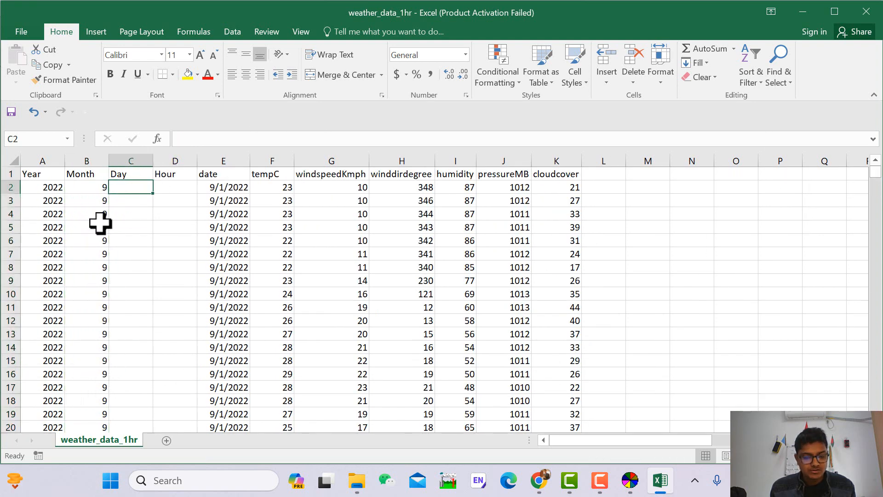
# Fill day numbers 1 through 6 into column C, each across its 24 hourly rows
pyautogui.write('1')
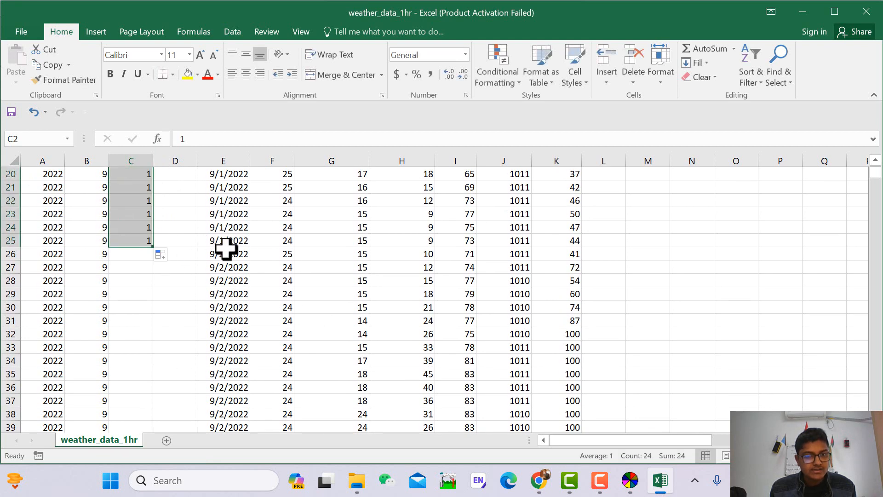
pyautogui.write('2')
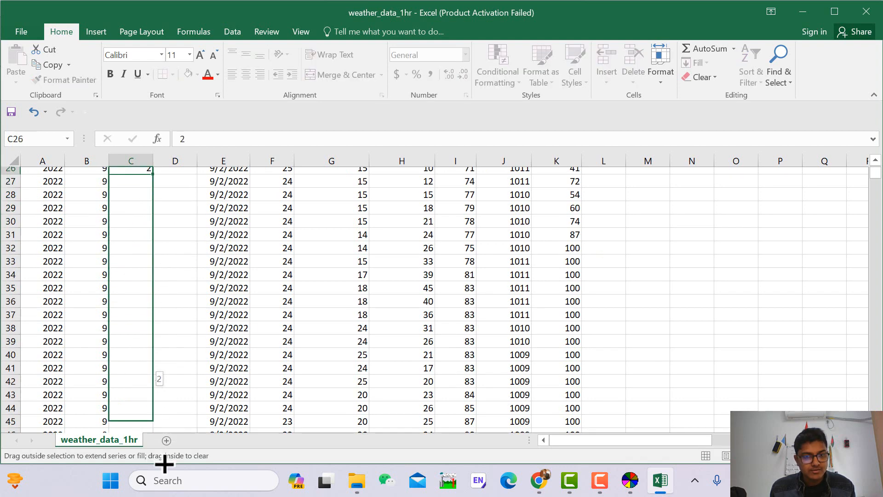
pyautogui.scroll(-3)
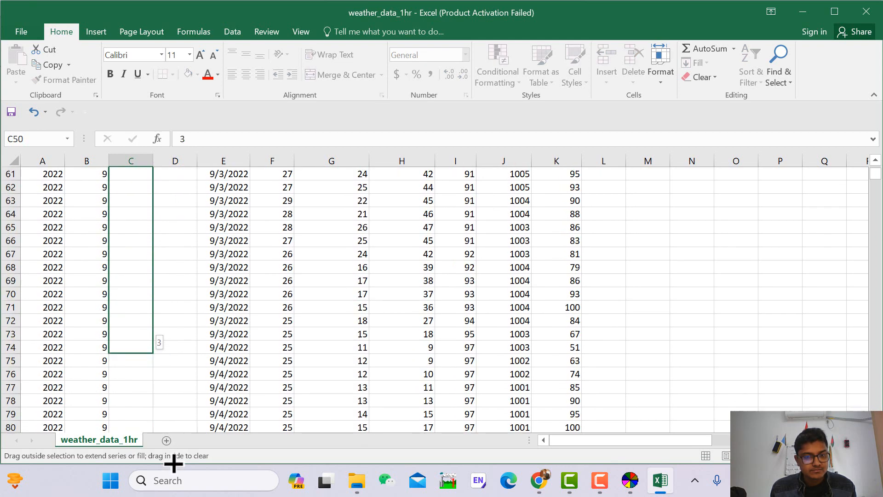
pyautogui.scroll(-3)
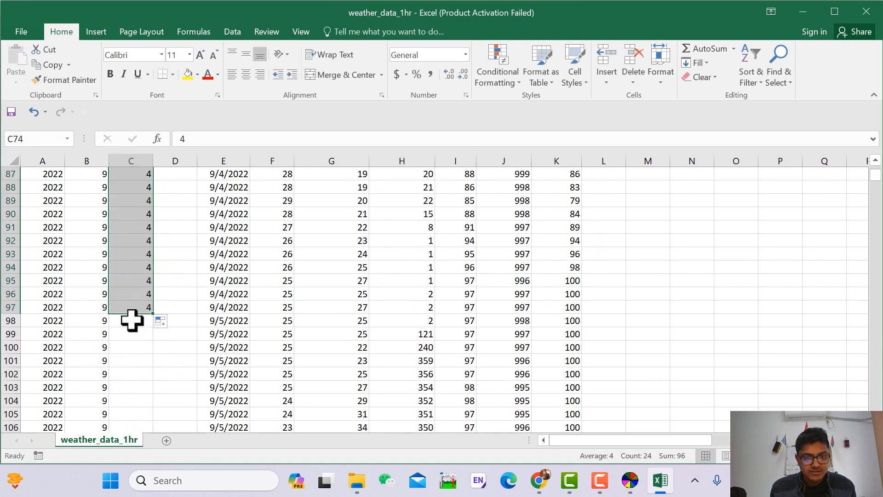
pyautogui.write('5')
pyautogui.write('6')
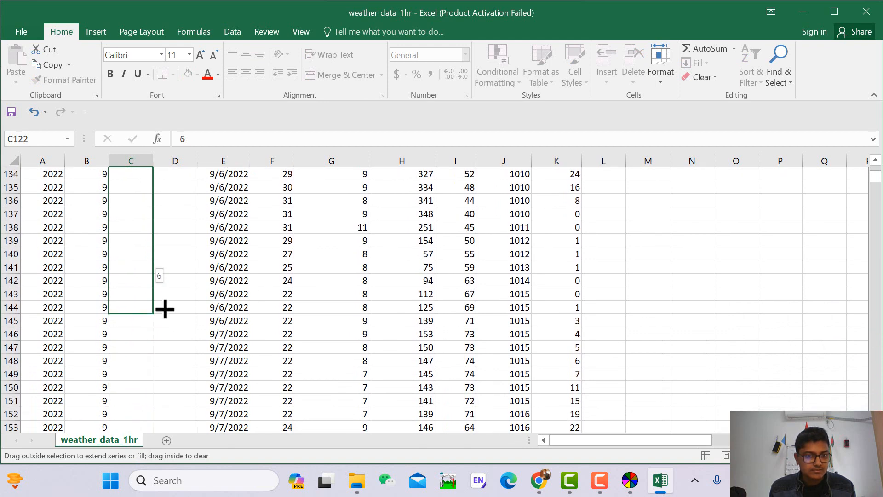
pyautogui.moveTo(130, 307); pyautogui.dragTo(129, 333)
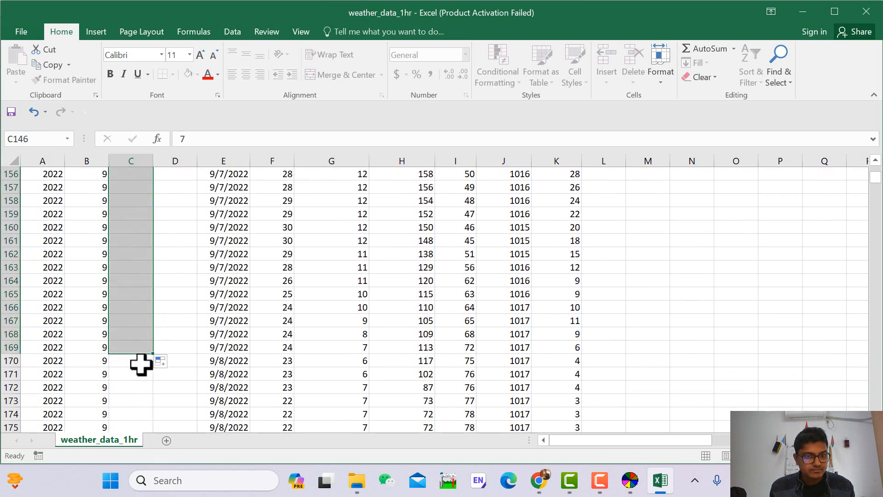
# Fill day numbers 8 through 11 into column C, each across its 24 hourly rows
pyautogui.write('8')
pyautogui.write('9')
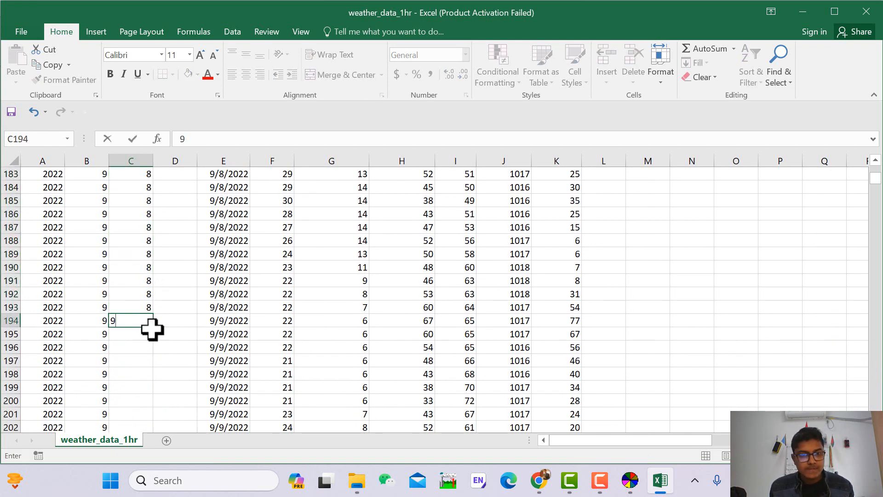
pyautogui.moveTo(131, 321); pyautogui.dragTo(157, 423)
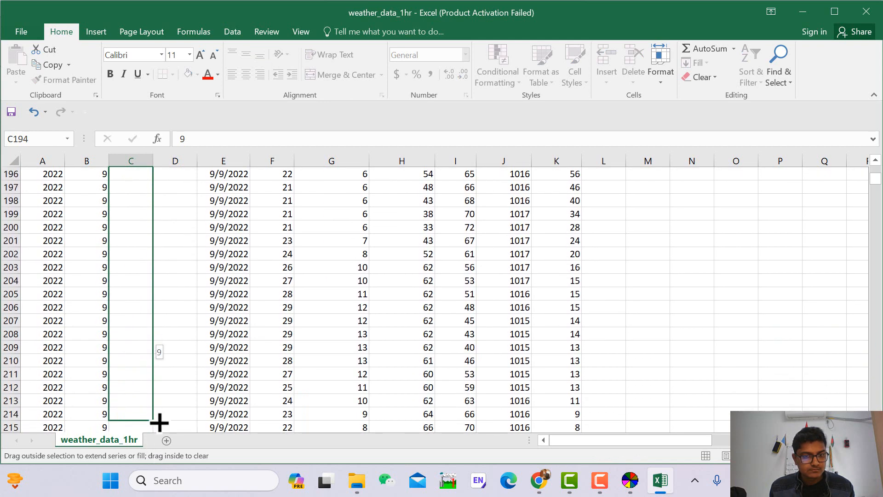
pyautogui.moveTo(145, 419); pyautogui.dragTo(145, 374)
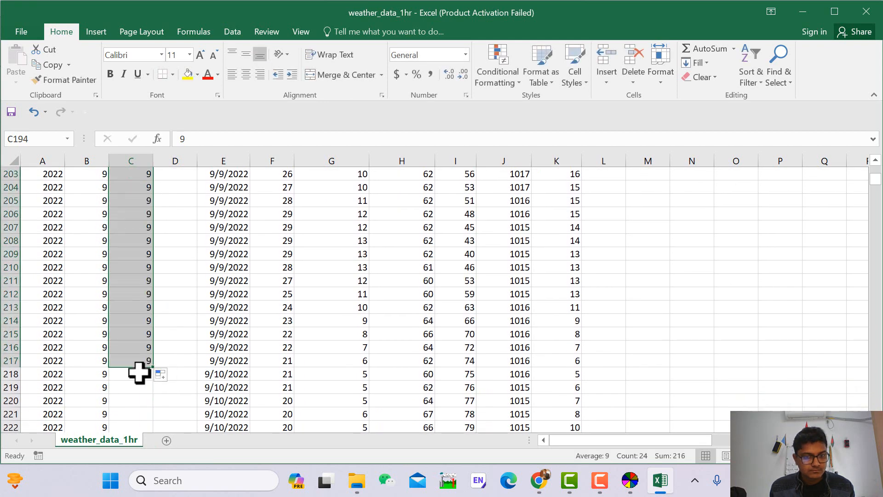
pyautogui.write('10')
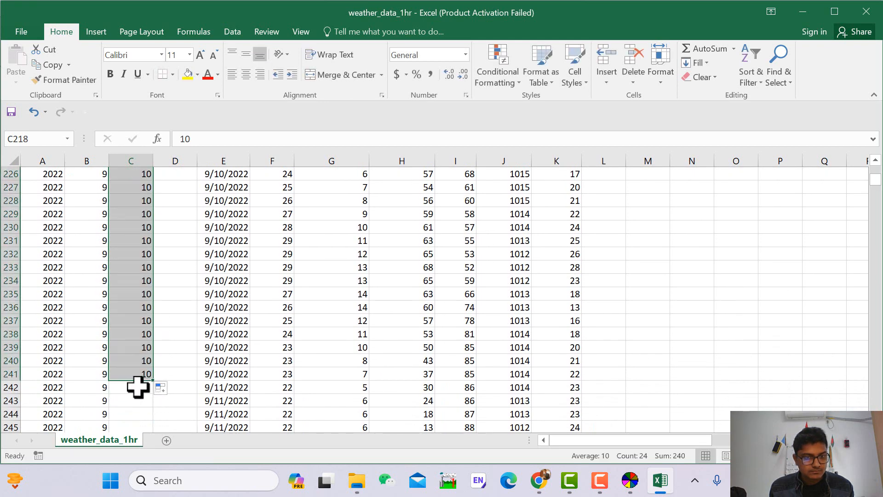
pyautogui.write('11')
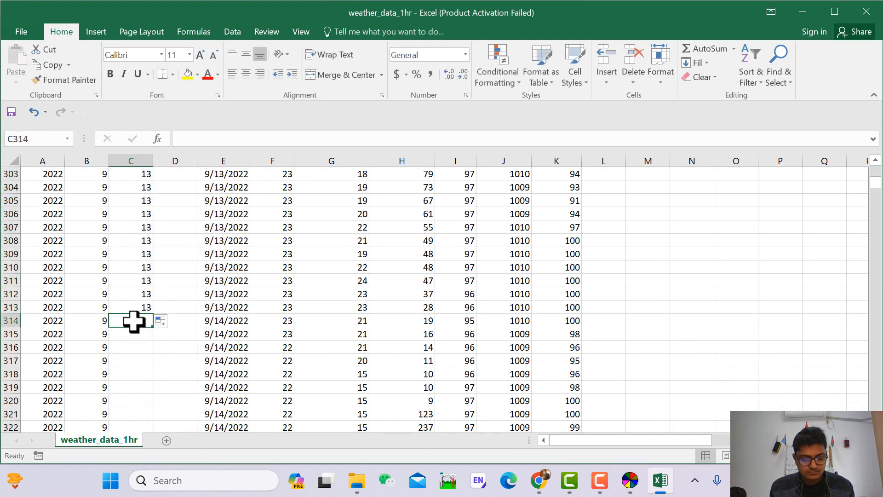
# Fill the next day numbers through 20 into column C, each across its 24 hourly rows
pyautogui.moveTo(130, 320); pyautogui.dragTo(130, 420)
pyautogui.write('1')
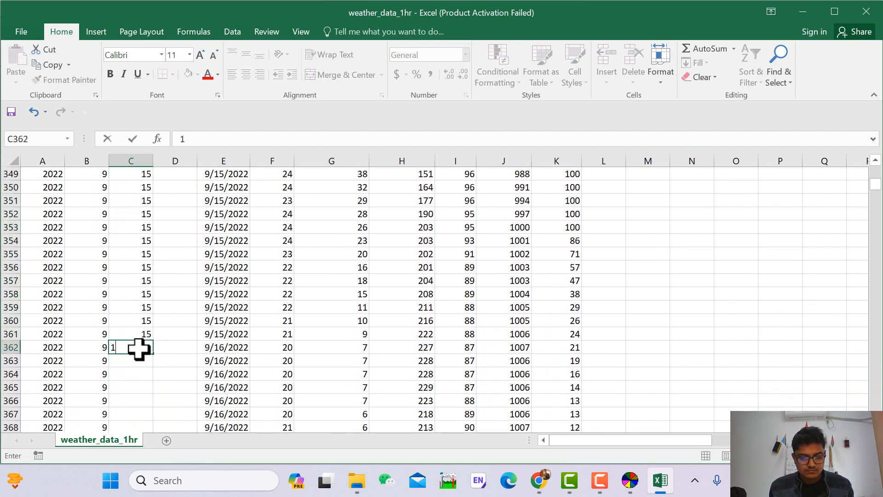
pyautogui.moveTo(145, 347); pyautogui.dragTo(146, 428)
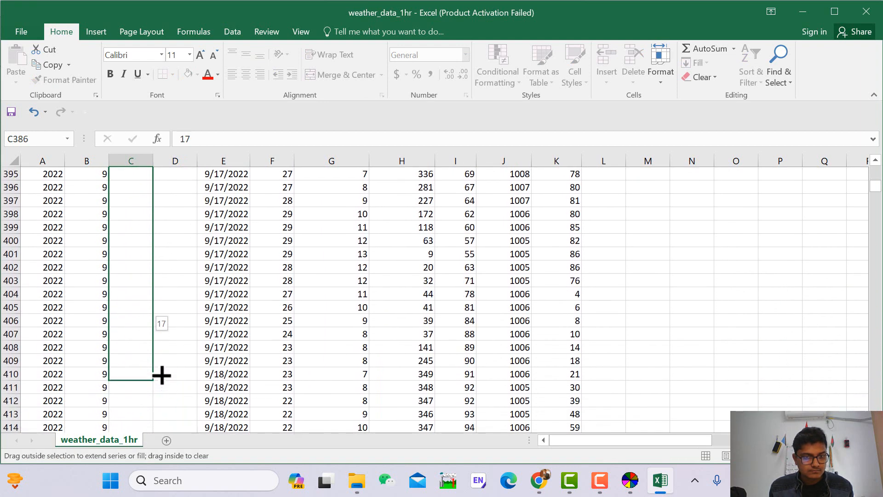
pyautogui.write('18')
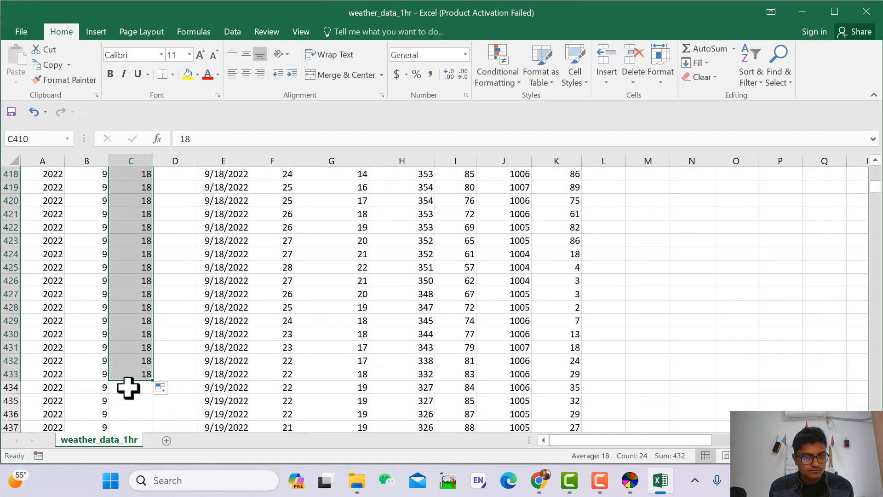
pyautogui.write('19')
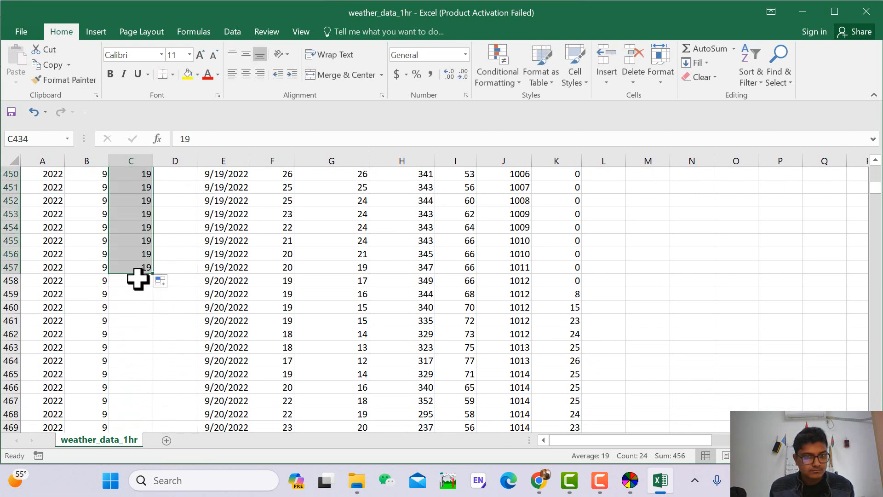
pyautogui.write('20')
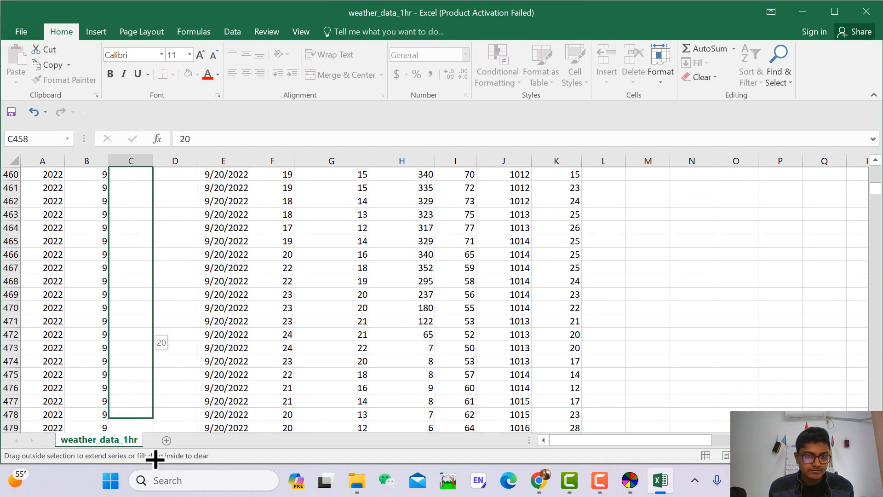
# Fill the remaining day numbers through 30 down to row 721 in column C
pyautogui.scroll(-3)
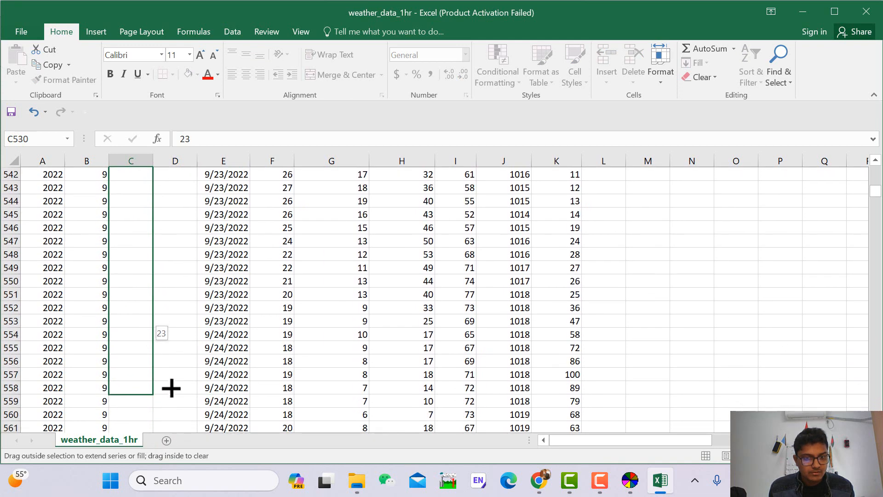
pyautogui.moveTo(131, 387); pyautogui.dragTo(131, 321)
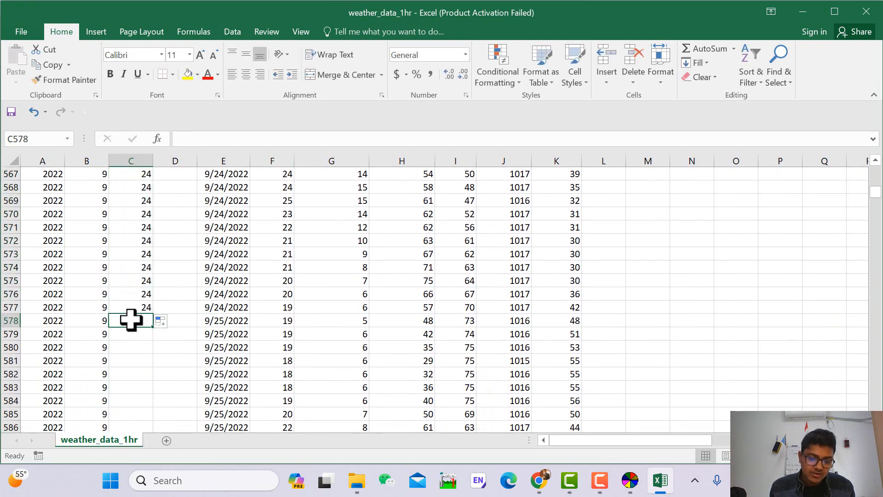
pyautogui.write('25')
pyautogui.write('2')
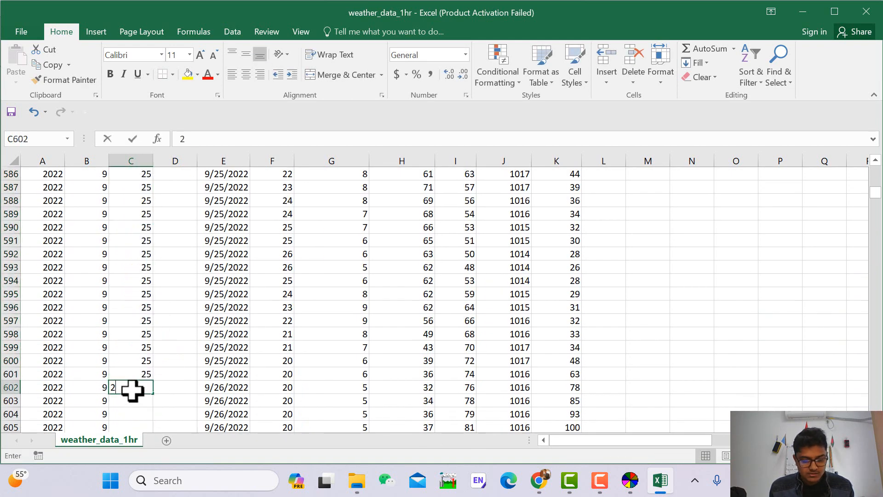
pyautogui.write('6')
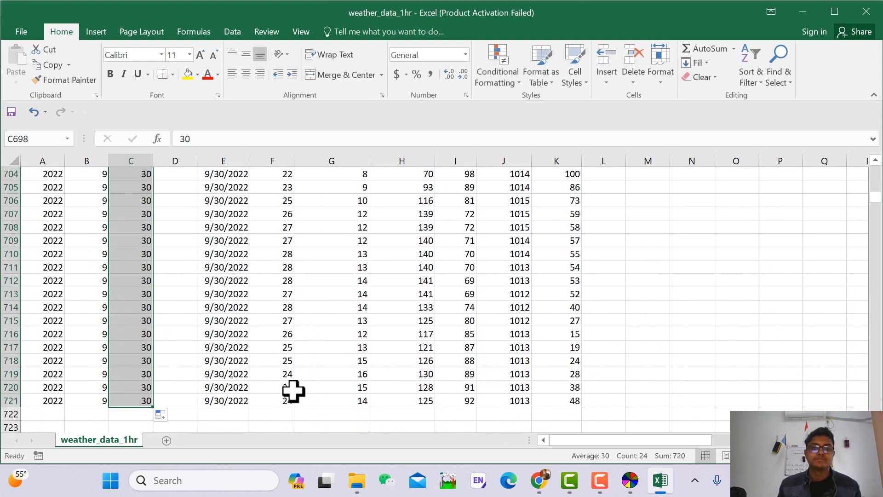
pyautogui.scroll(3)
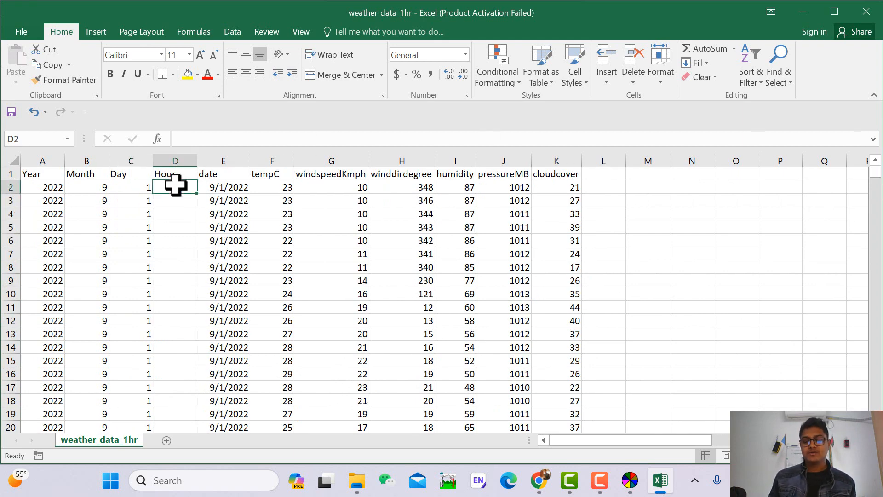
# Head column D as Hour and fill hours 1 through 24 for the first day
pyautogui.write('0')
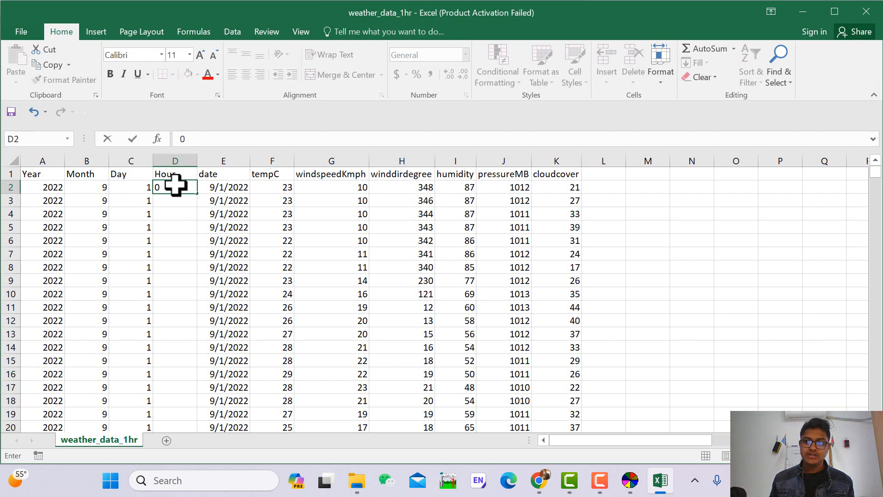
pyautogui.write('1')
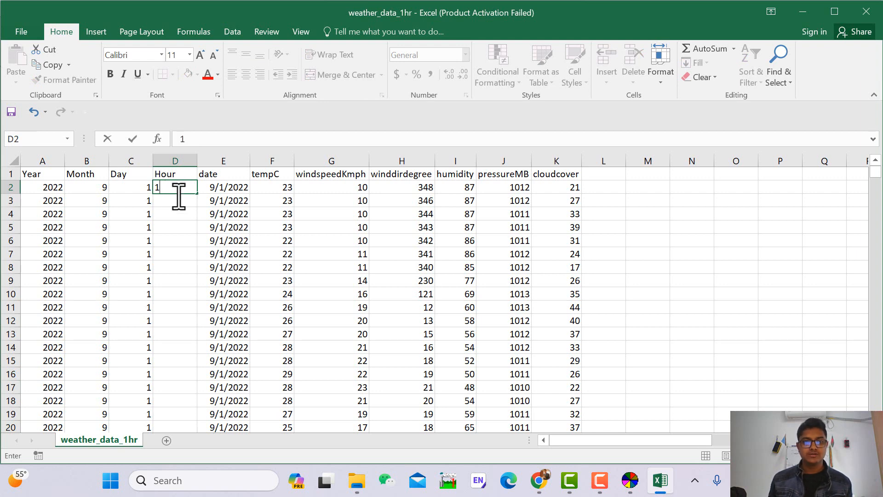
pyautogui.press('enter')
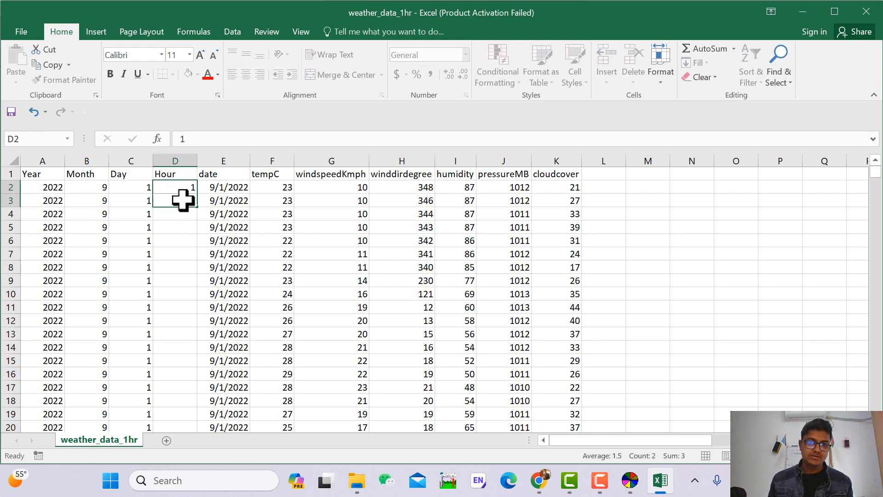
pyautogui.moveTo(192, 200); pyautogui.dragTo(192, 387)
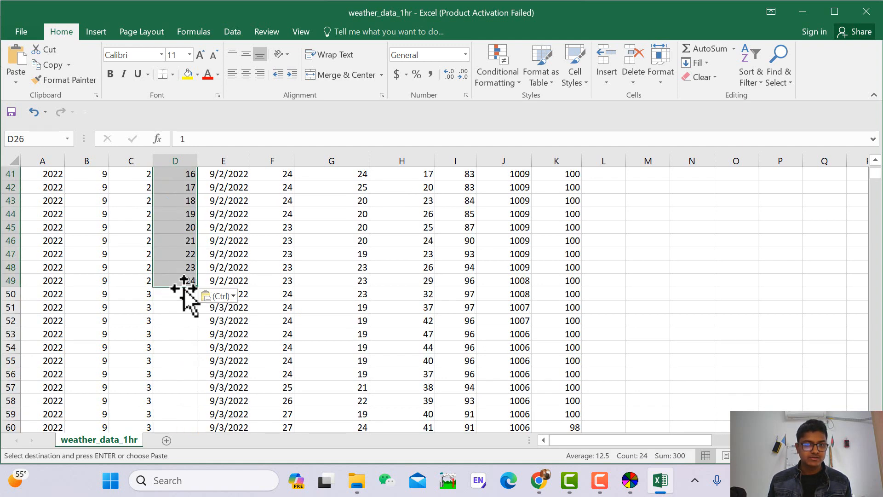
# Copy the 1–24 hour block down column D for every remaining day
pyautogui.scroll(-3)
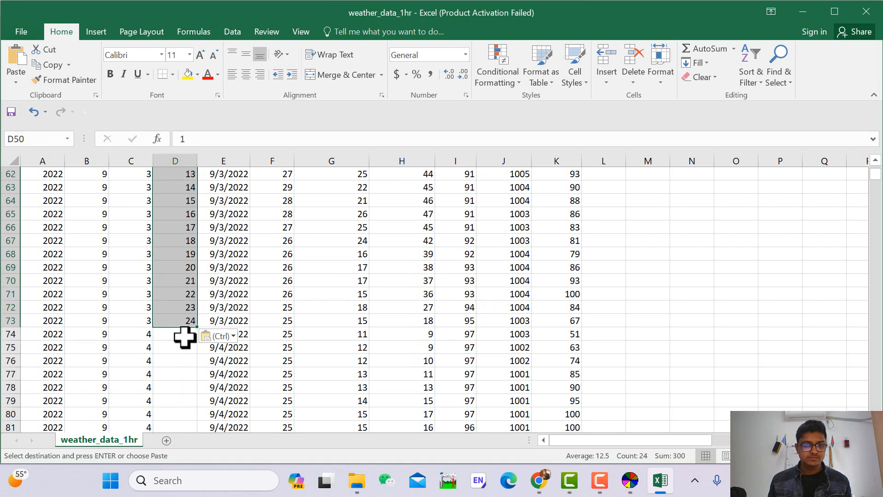
pyautogui.scroll(-3)
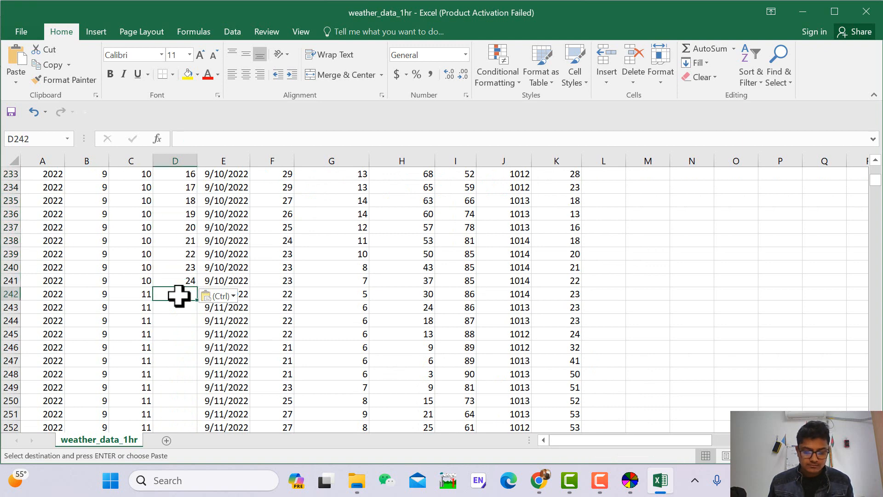
pyautogui.scroll(-3)
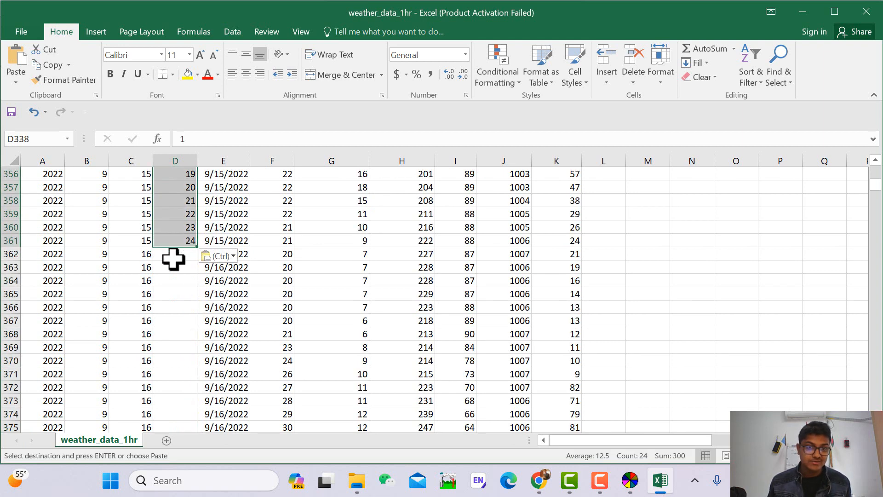
pyautogui.scroll(-3)
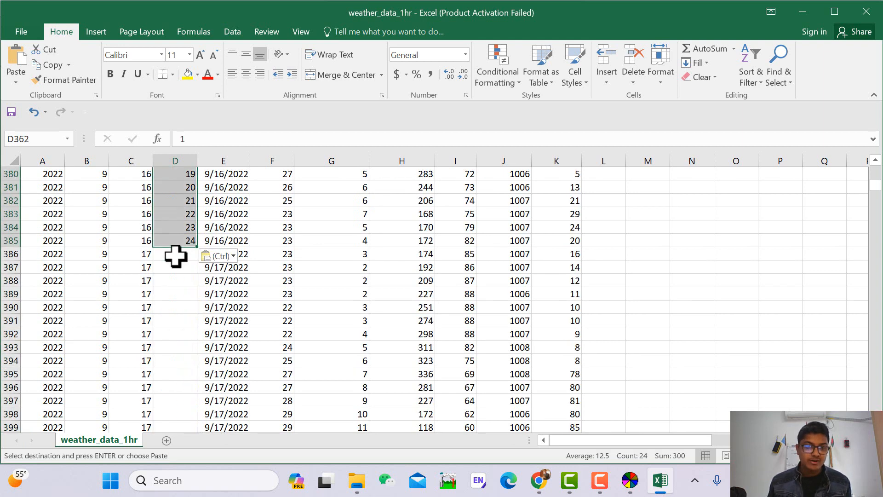
pyautogui.scroll(-3)
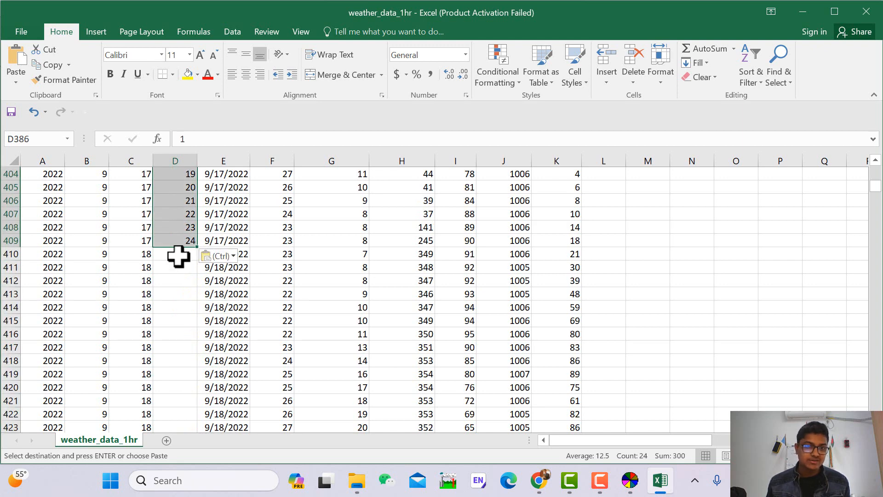
pyautogui.scroll(-3)
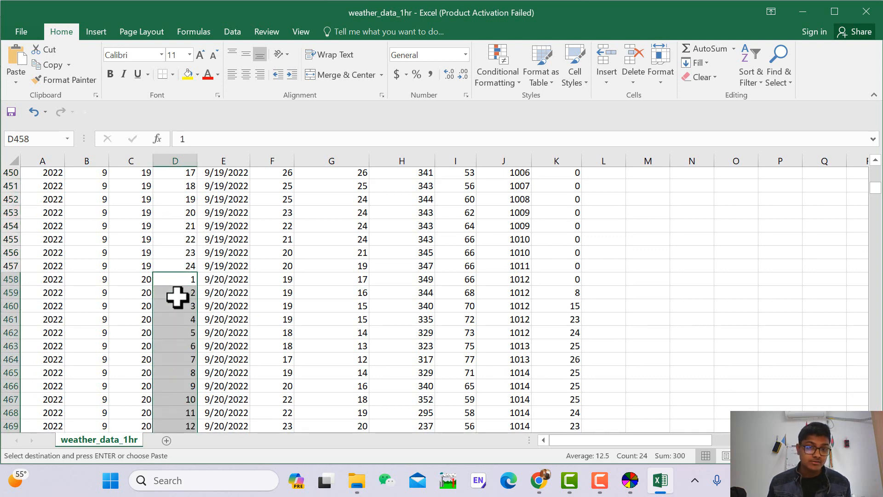
pyautogui.scroll(-3)
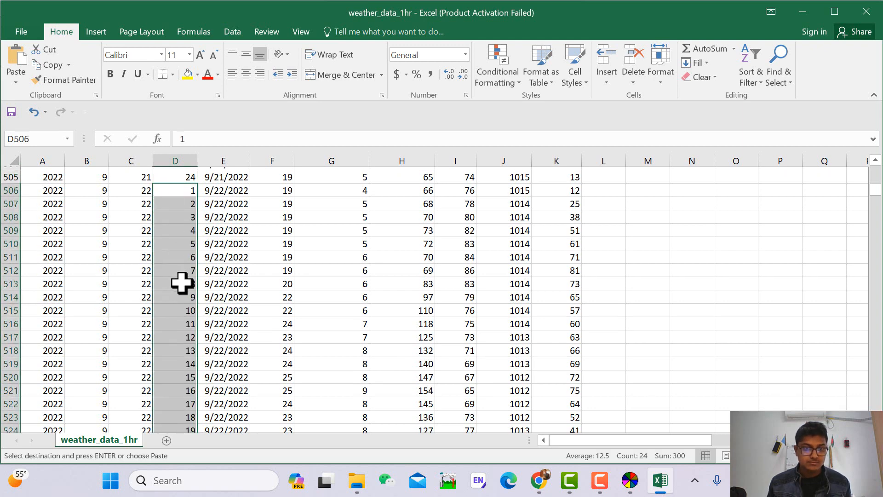
pyautogui.scroll(-3)
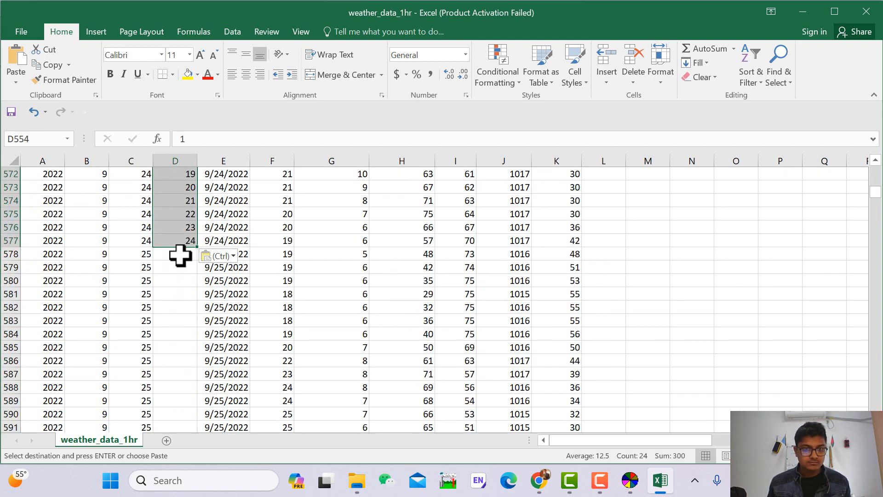
pyautogui.scroll(-3)
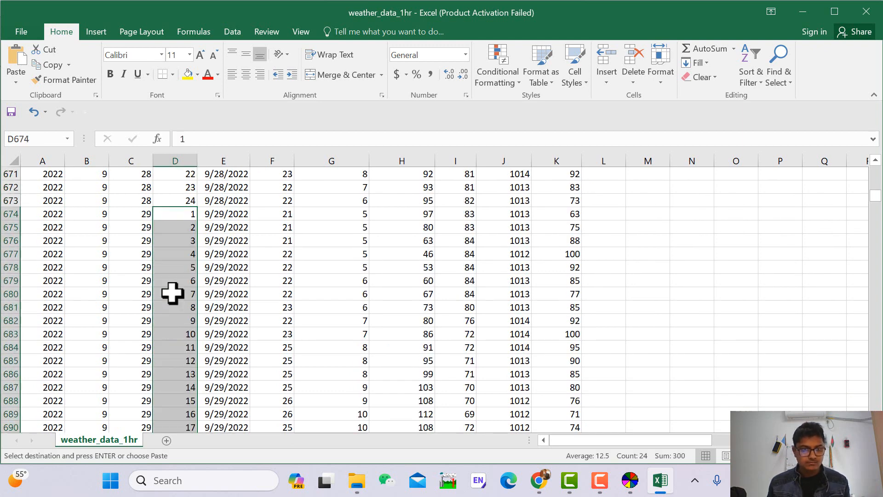
pyautogui.scroll(-3)
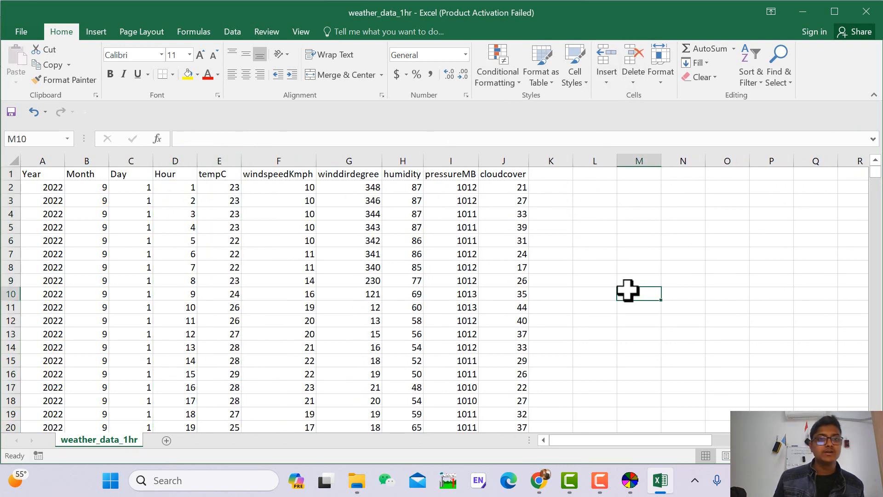
pyautogui.moveTo(323, 254)
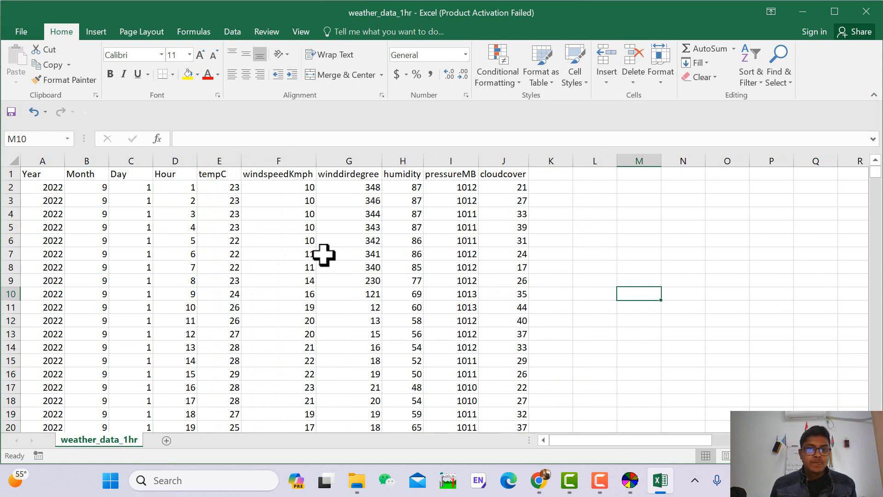
pyautogui.moveTo(327, 258)
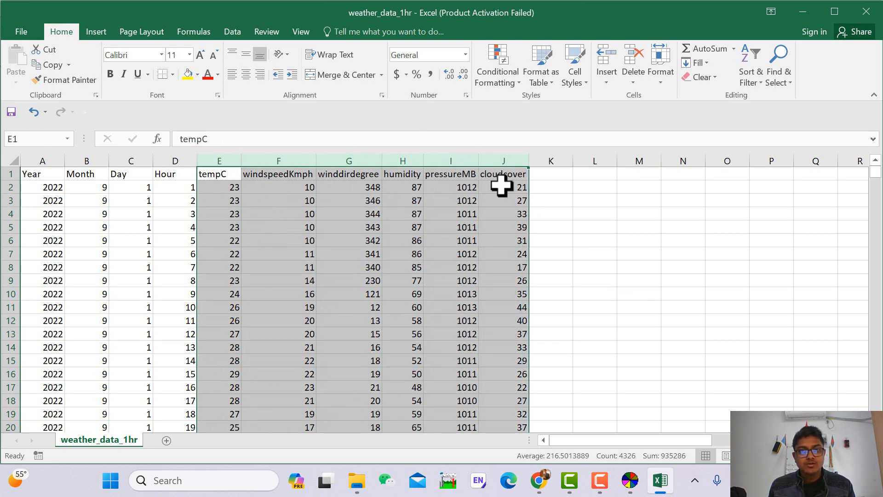
# Move the cloudcover column into column E directly after Hour and check its first value
pyautogui.click(593, 267)
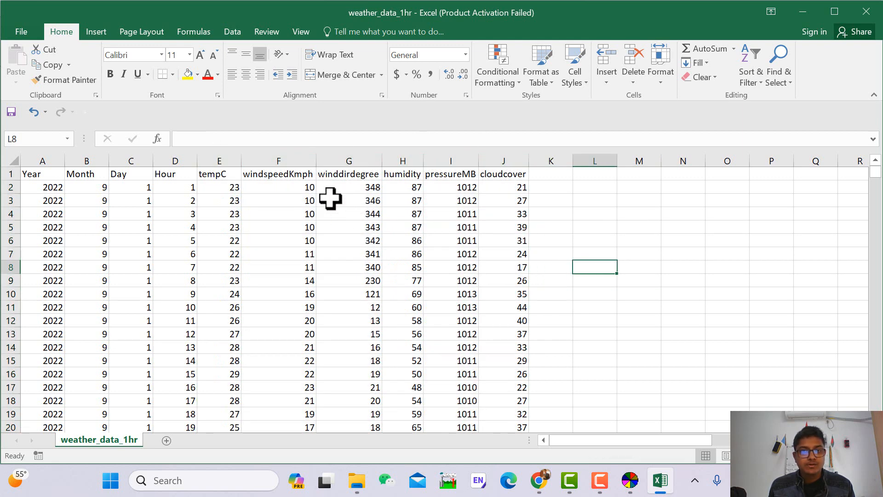
pyautogui.click(219, 160)
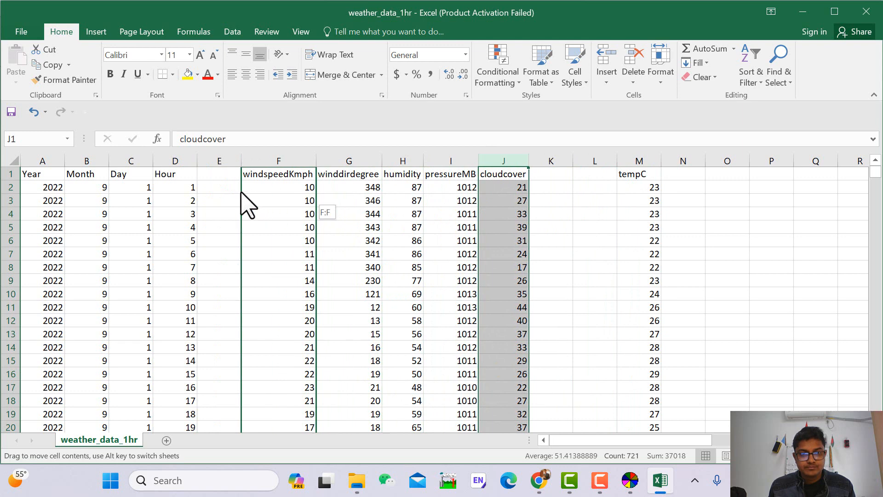
pyautogui.moveTo(503, 173); pyautogui.dragTo(278, 174)
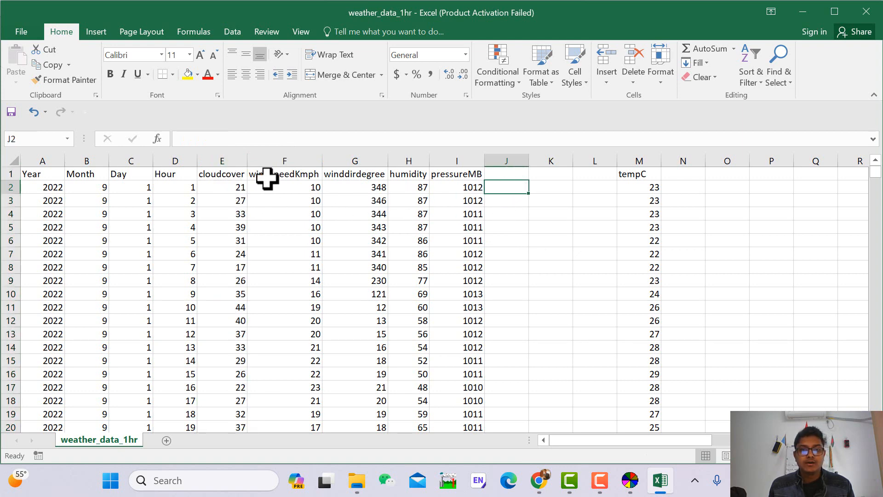
pyautogui.click(222, 187)
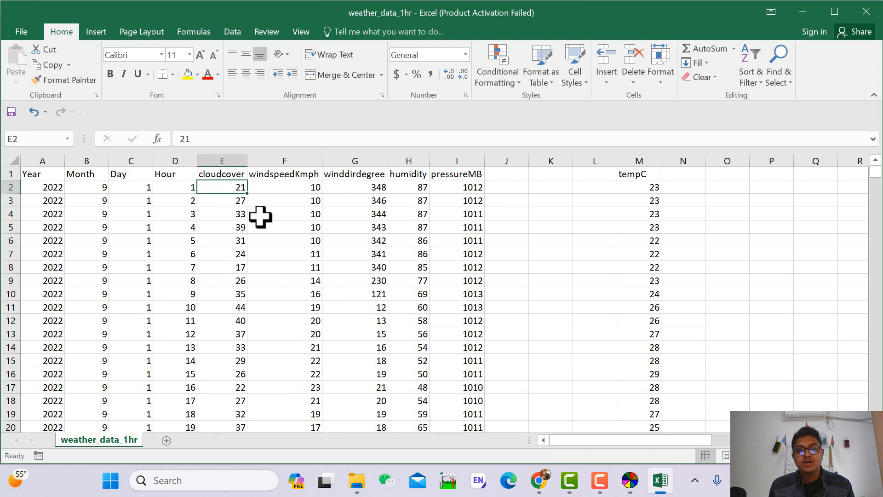
# Build a helper formula in J2 scaling cloudcover by 10/100 and fill it down
pyautogui.click(505, 187)
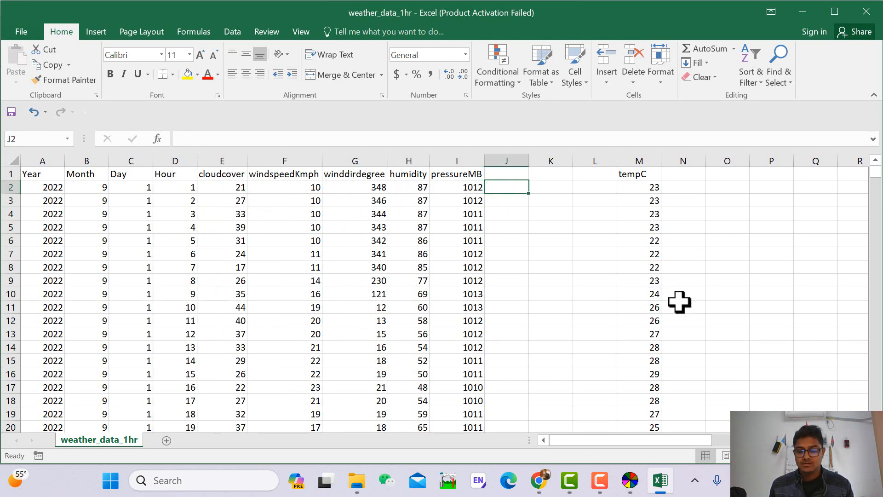
pyautogui.write('=')
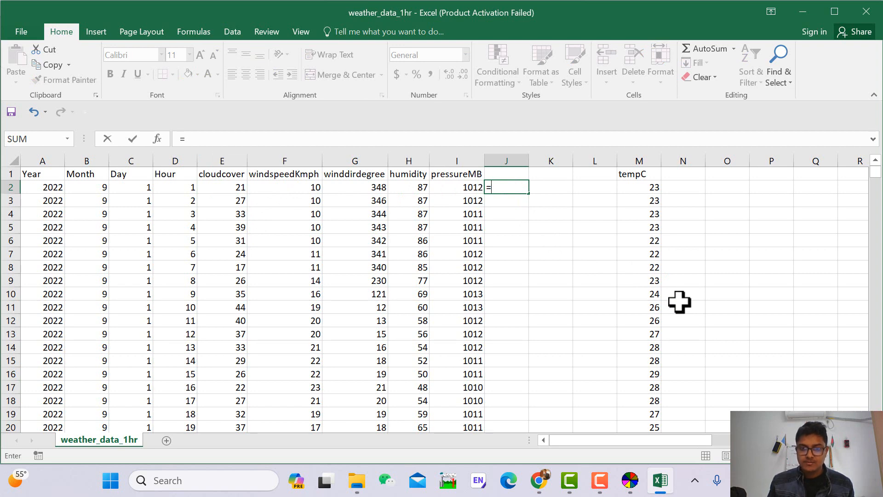
pyautogui.click(221, 187)
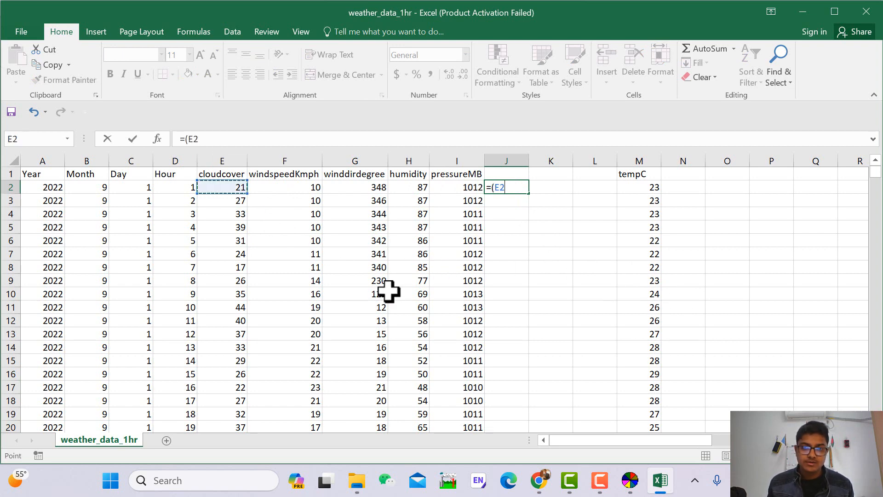
pyautogui.write('*10)')
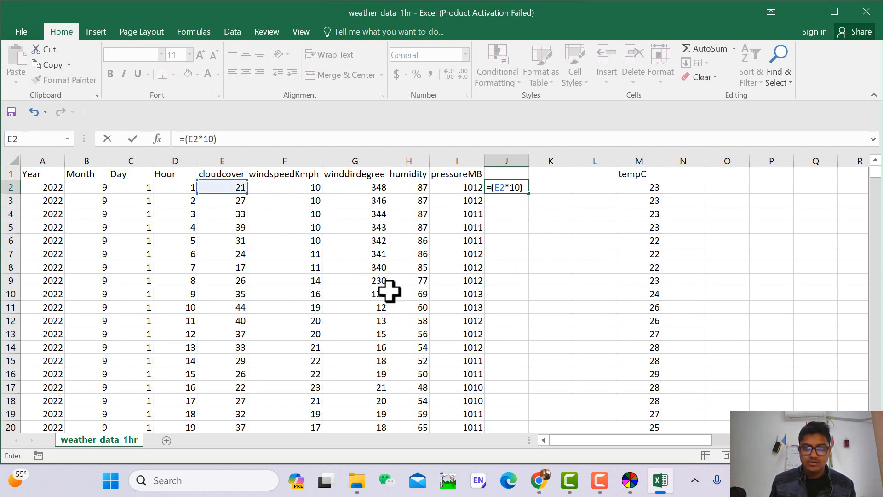
pyautogui.write('/100')
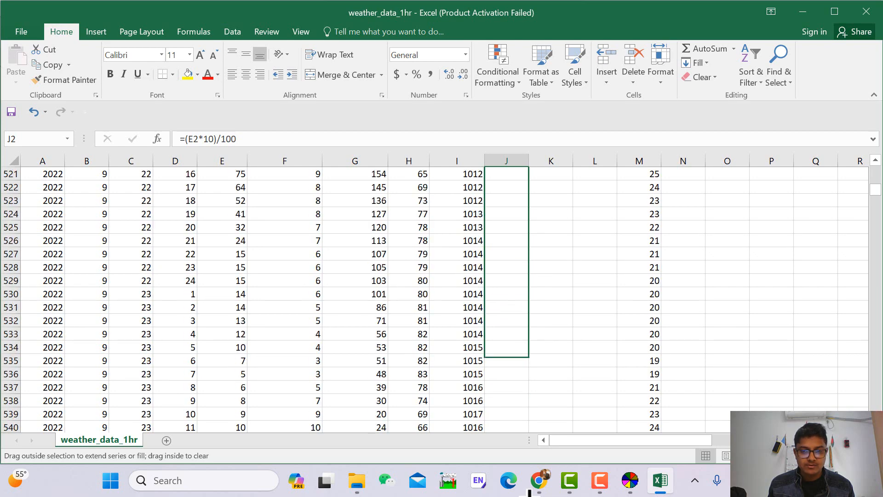
pyautogui.scroll(-3)
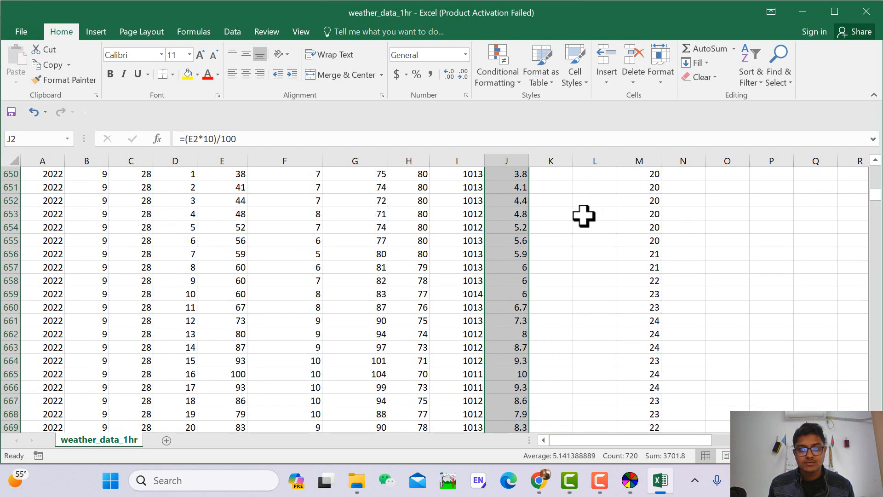
pyautogui.scroll(3)
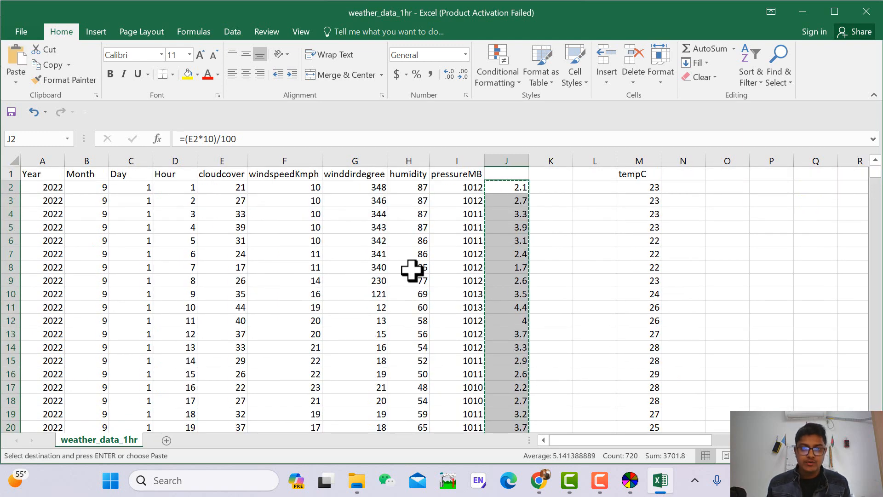
# Paste the converted values over the cloudcover column starting at E2
pyautogui.click(222, 186)
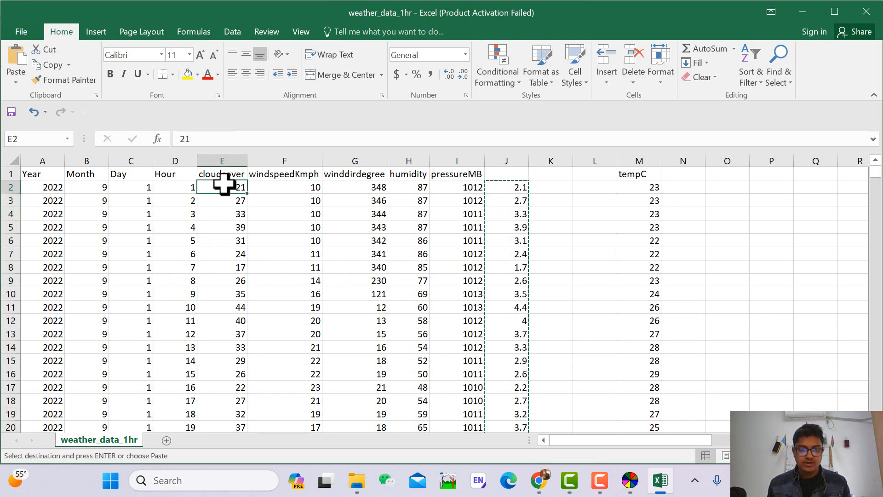
pyautogui.press('ctrl+v')
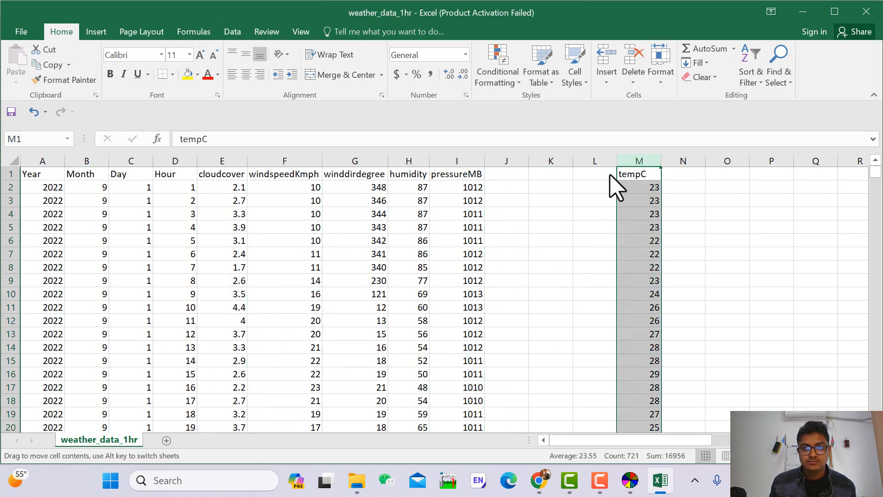
# Move the tempC column from column M into column J after pressureMB
pyautogui.moveTo(638, 174); pyautogui.dragTo(505, 175)
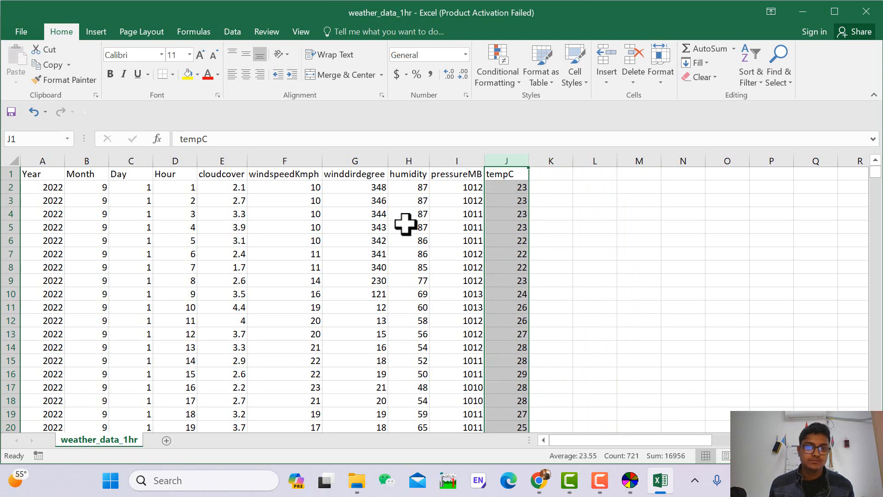
pyautogui.moveTo(516, 298)
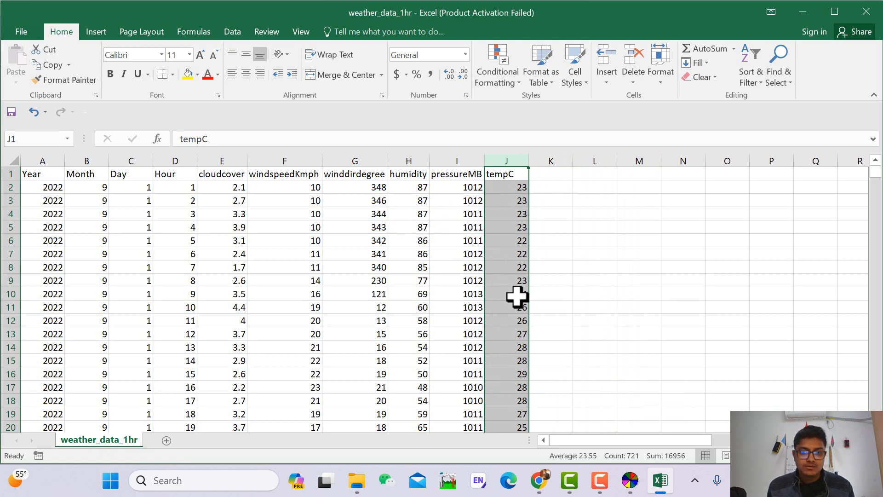
pyautogui.moveTo(506, 290)
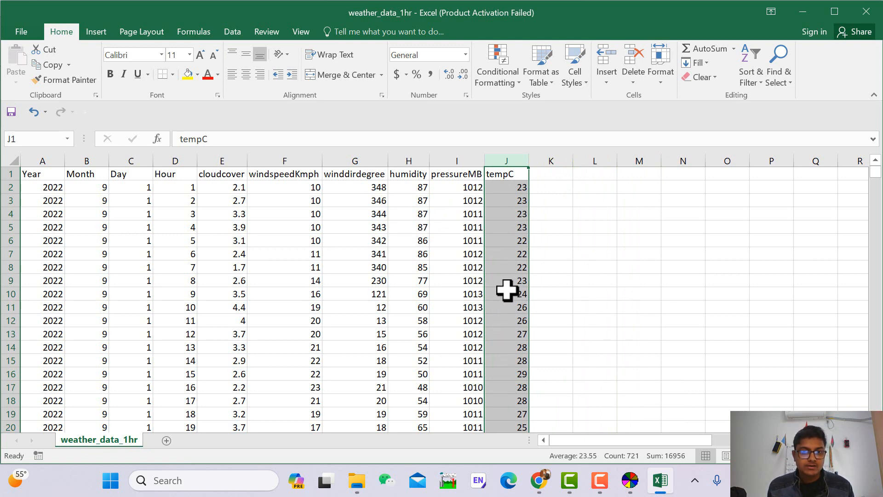
# Create a new AERMET View project named Tutorial 1 saved in the AERMOD A to Z folder
pyautogui.click(629, 481)
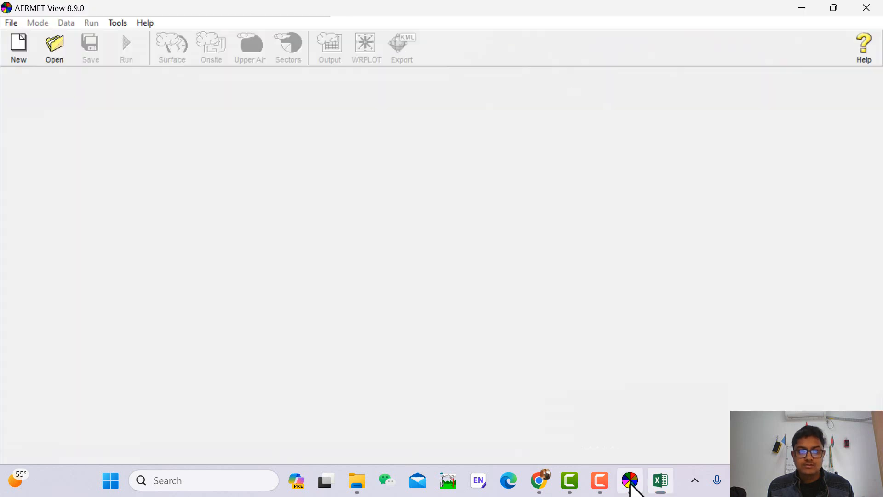
pyautogui.moveTo(375, 163)
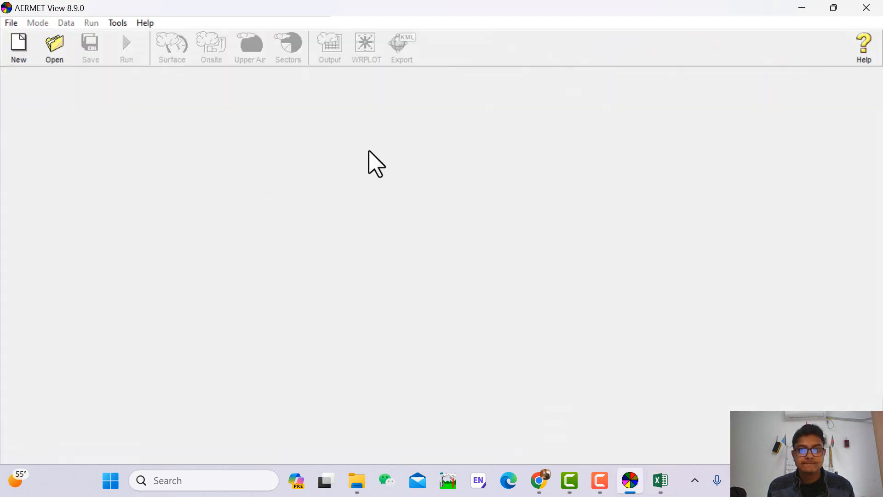
pyautogui.click(18, 48)
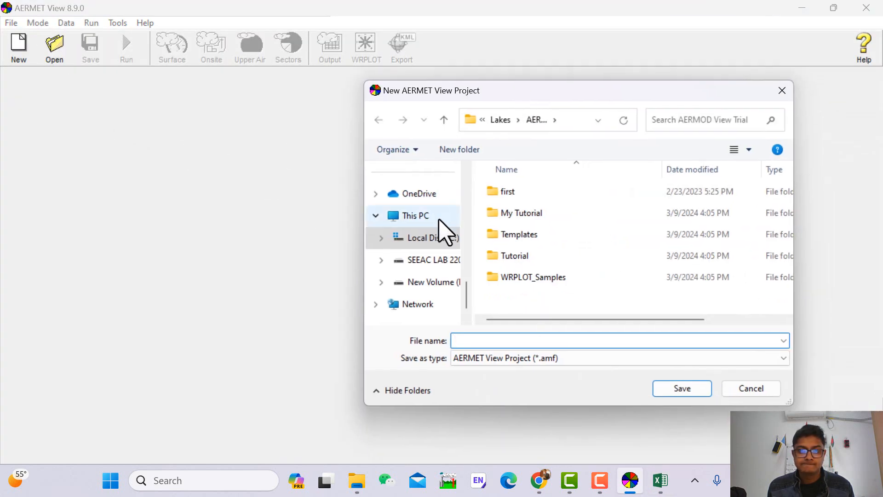
pyautogui.click(433, 260)
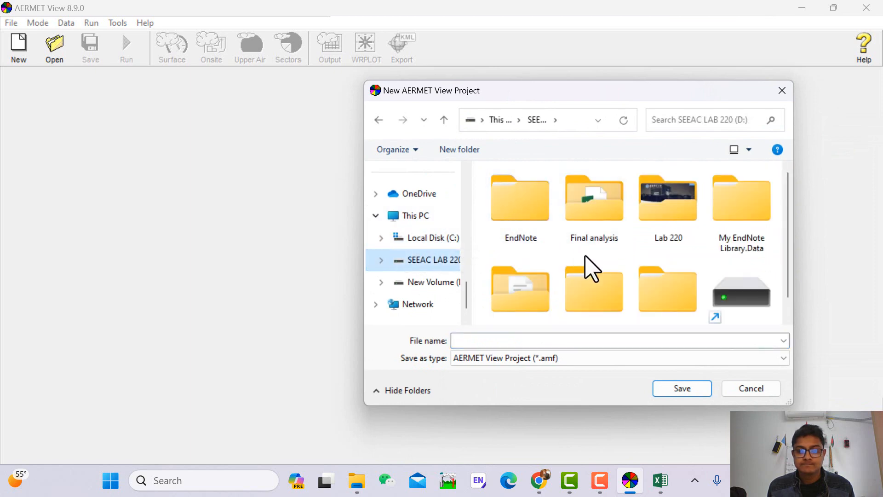
pyautogui.click(426, 281)
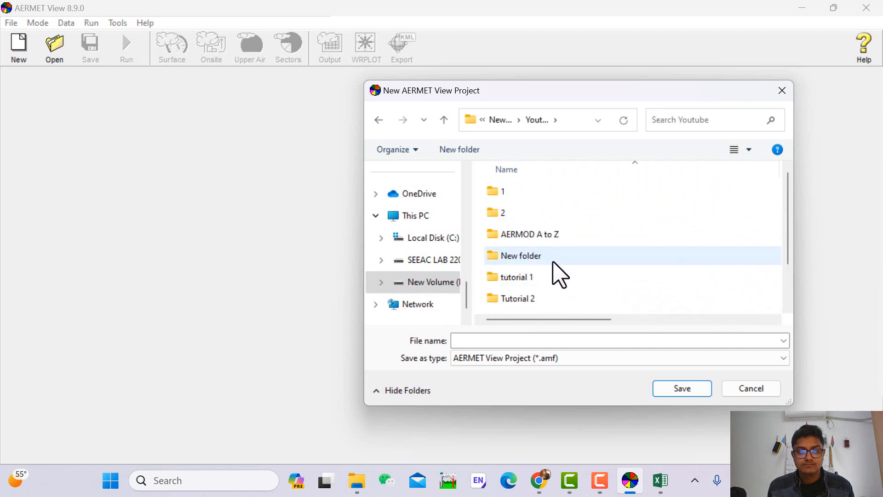
pyautogui.doubleClick(530, 234)
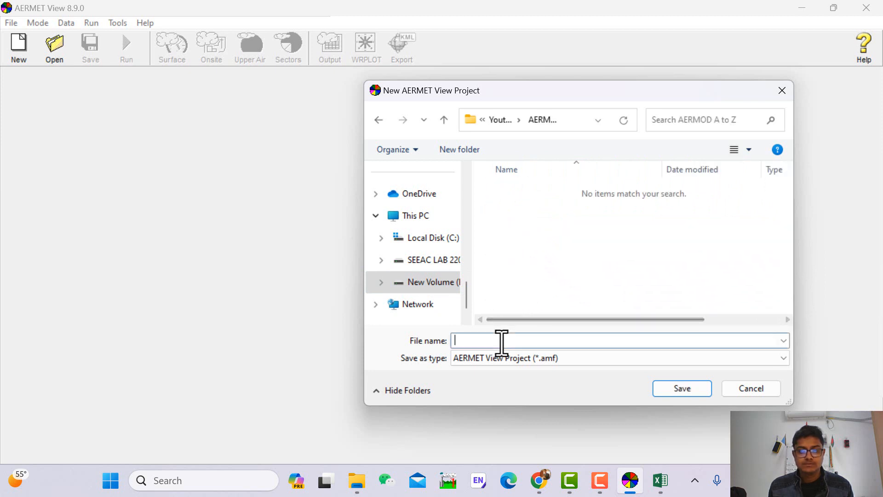
pyautogui.write('Tutorial 1')
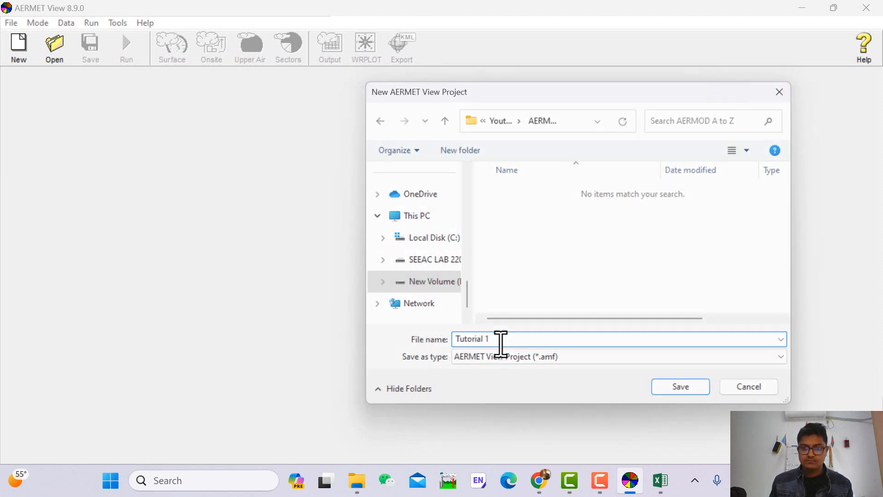
pyautogui.click(679, 387)
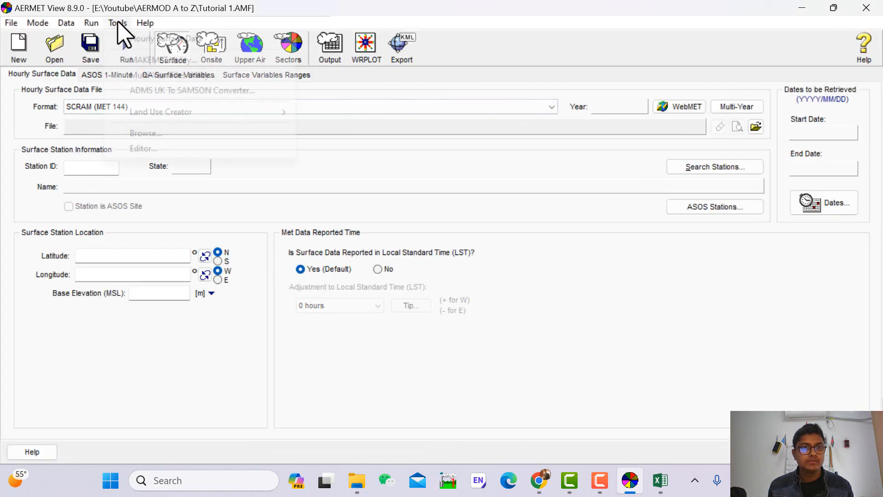
# Start Tools > Hourly Surface Data > Import from Excel for surface data
pyautogui.click(117, 22)
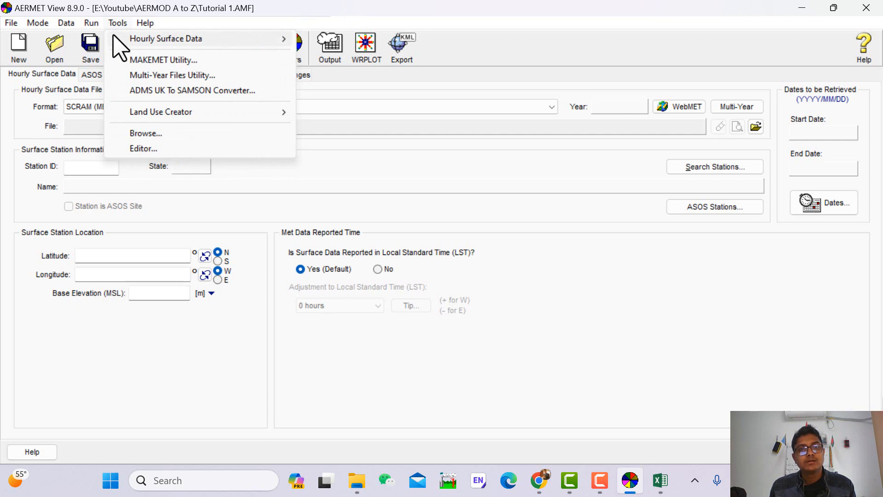
pyautogui.moveTo(166, 39)
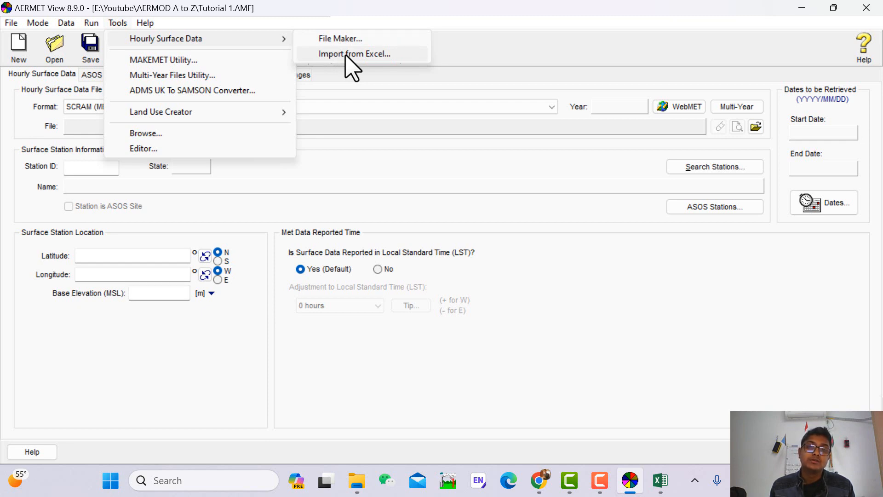
pyautogui.click(354, 53)
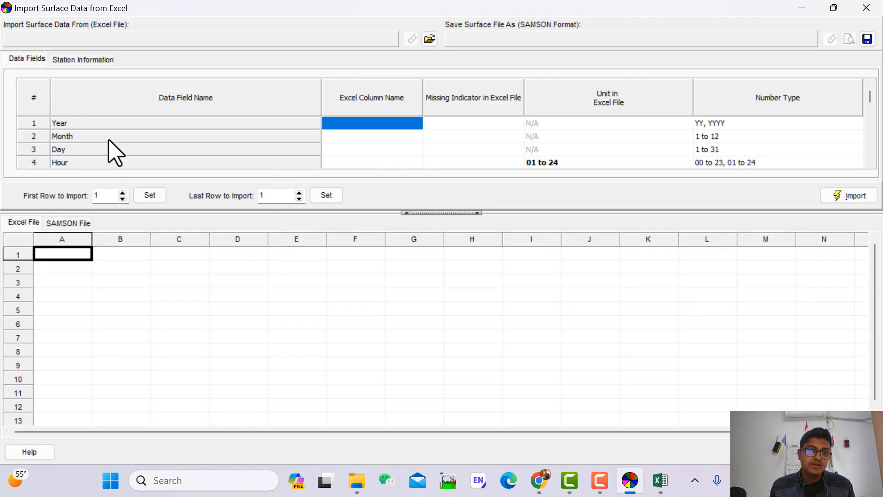
pyautogui.moveTo(64, 141)
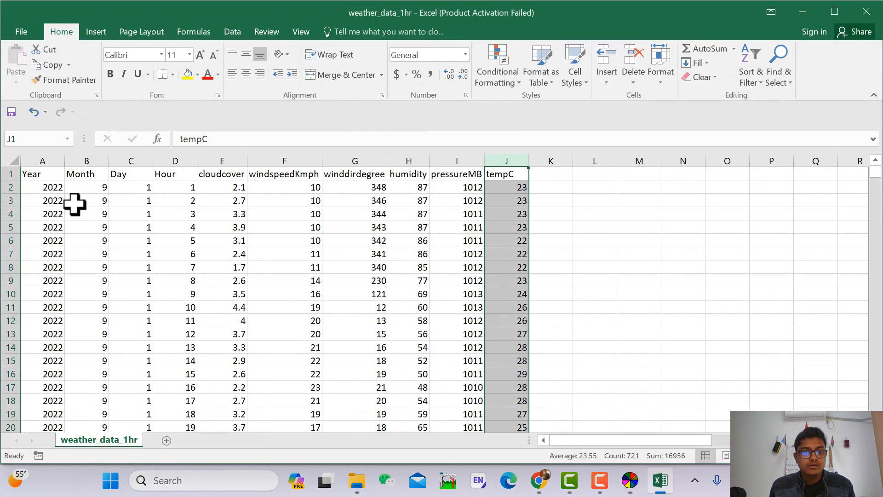
# Head column F as Temp and column G as Humidity to match AERMET's field order
pyautogui.click(86, 160)
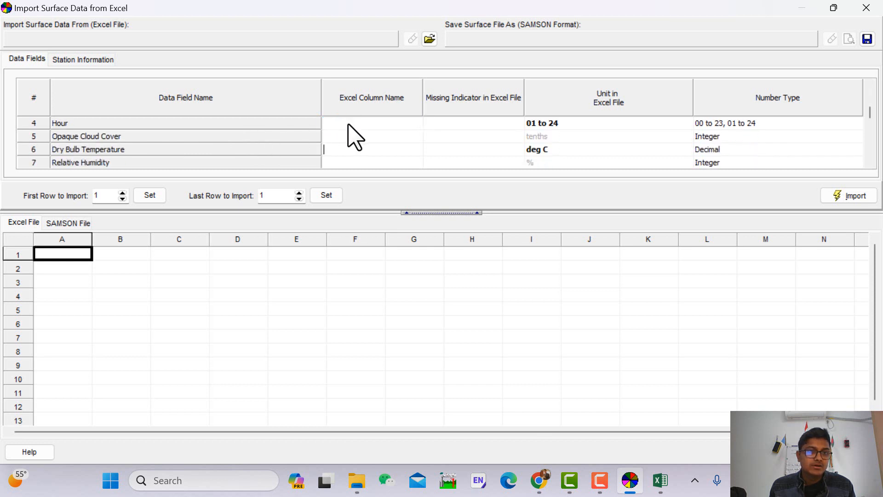
pyautogui.moveTo(104, 167)
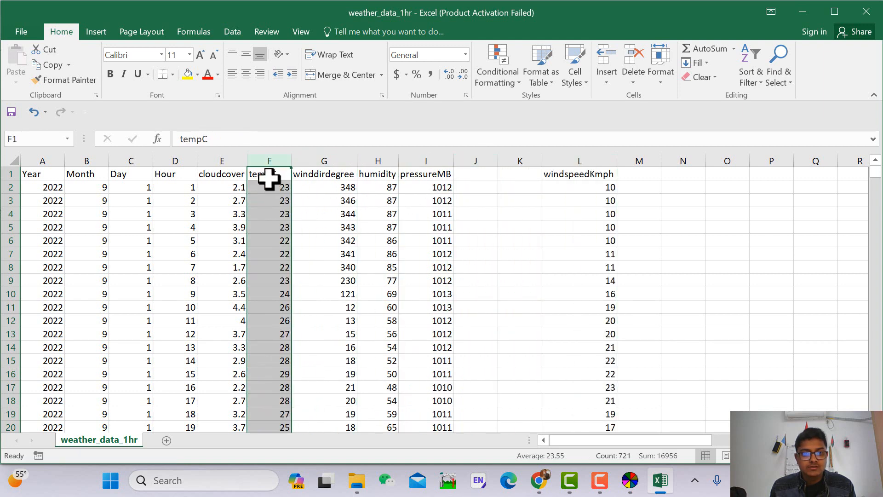
pyautogui.write('Tem')
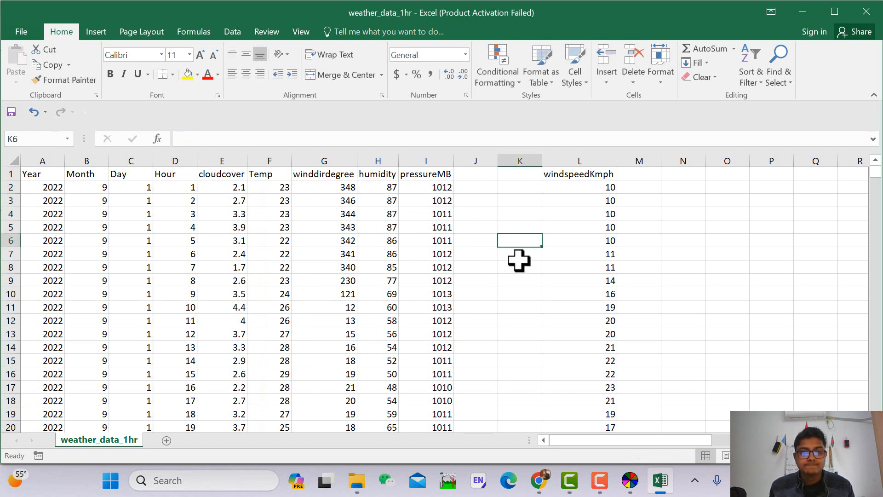
pyautogui.click(323, 160)
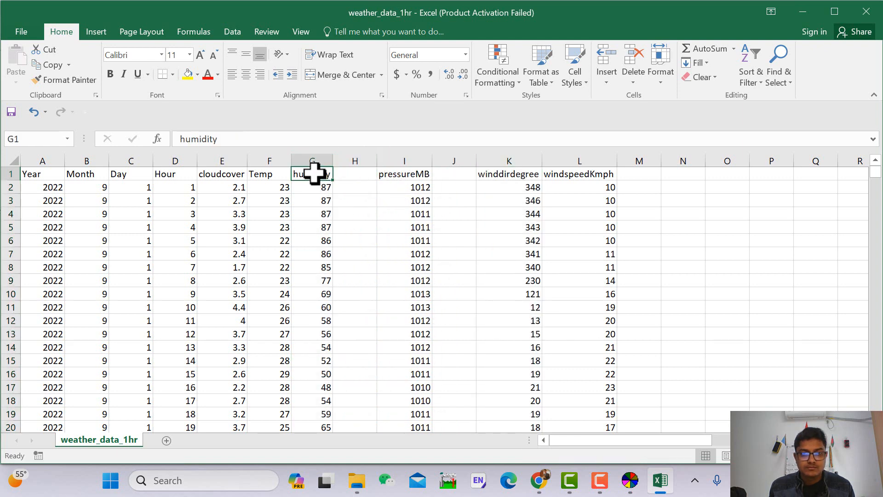
pyautogui.write('Humidi')
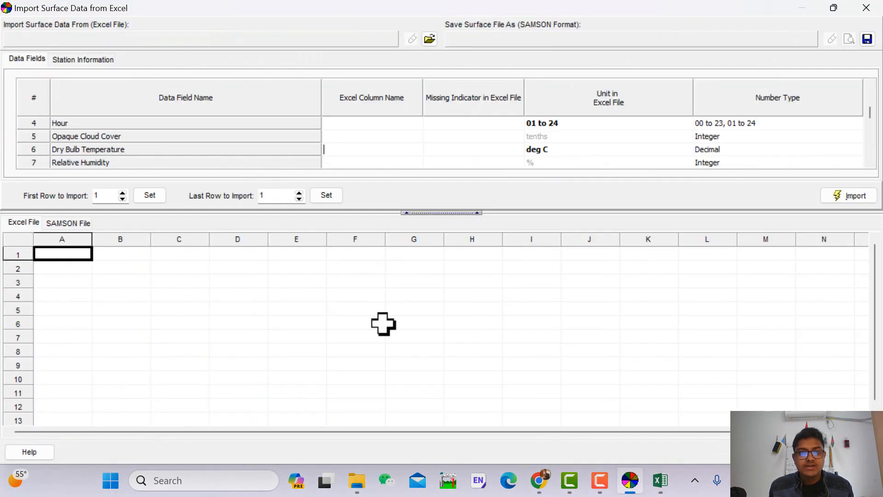
pyautogui.scroll(-3)
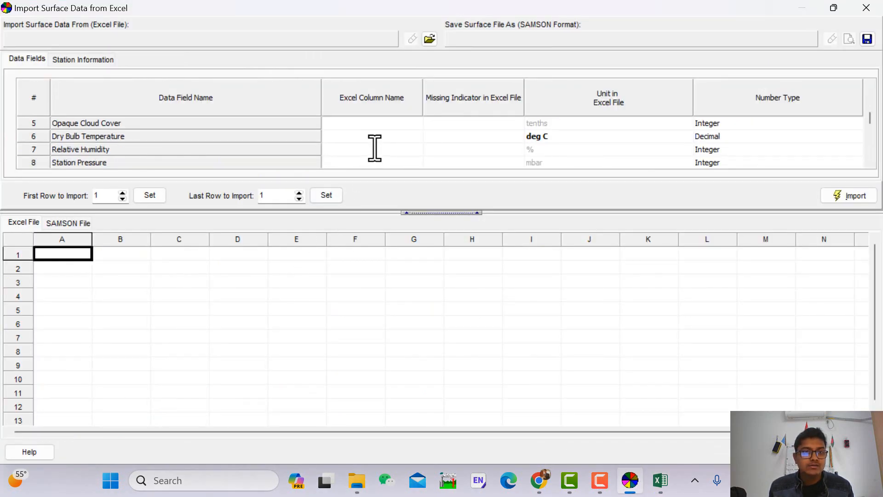
pyautogui.scroll(-3)
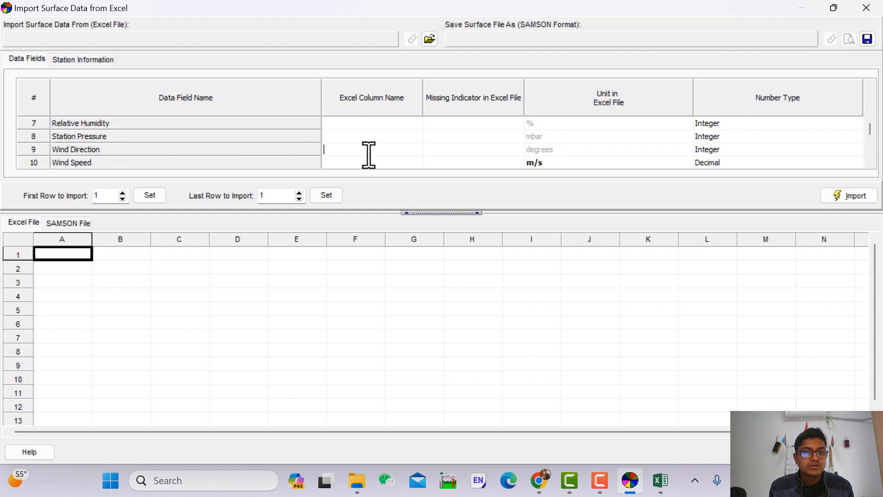
pyautogui.moveTo(107, 169)
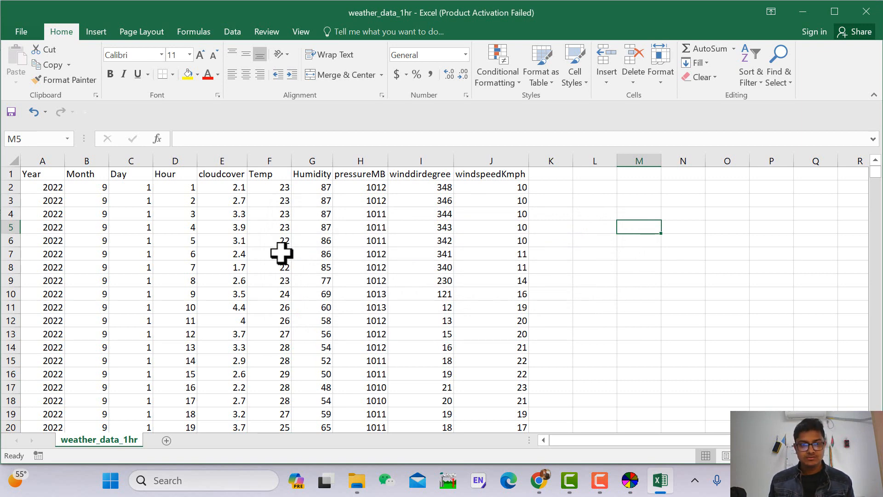
pyautogui.moveTo(293, 280)
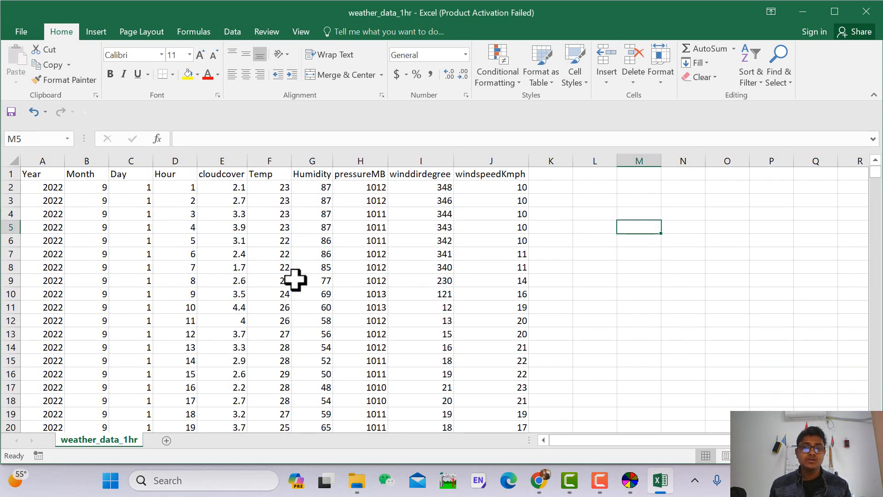
# Scroll down the weather sheet to check the Year–windspeedKmph data rows
pyautogui.scroll(-3)
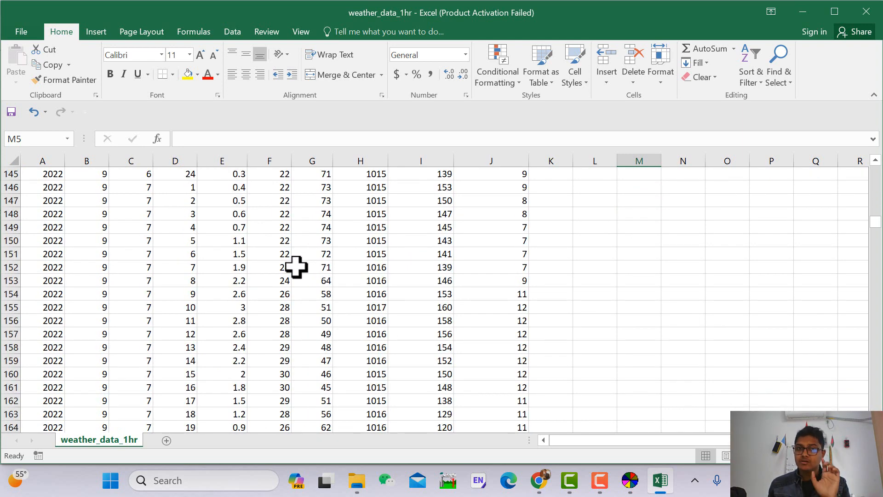
pyautogui.scroll(-3)
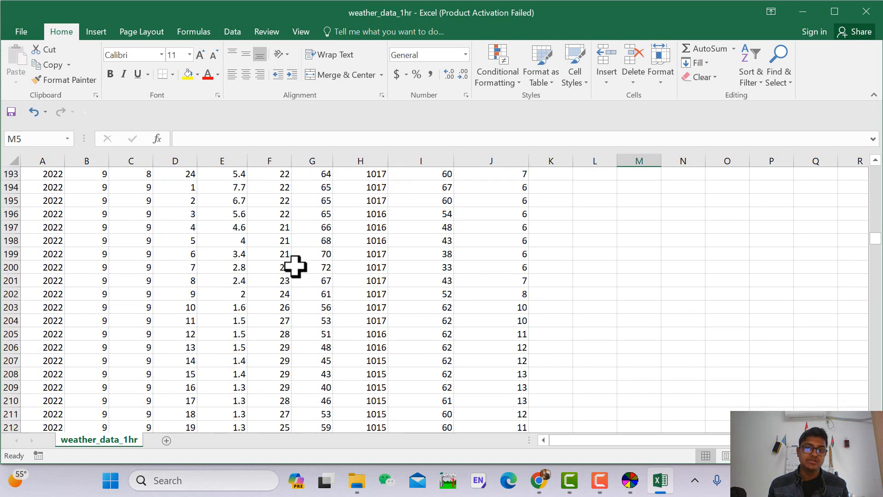
pyautogui.scroll(-3)
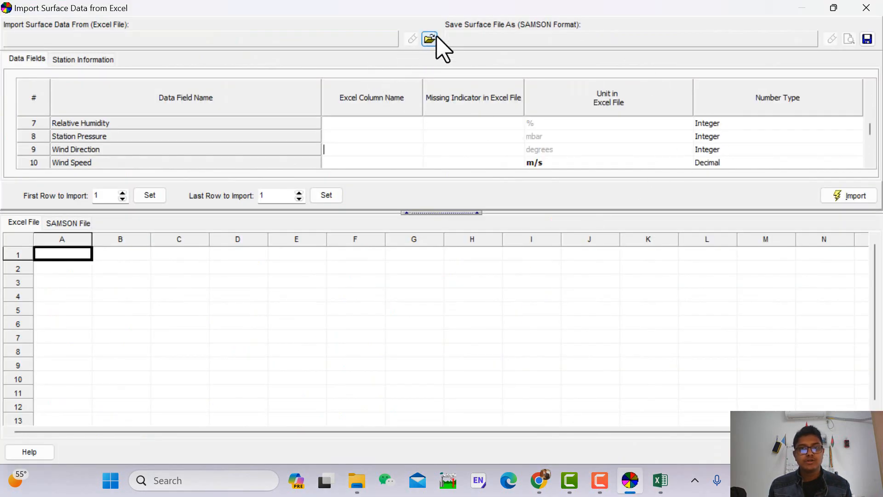
pyautogui.click(428, 38)
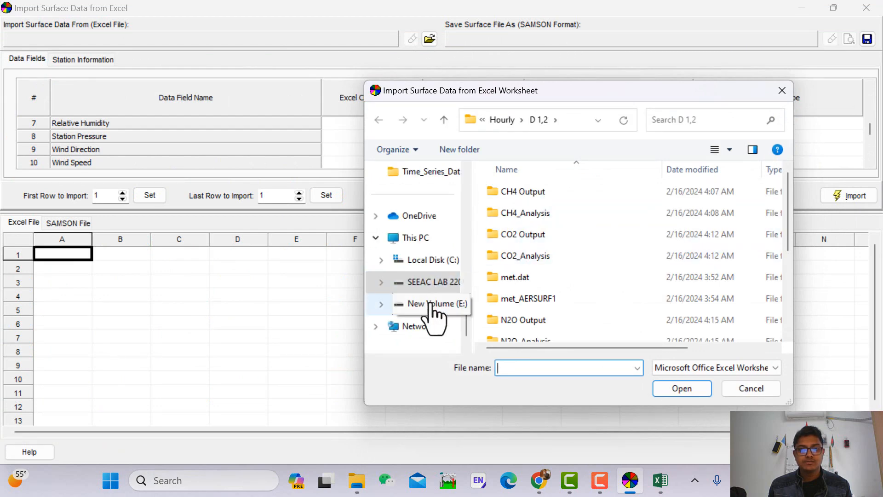
pyautogui.click(431, 303)
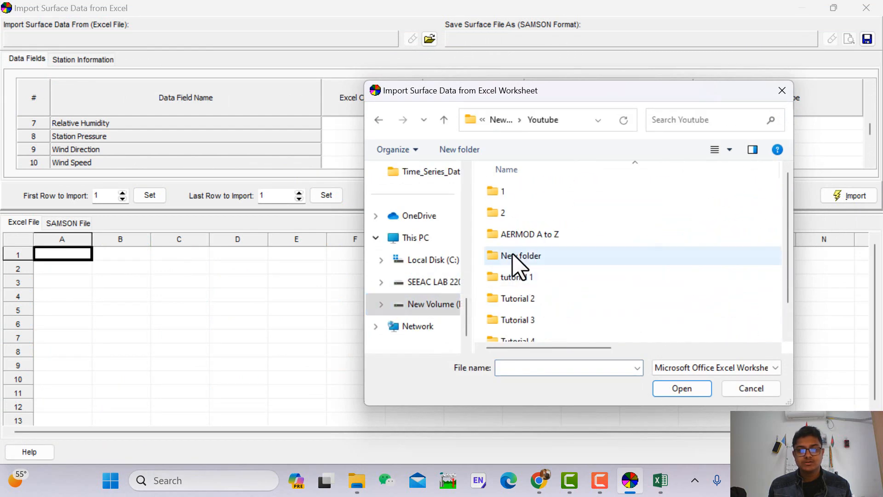
pyautogui.doubleClick(530, 234)
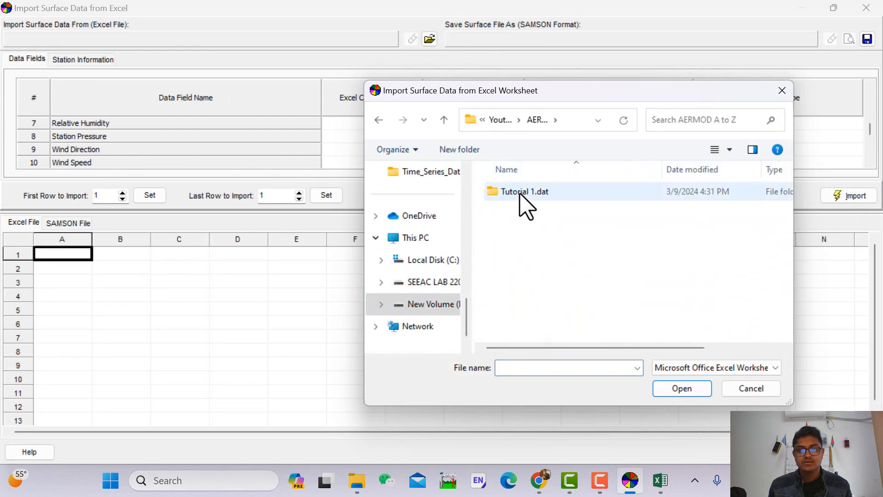
pyautogui.click(519, 192)
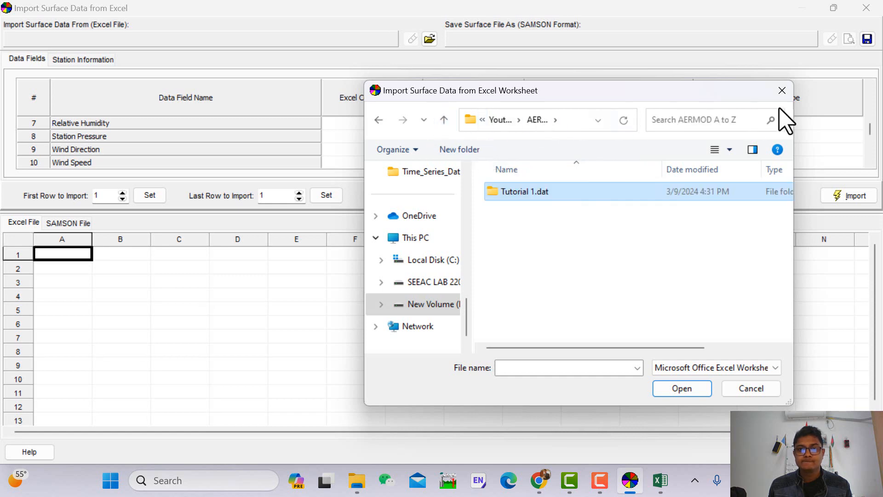
pyautogui.click(751, 388)
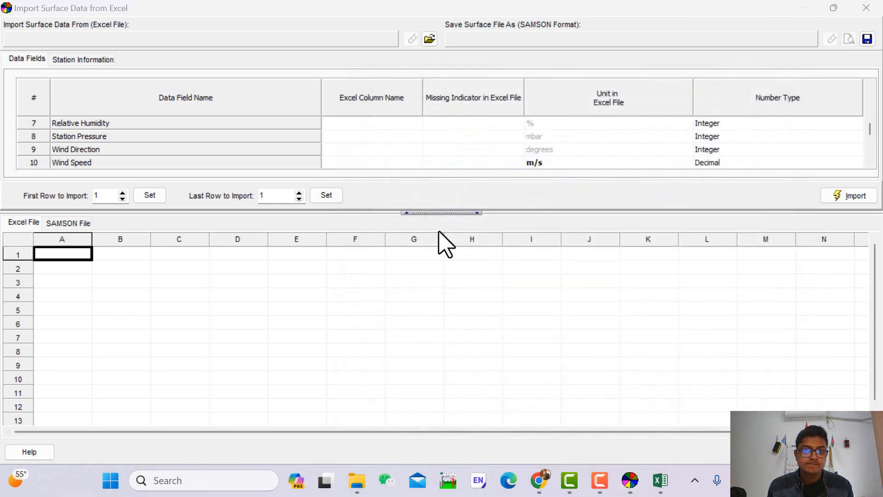
pyautogui.moveTo(704, 448)
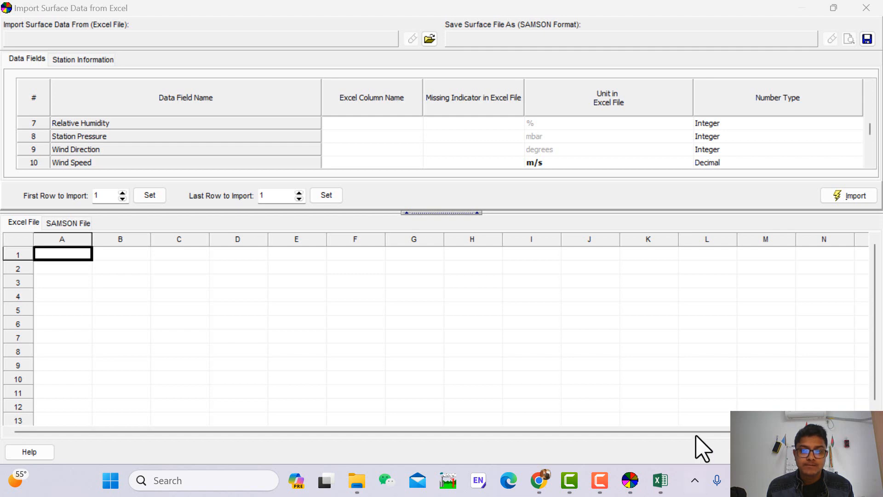
pyautogui.click(659, 480)
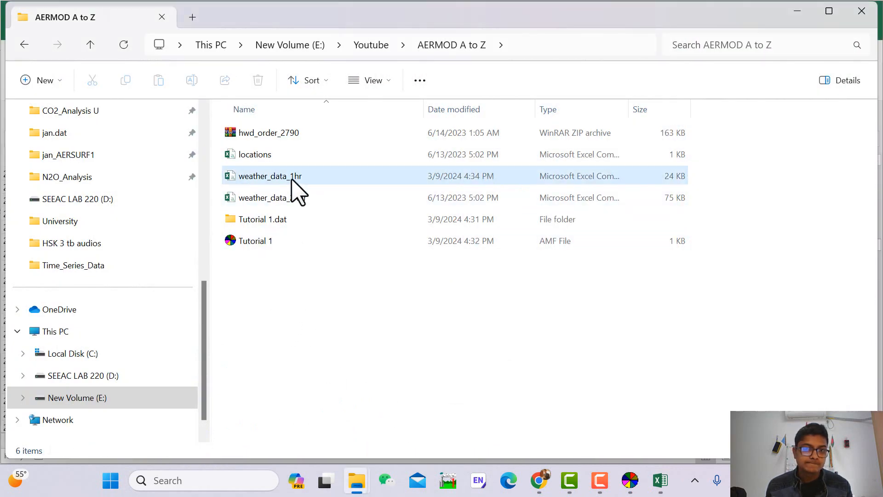
# Select the weather_data_1hr and weather_data_24hr workbooks in AERMOD A to Z
pyautogui.click(270, 176)
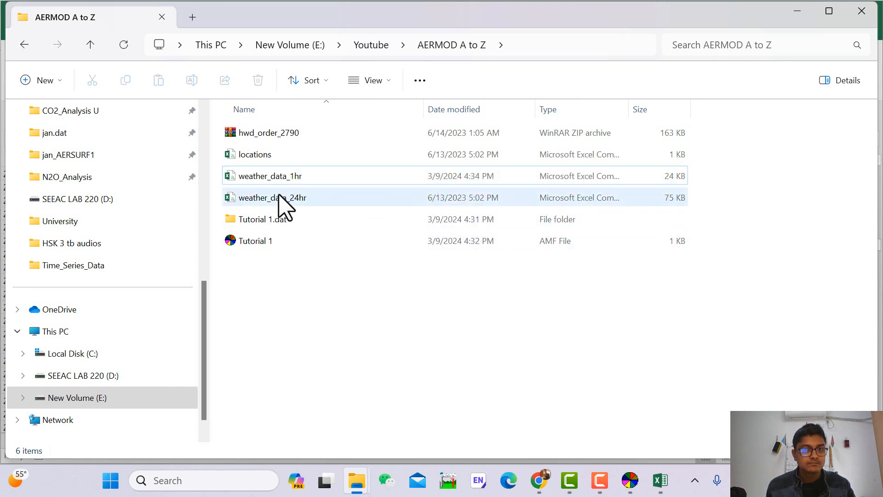
pyautogui.click(270, 176)
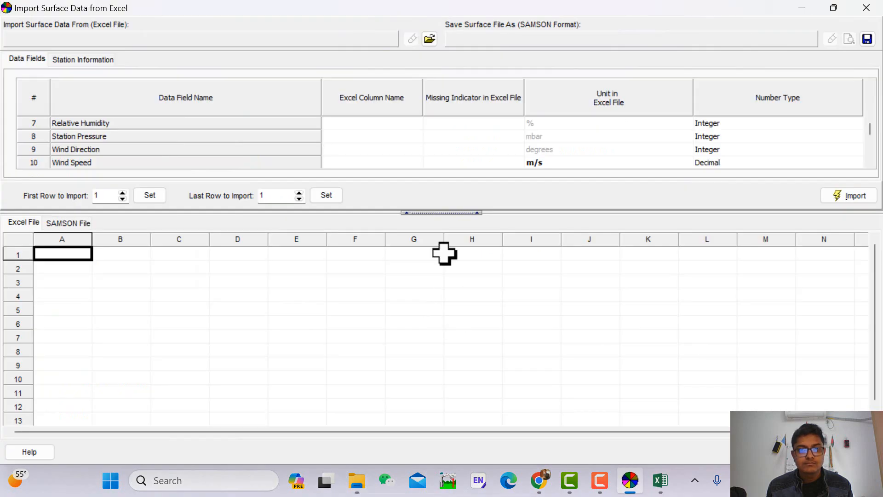
pyautogui.click(429, 39)
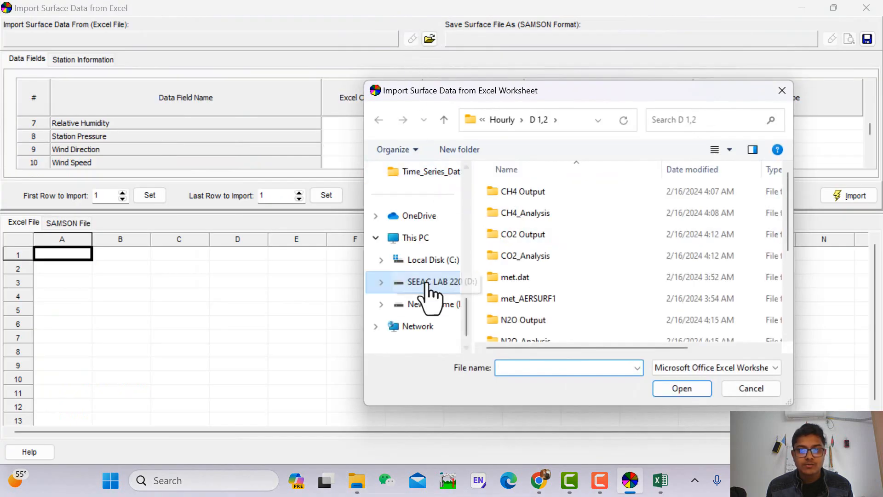
pyautogui.click(428, 305)
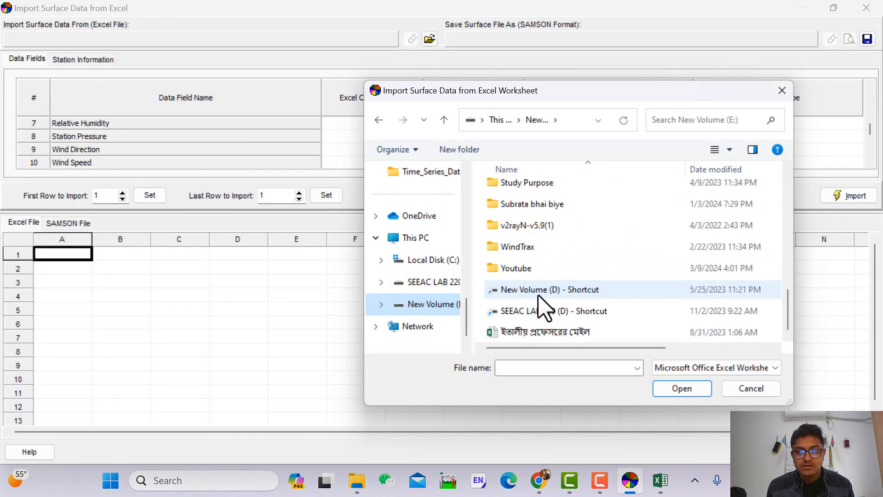
pyautogui.doubleClick(515, 267)
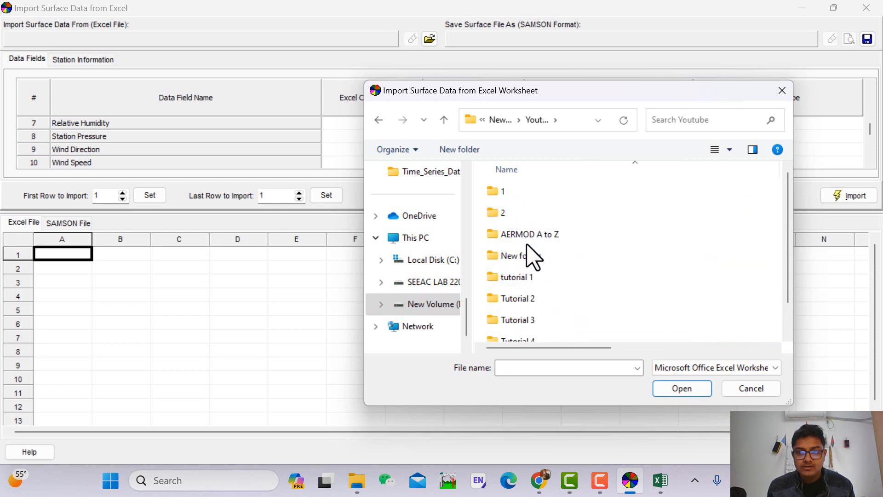
pyautogui.doubleClick(529, 234)
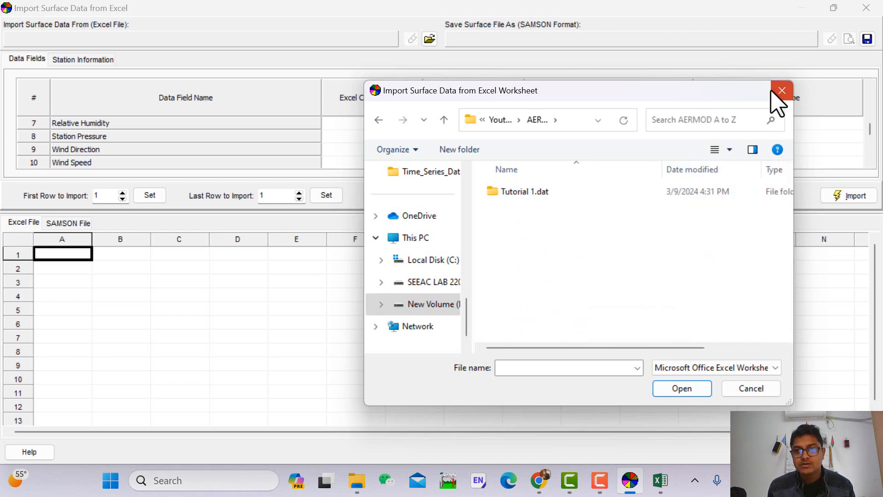
pyautogui.click(781, 90)
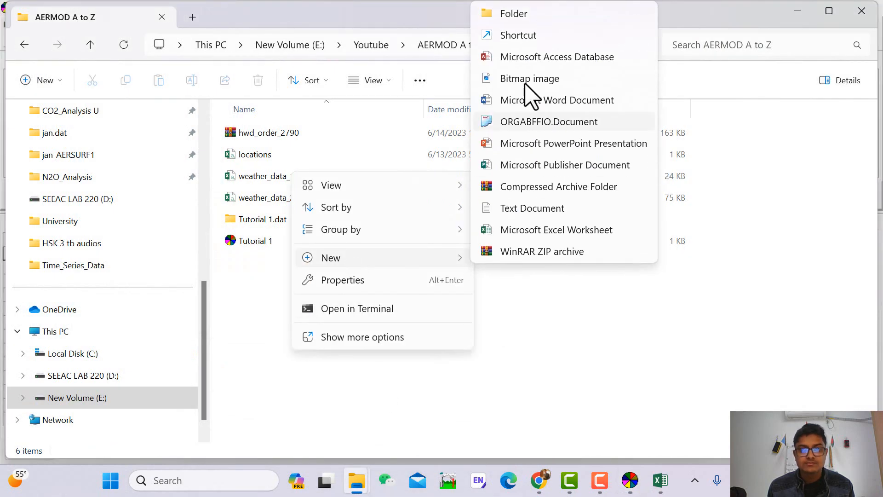
# Create a new Excel workbook named Metro data in the AERMOD A to Z folder
pyautogui.click(556, 229)
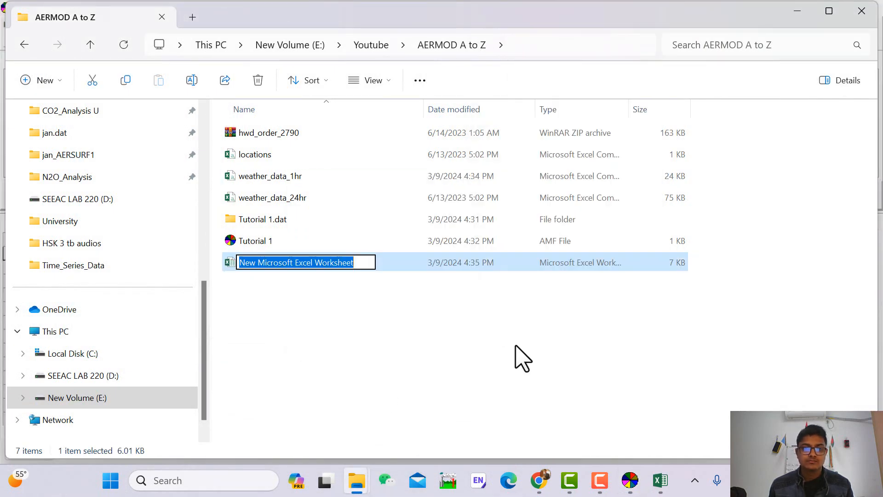
pyautogui.write('Metro')
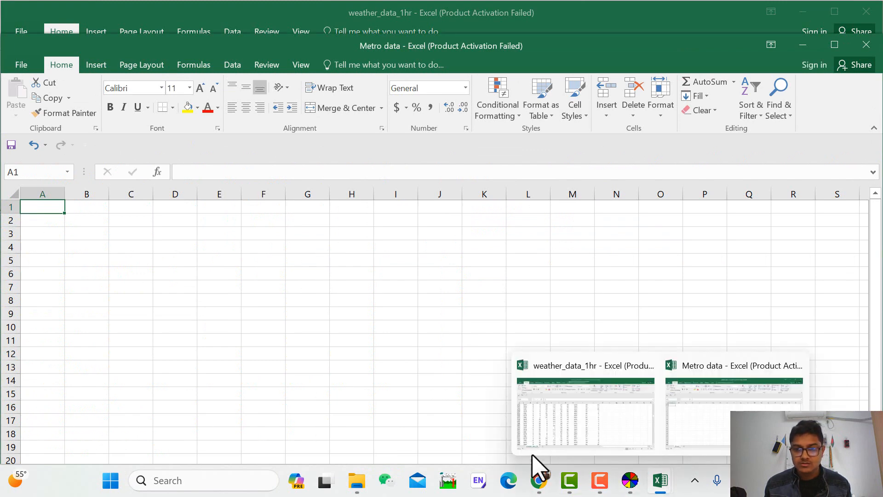
# Copy the hourly weather table from weather_data_1hr into Metro data and close the source workbook
pyautogui.click(584, 365)
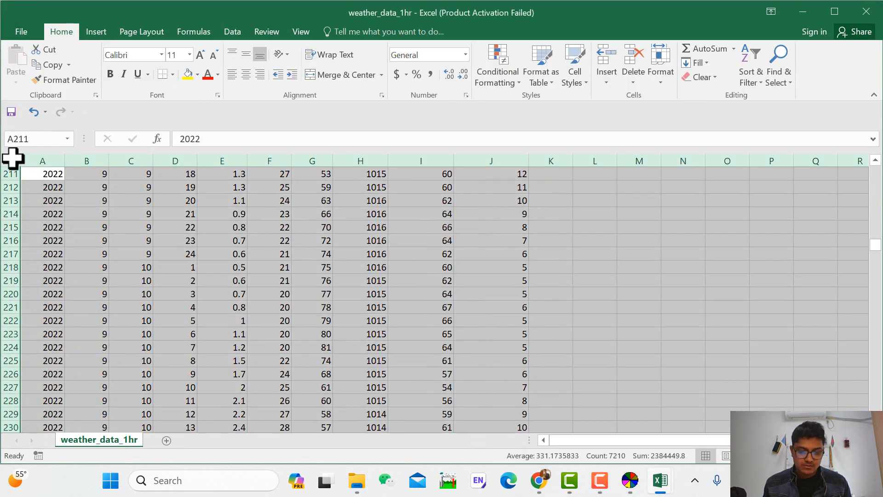
pyautogui.moveTo(659, 480)
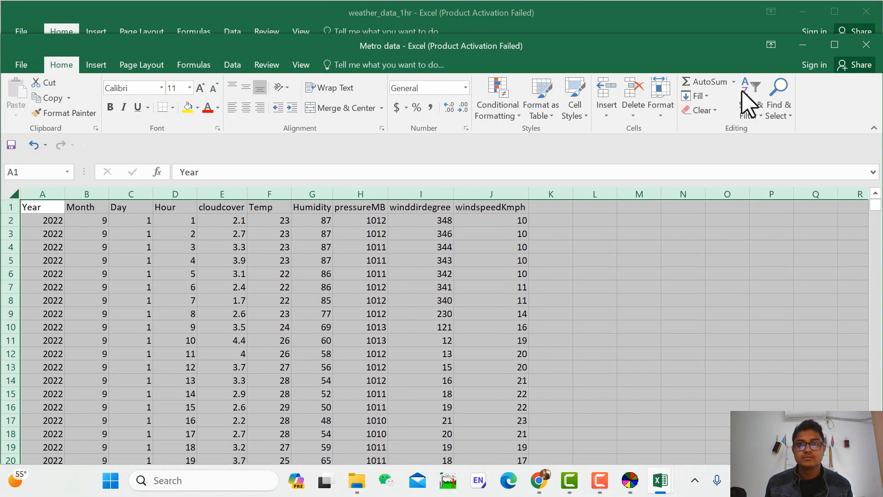
pyautogui.click(867, 44)
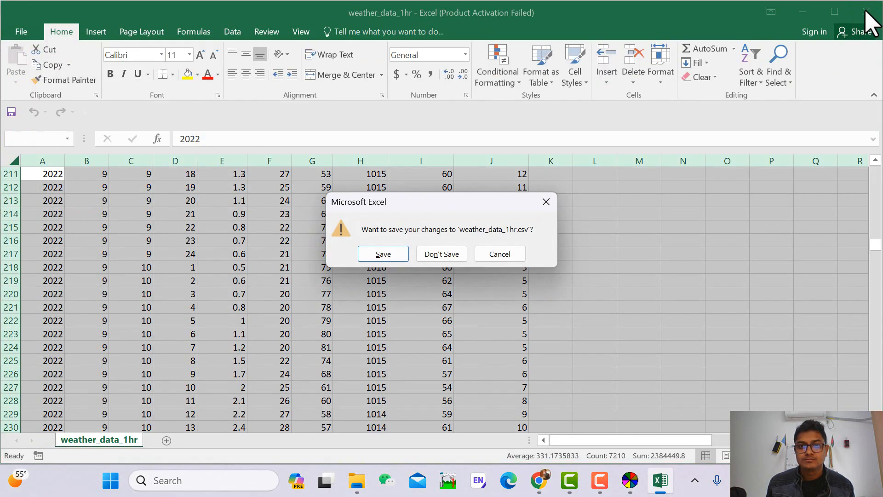
pyautogui.click(440, 254)
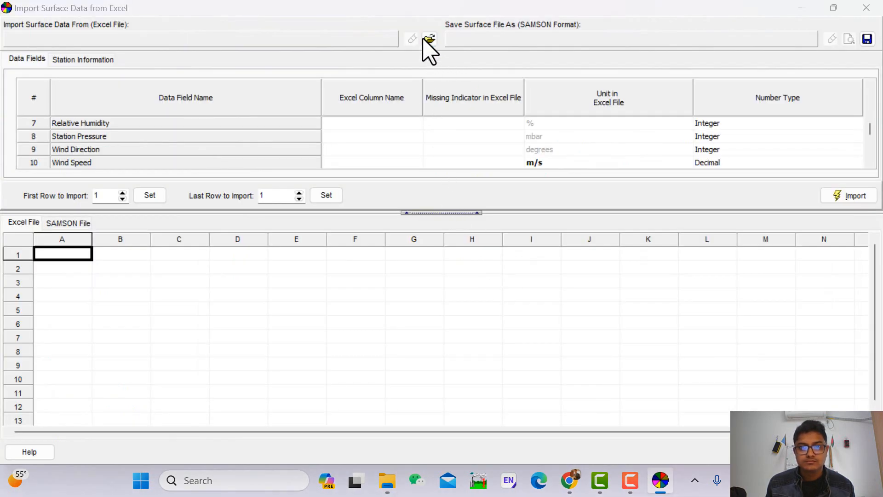
# Load Metro data.xlsx from AERMOD A to Z as the surface data source
pyautogui.click(430, 38)
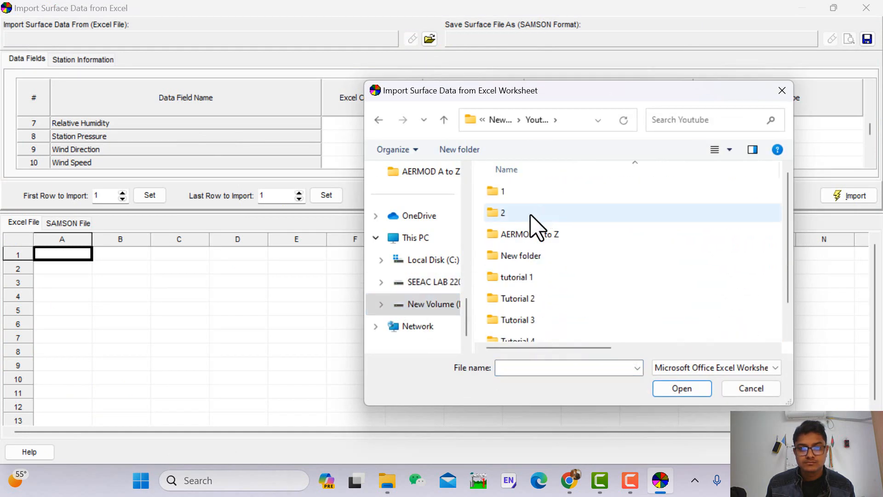
pyautogui.click(681, 388)
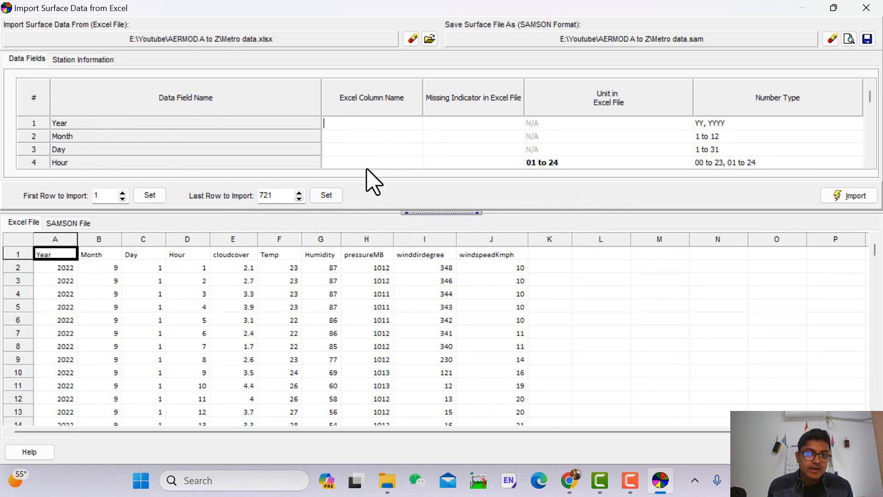
# Map Excel columns A through J to the fields Year through Wind Speed
pyautogui.write('A')
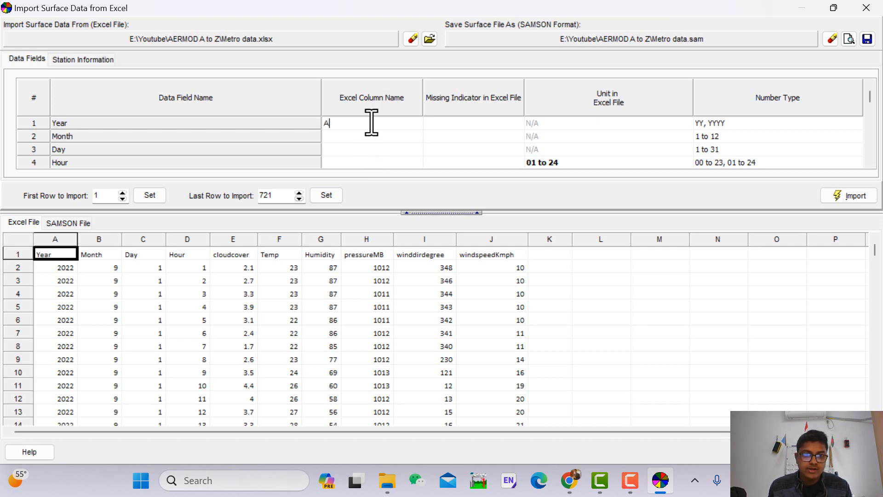
pyautogui.write('B')
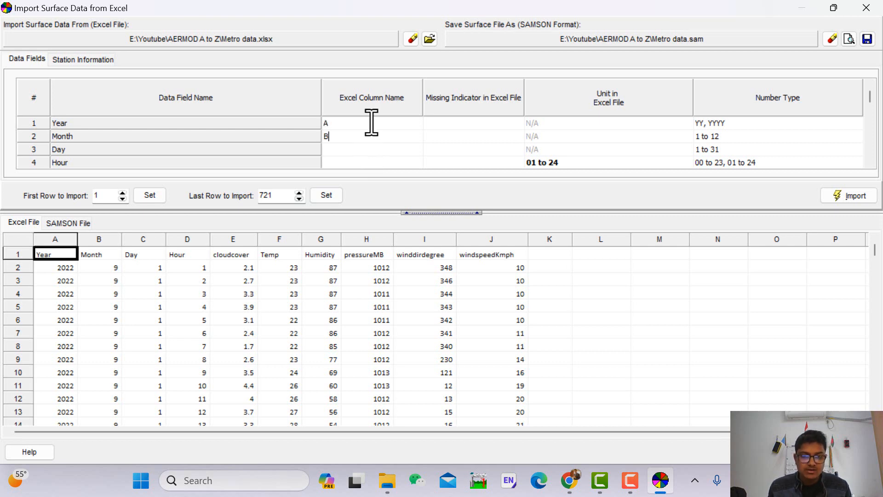
pyautogui.click(371, 149)
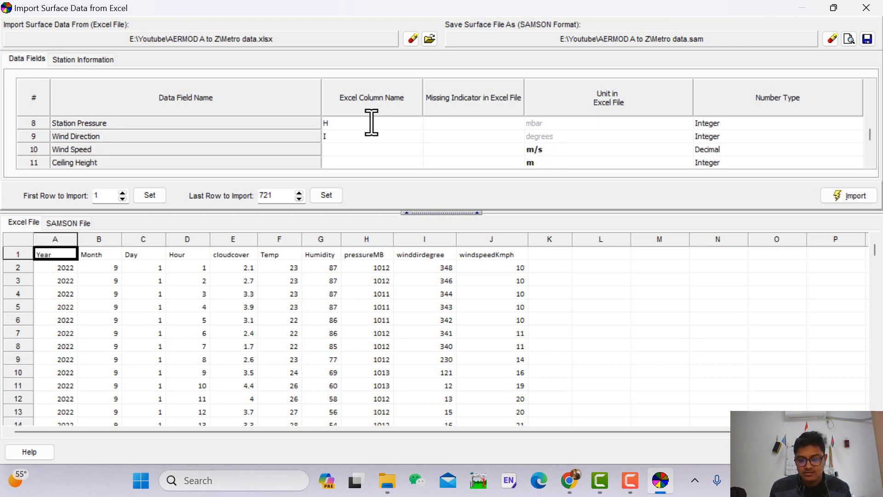
pyautogui.write('J')
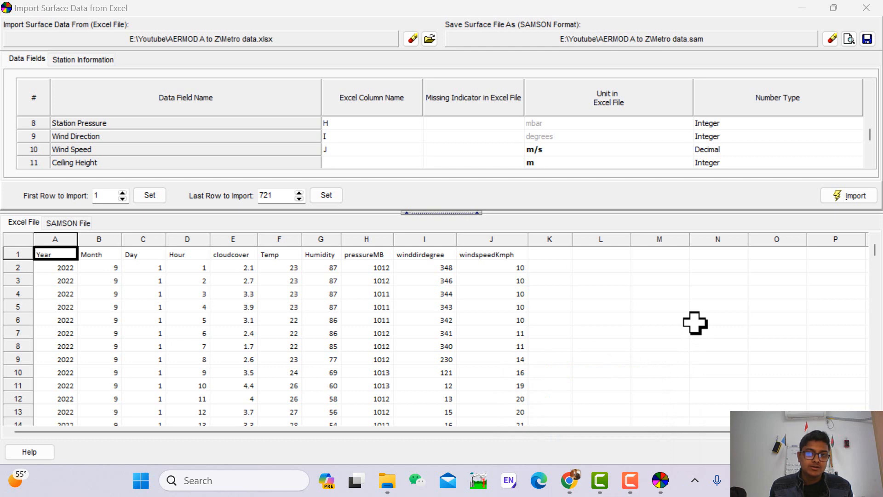
pyautogui.moveTo(286, 265)
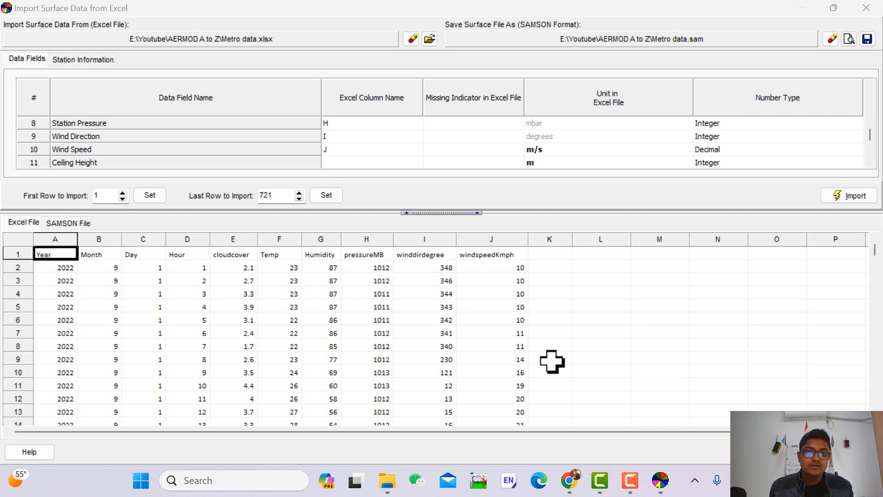
pyautogui.moveTo(557, 362)
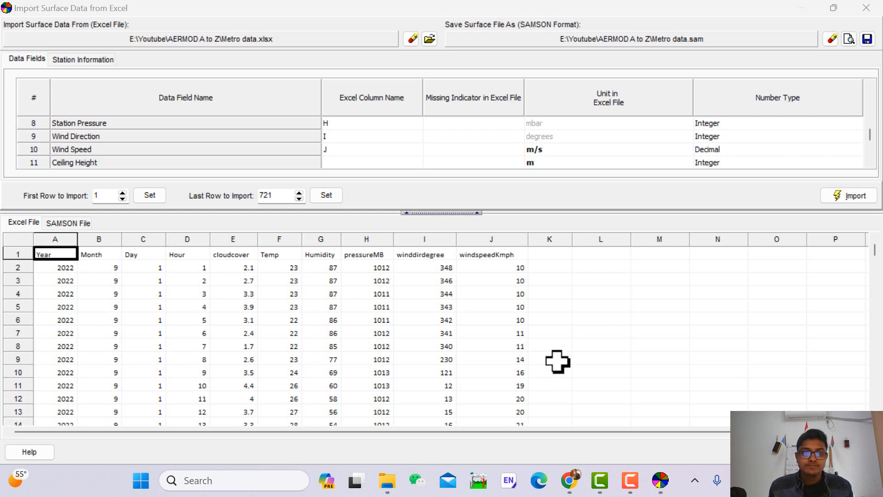
pyautogui.moveTo(558, 356)
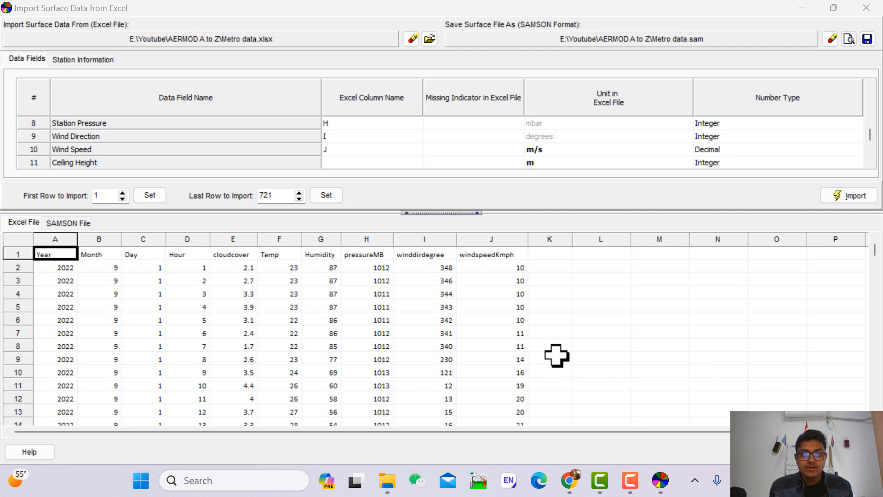